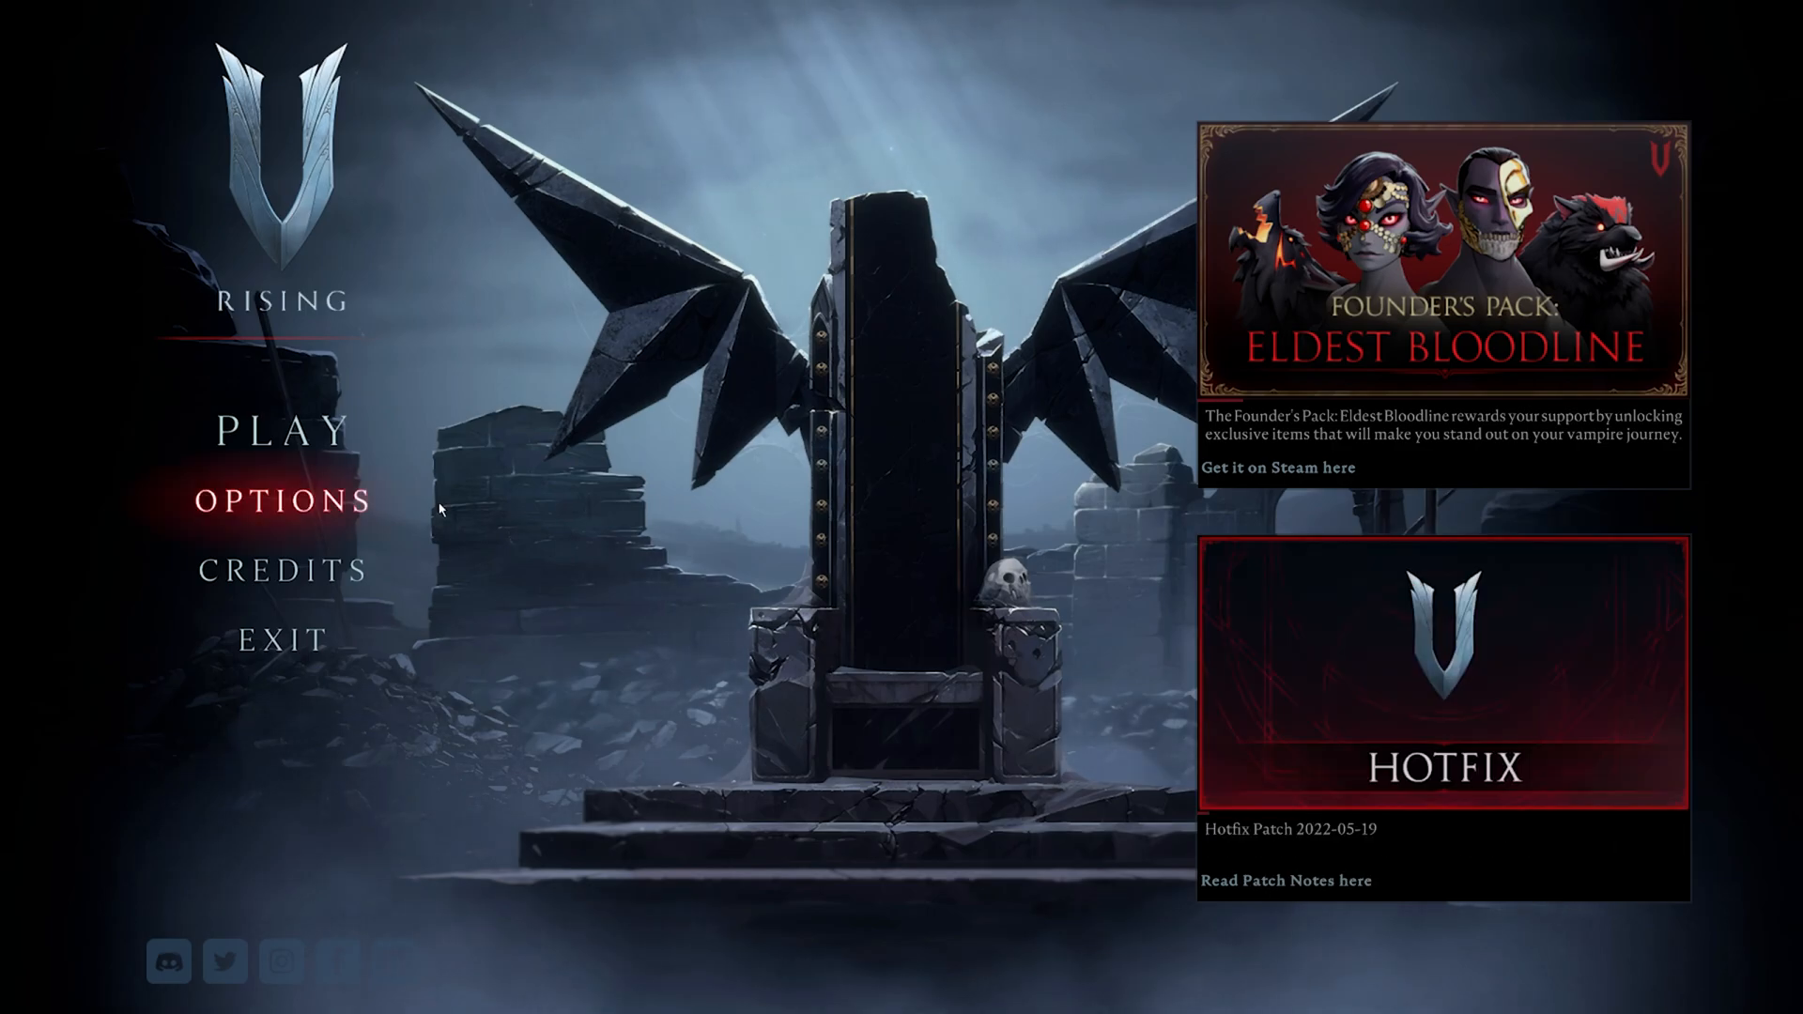
# Open Options from the main menu and switch to the Graphics settings page
pyautogui.click(279, 501)
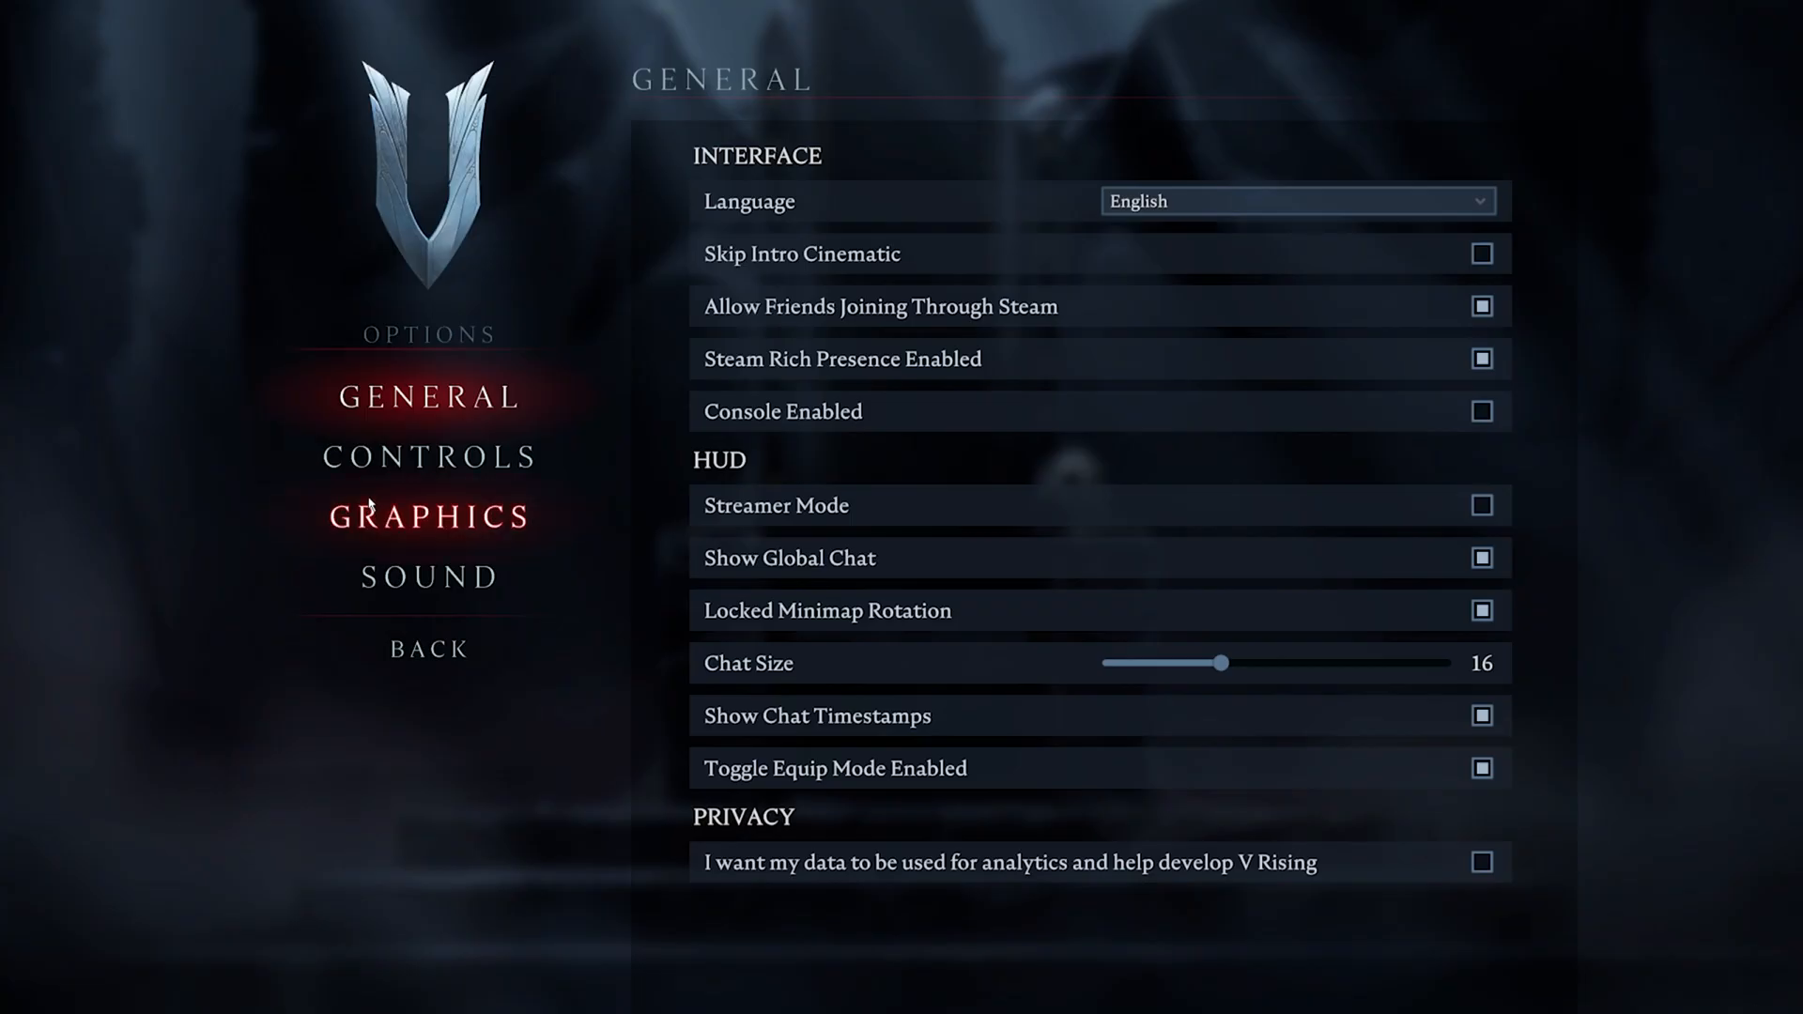
pyautogui.click(429, 517)
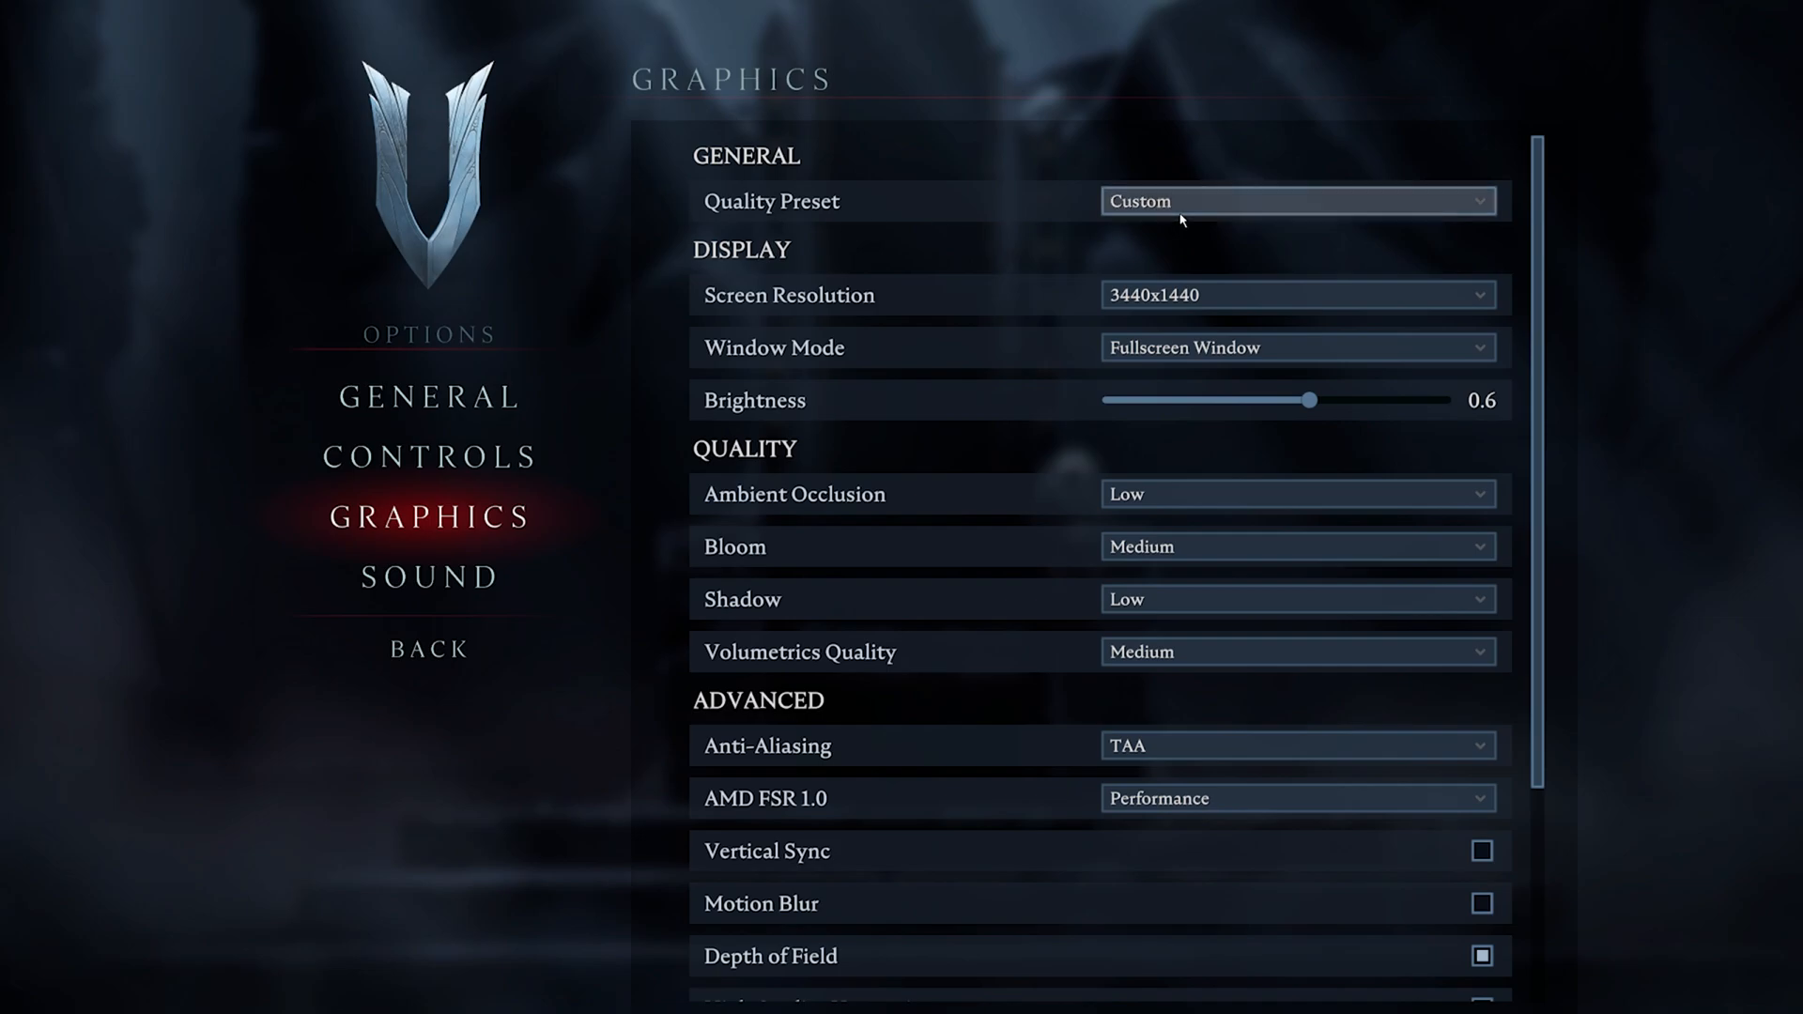
pyautogui.click(1297, 201)
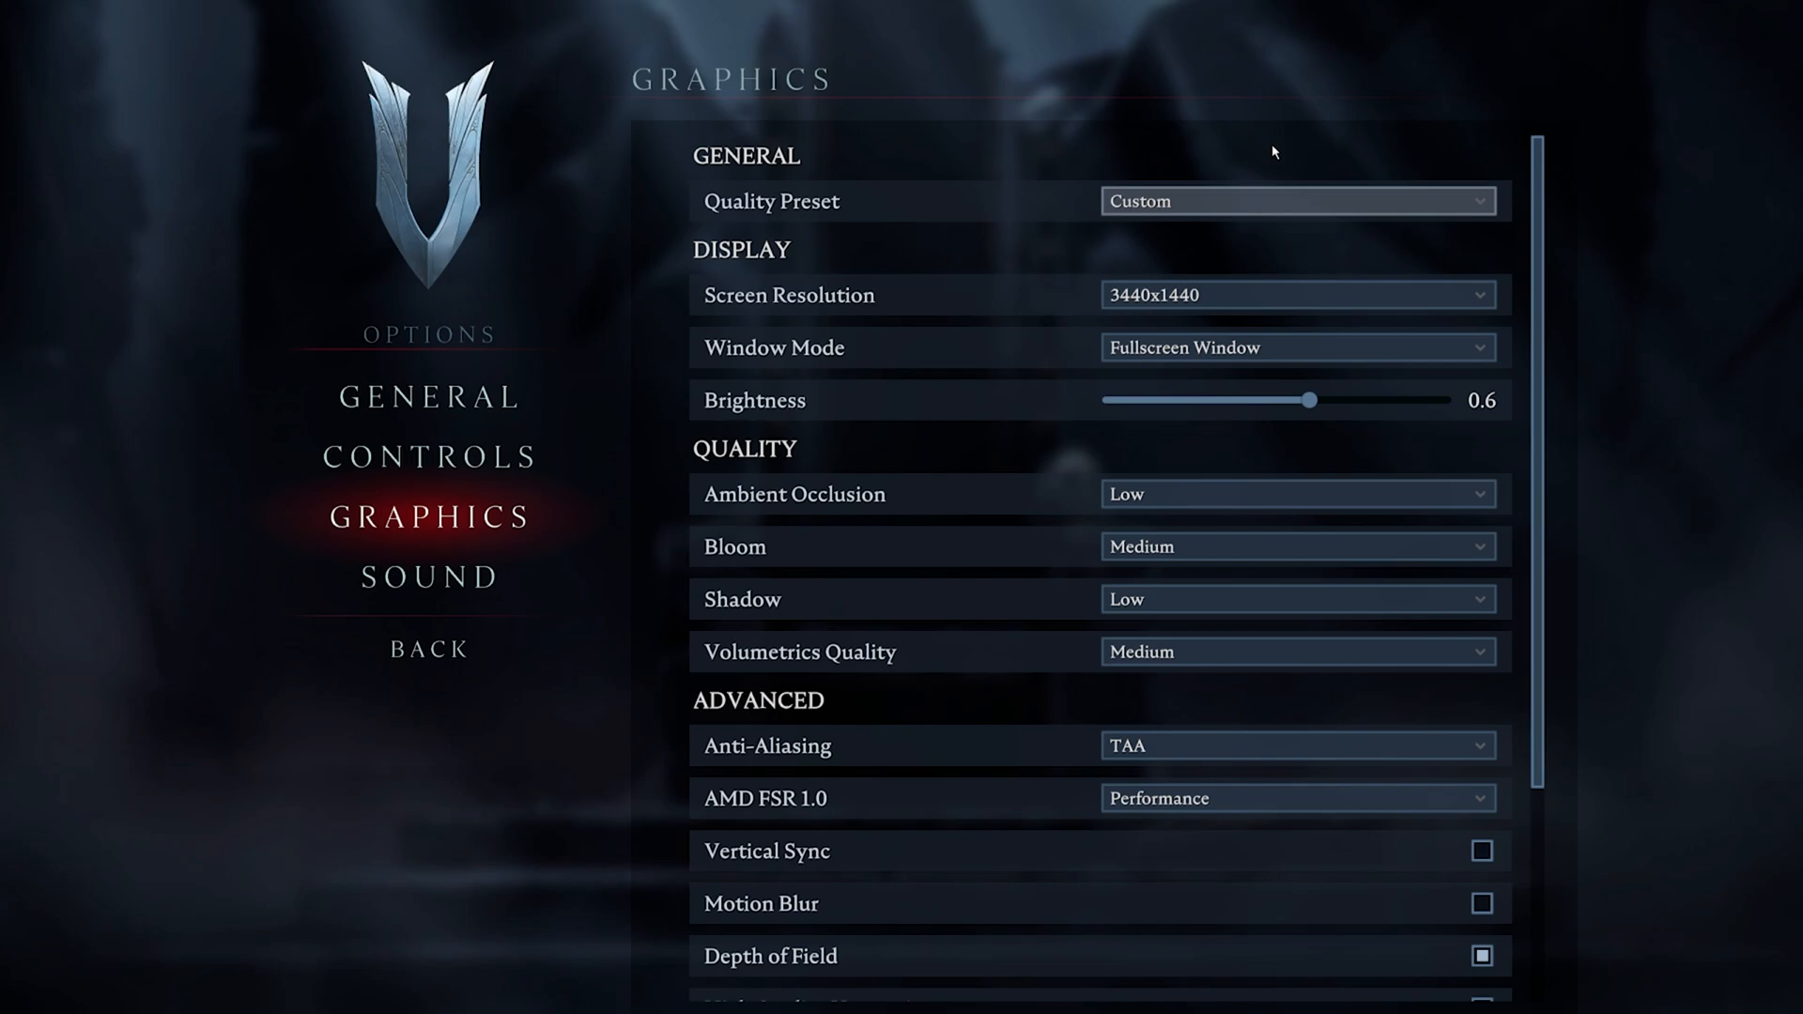
pyautogui.moveTo(1340, 334)
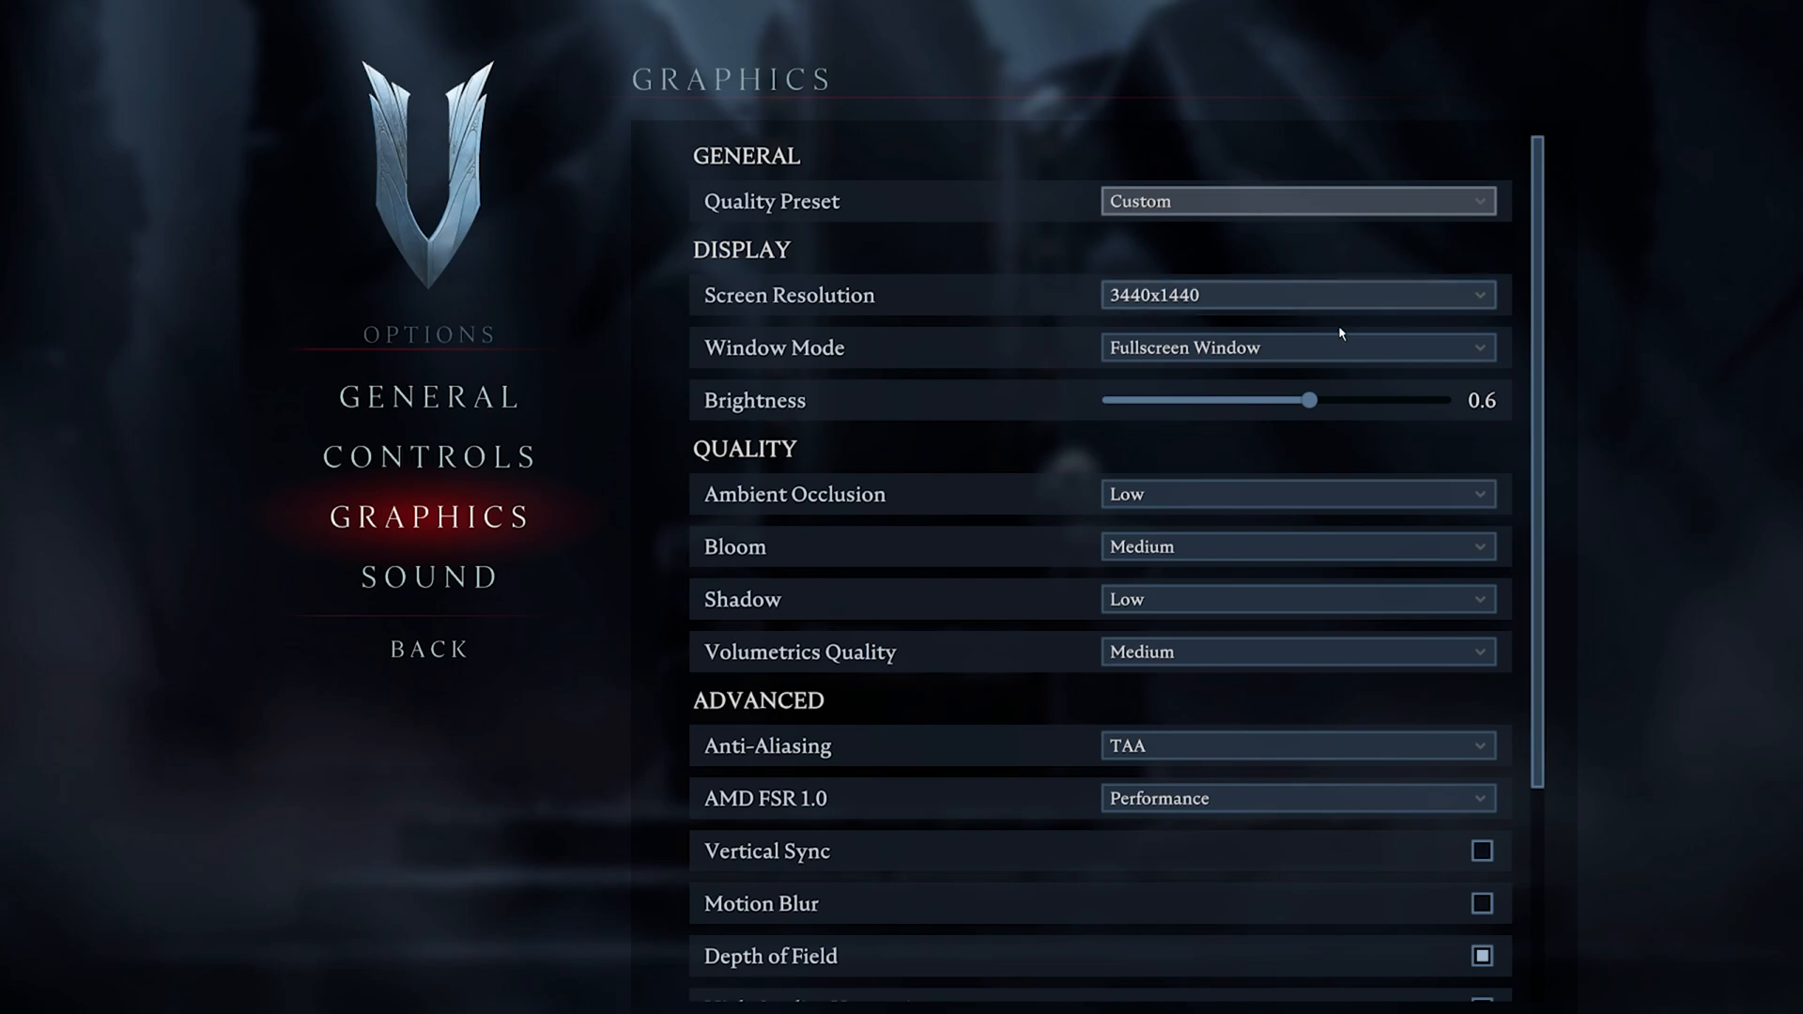
pyautogui.scroll(-3)
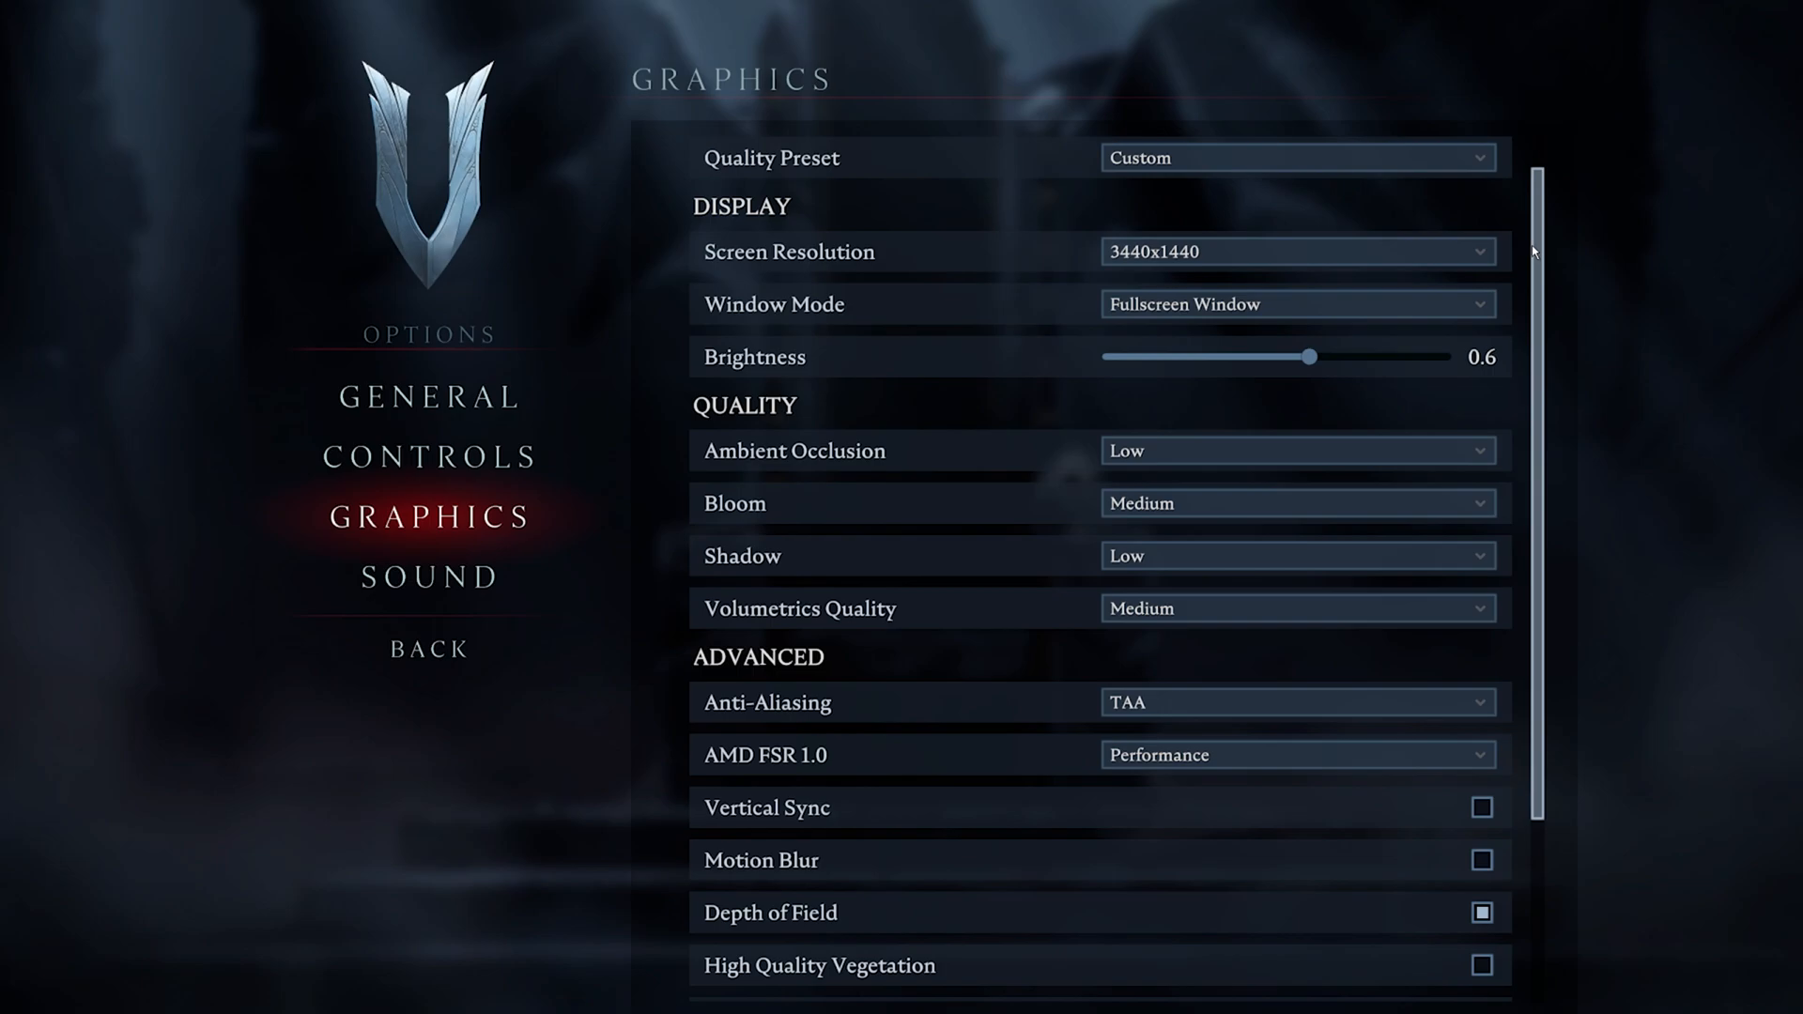
pyautogui.click(1297, 252)
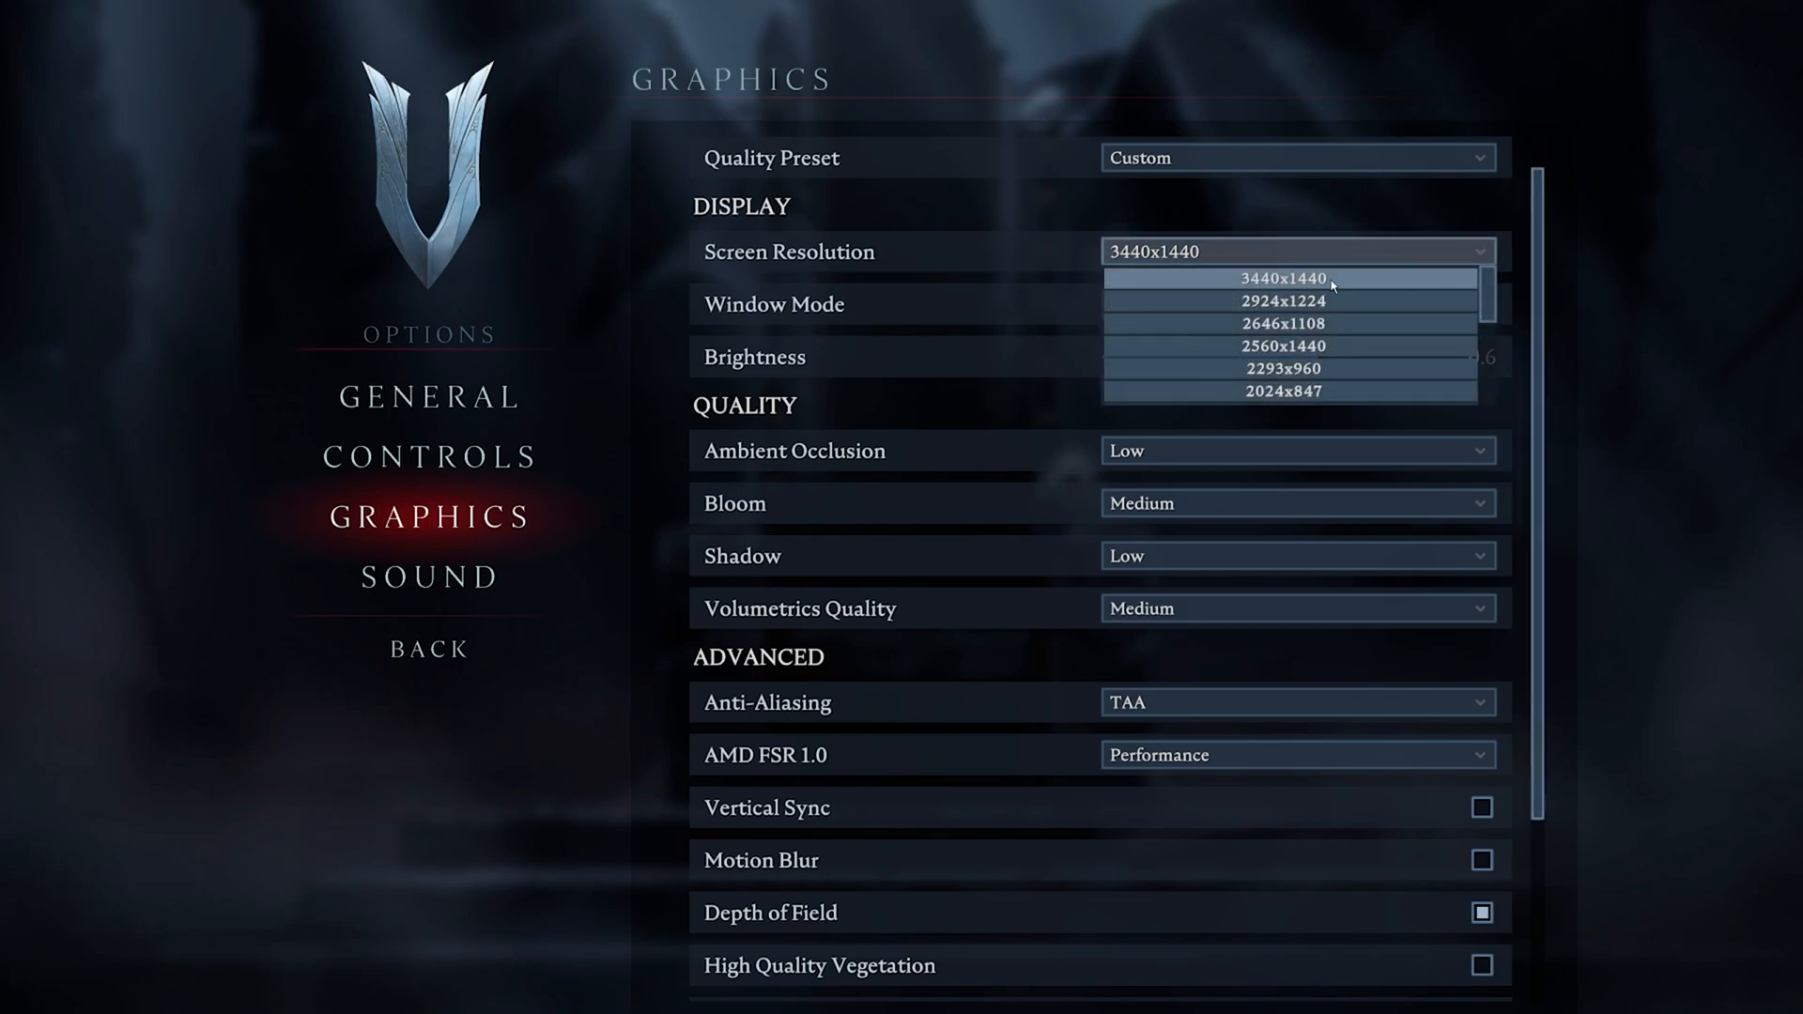
pyautogui.scroll(-3)
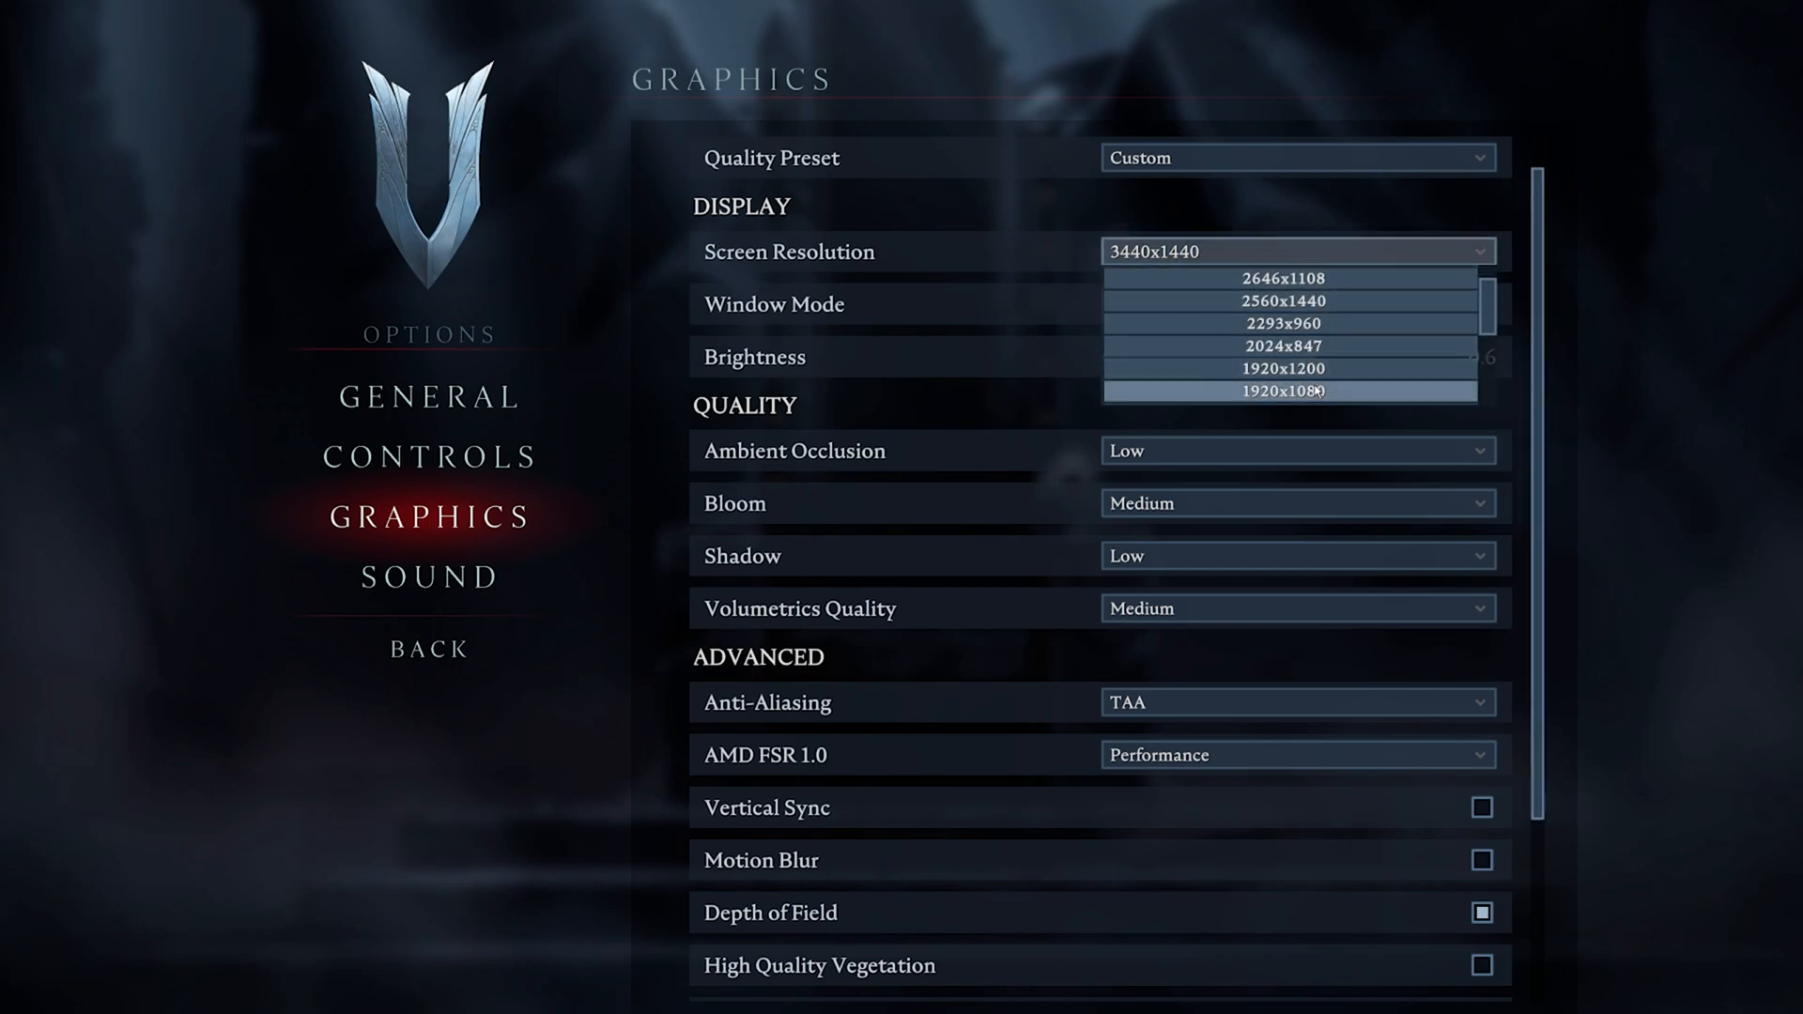
pyautogui.scroll(3)
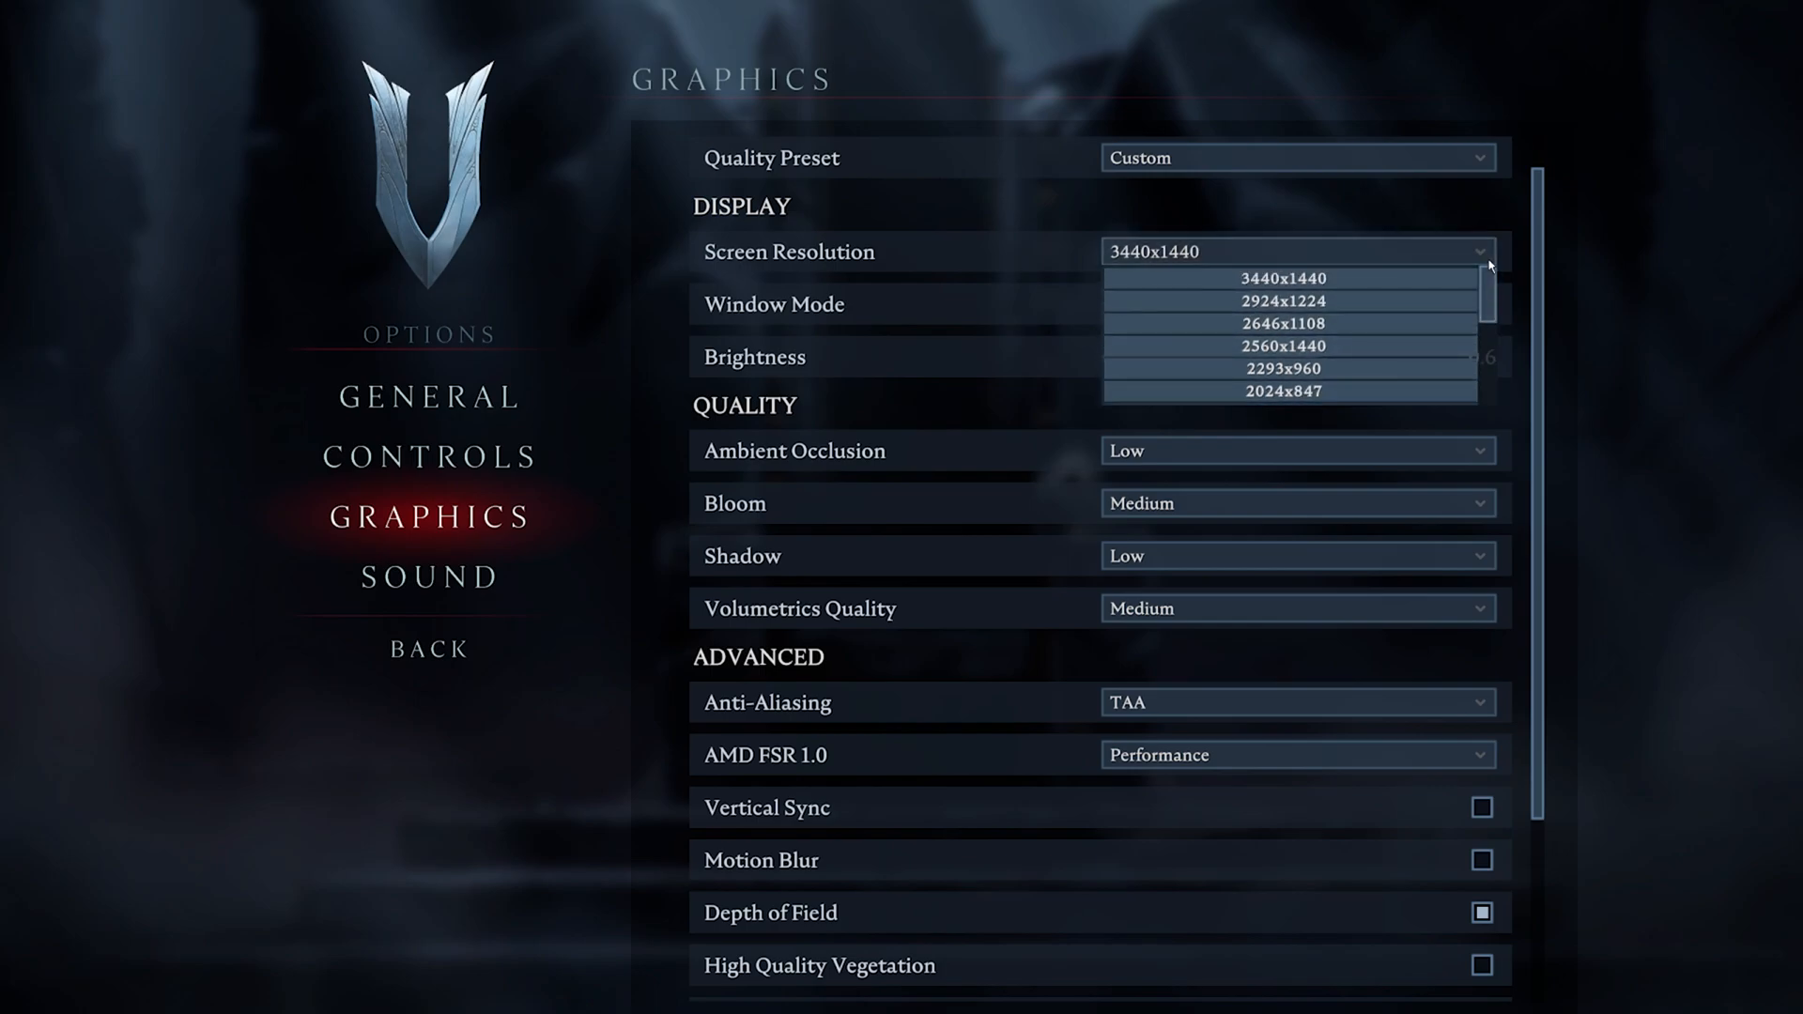
pyautogui.click(1280, 277)
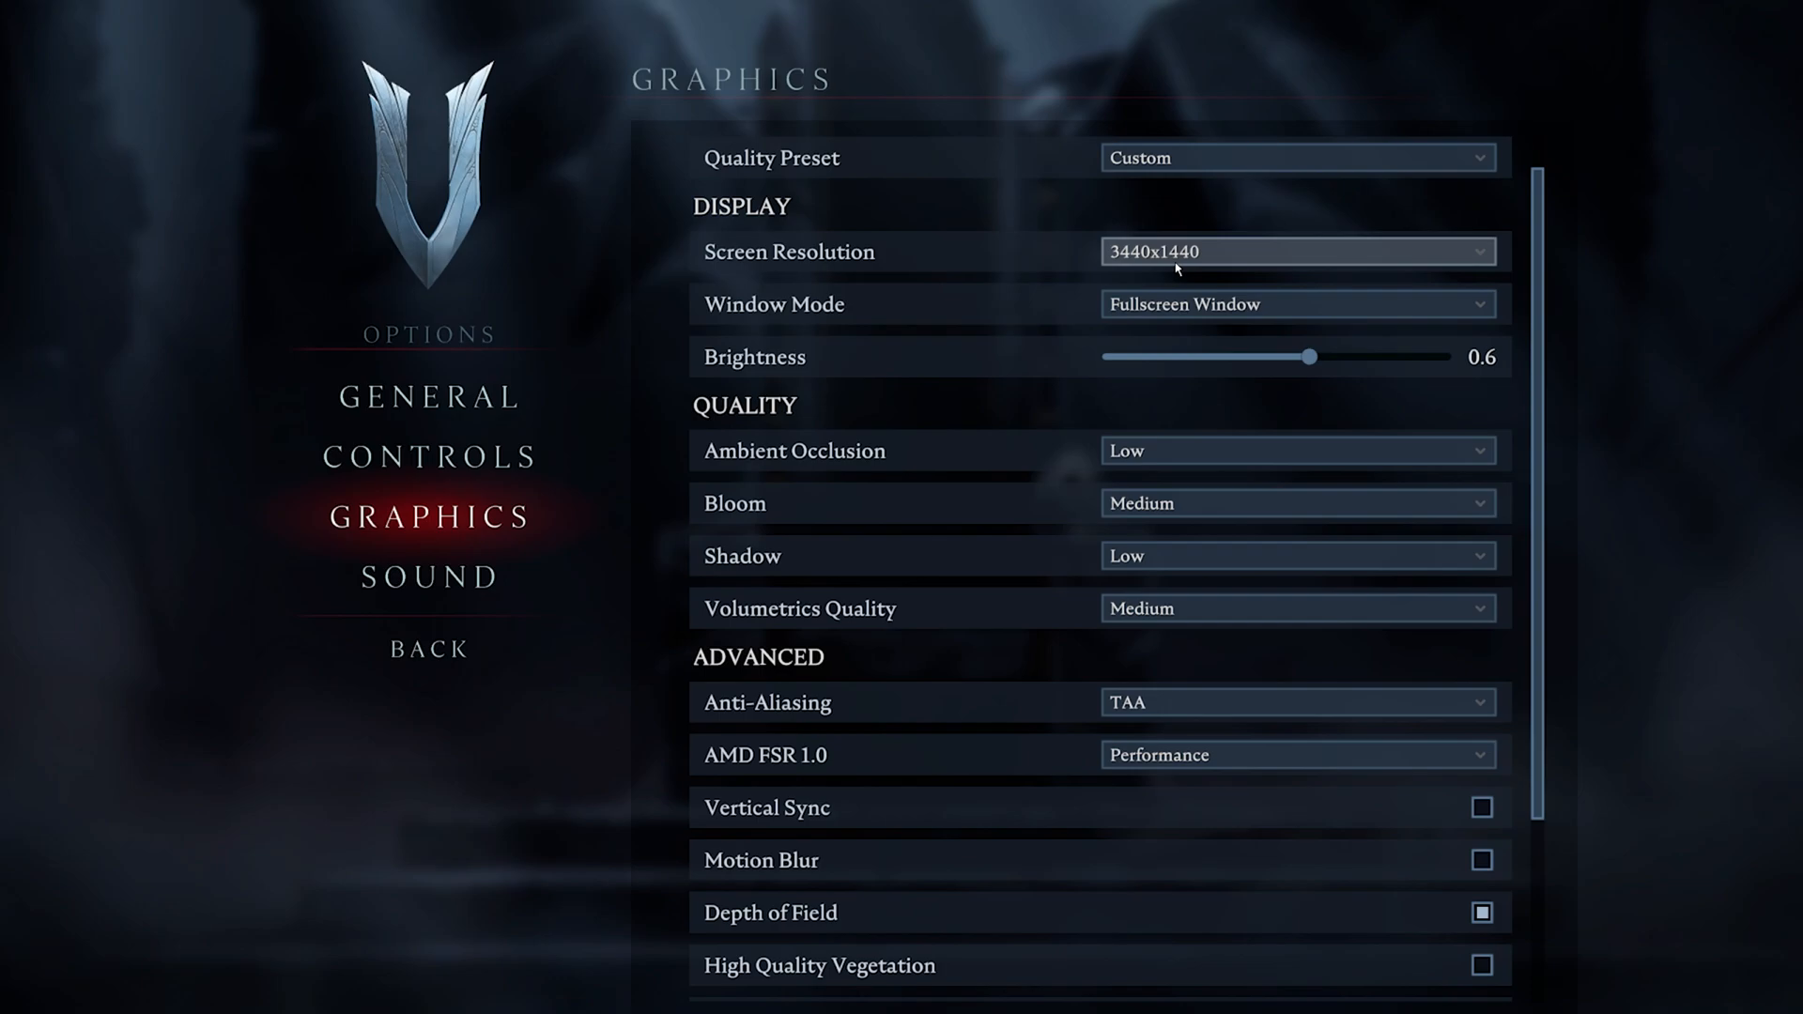
pyautogui.click(1297, 304)
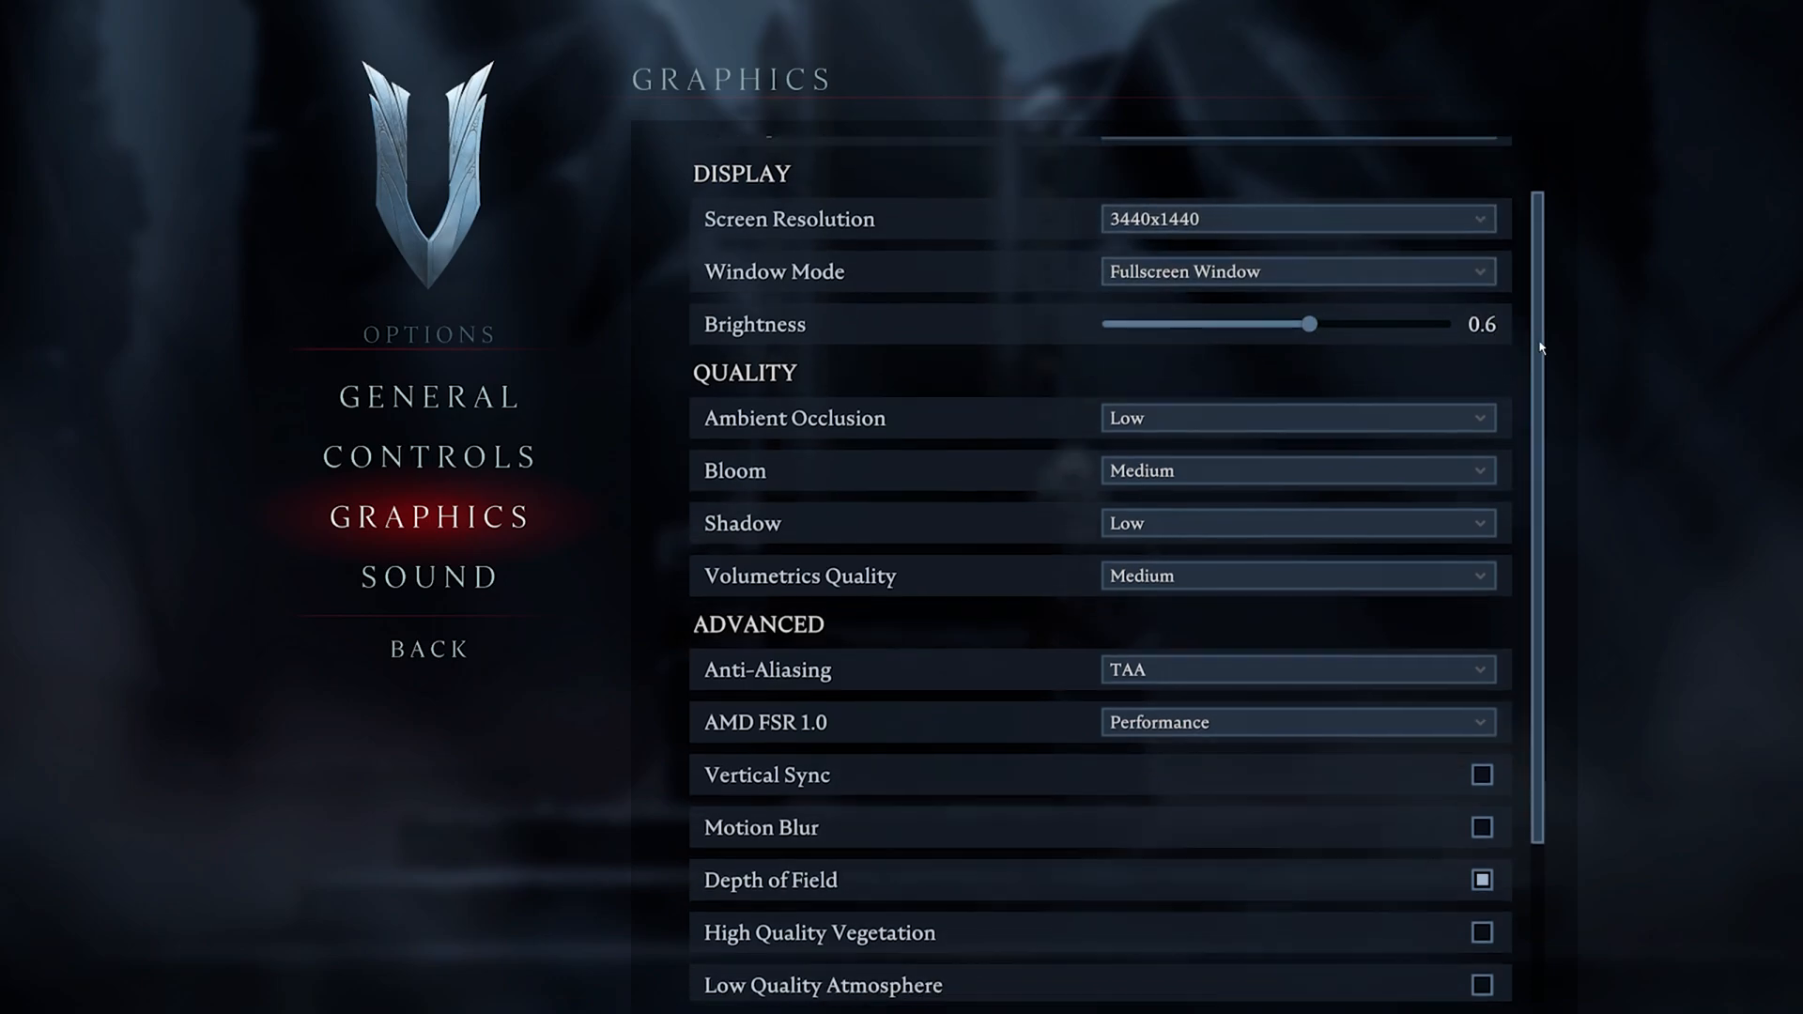
# Scroll down and lower Volumetrics Quality to Low, reviewing the Shadow choices (still Low)
pyautogui.scroll(-3)
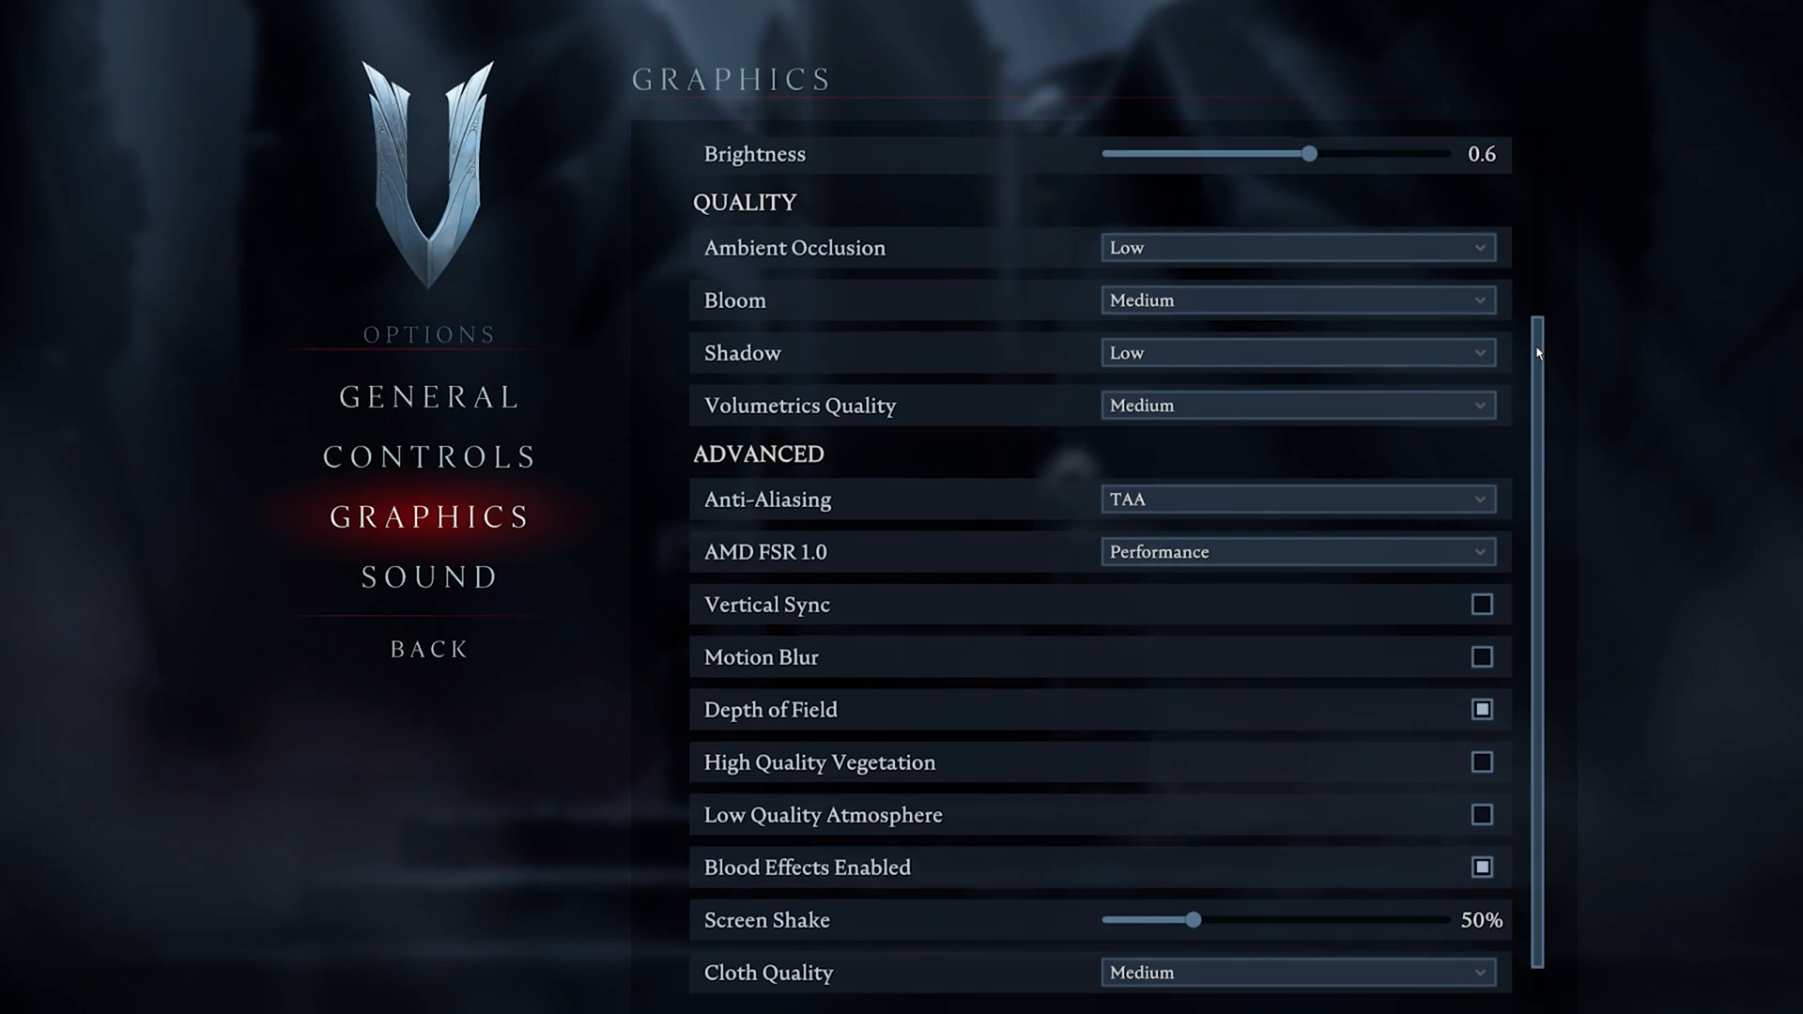
pyautogui.scroll(-3)
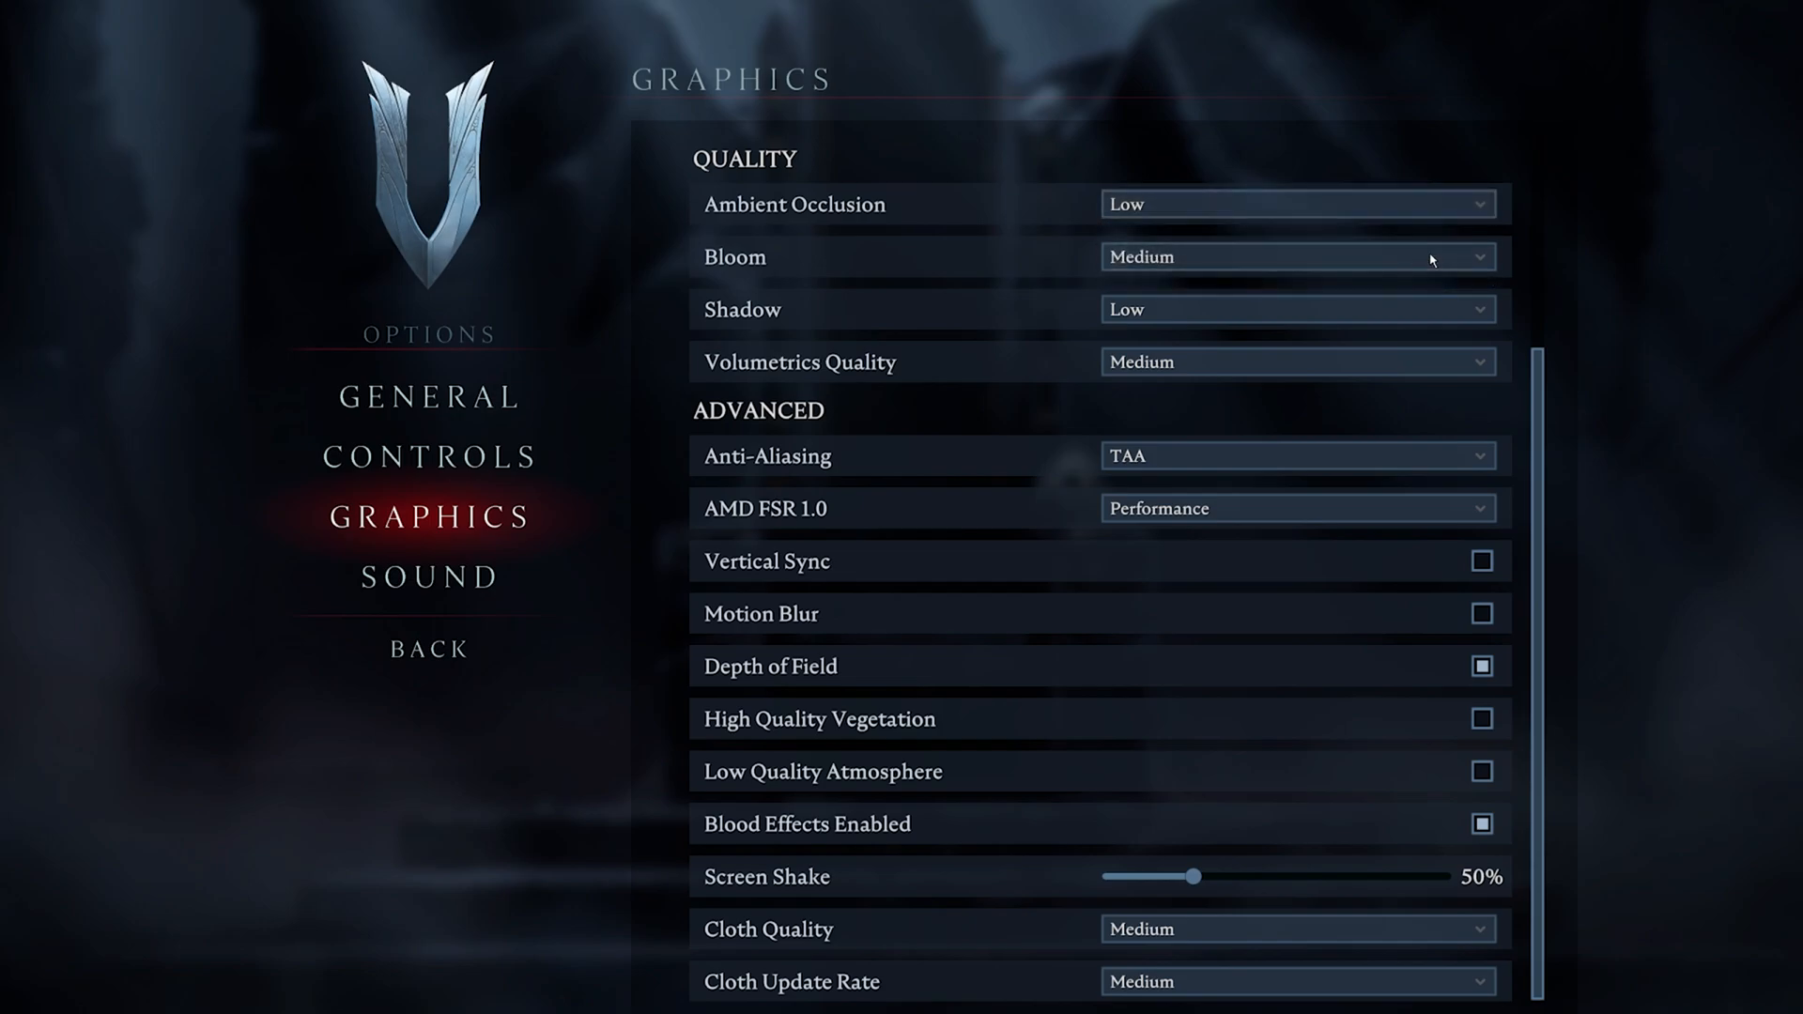
pyautogui.click(1300, 309)
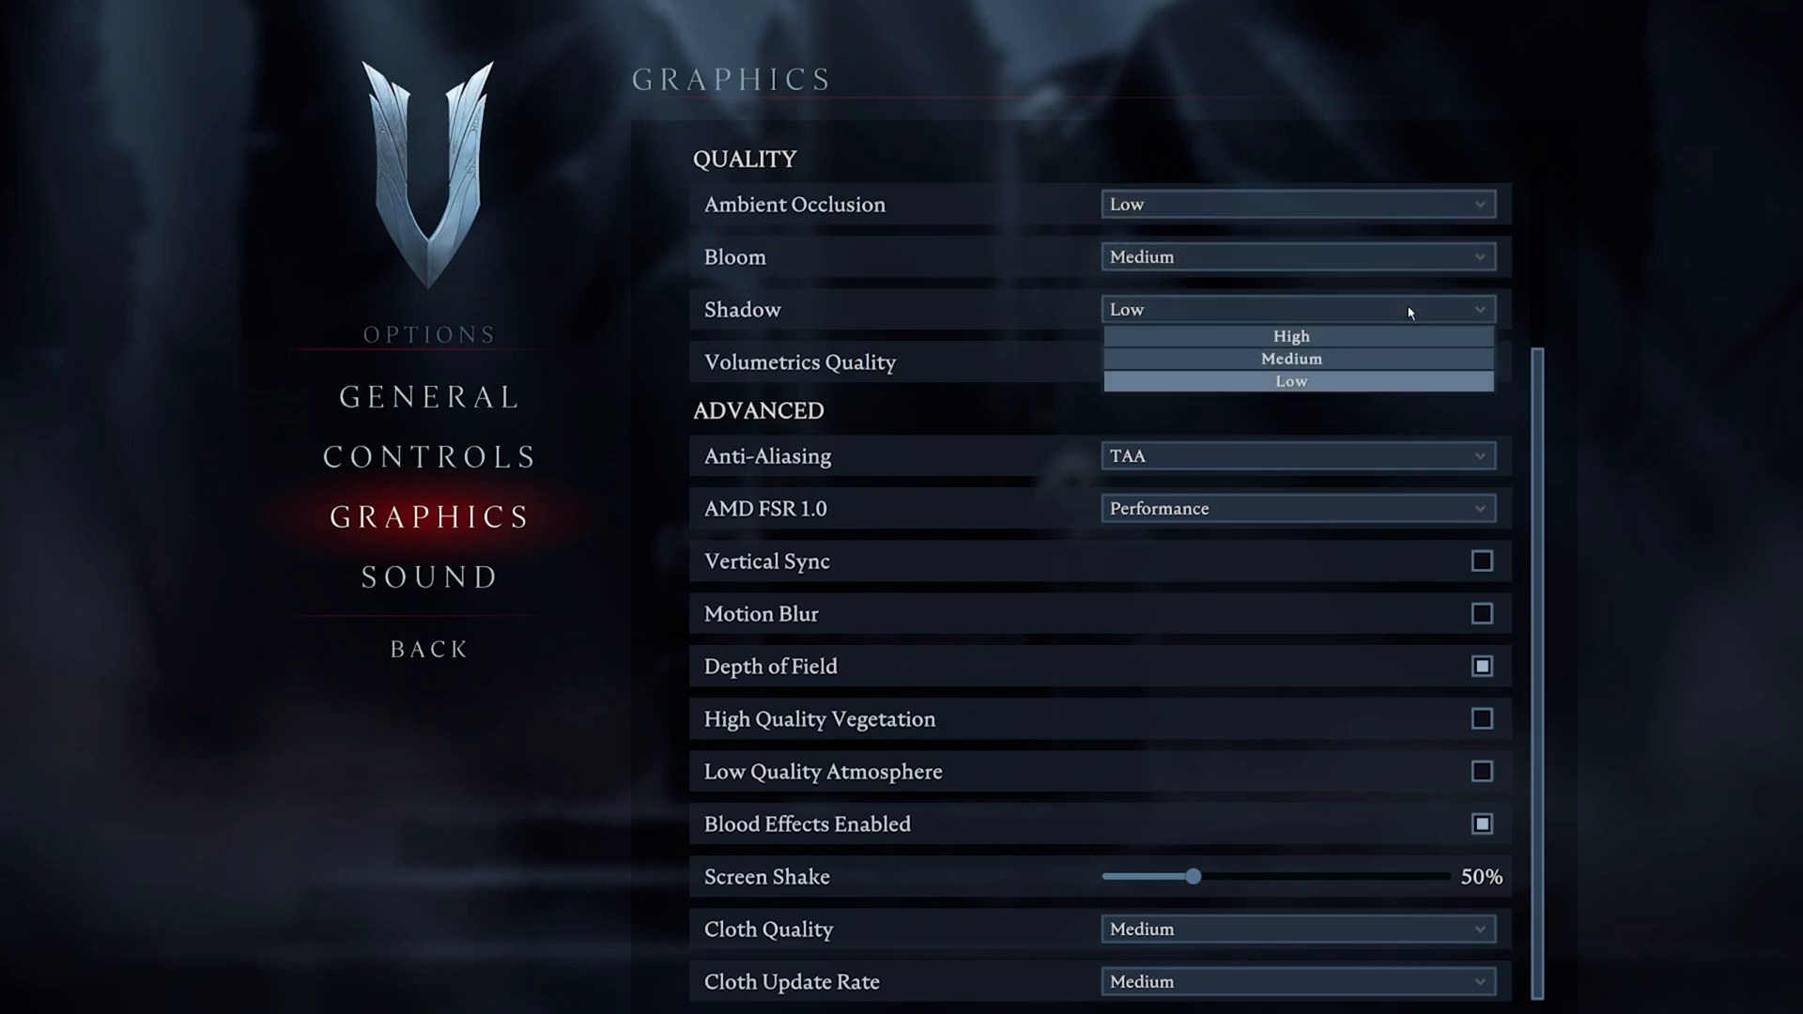
pyautogui.click(1297, 361)
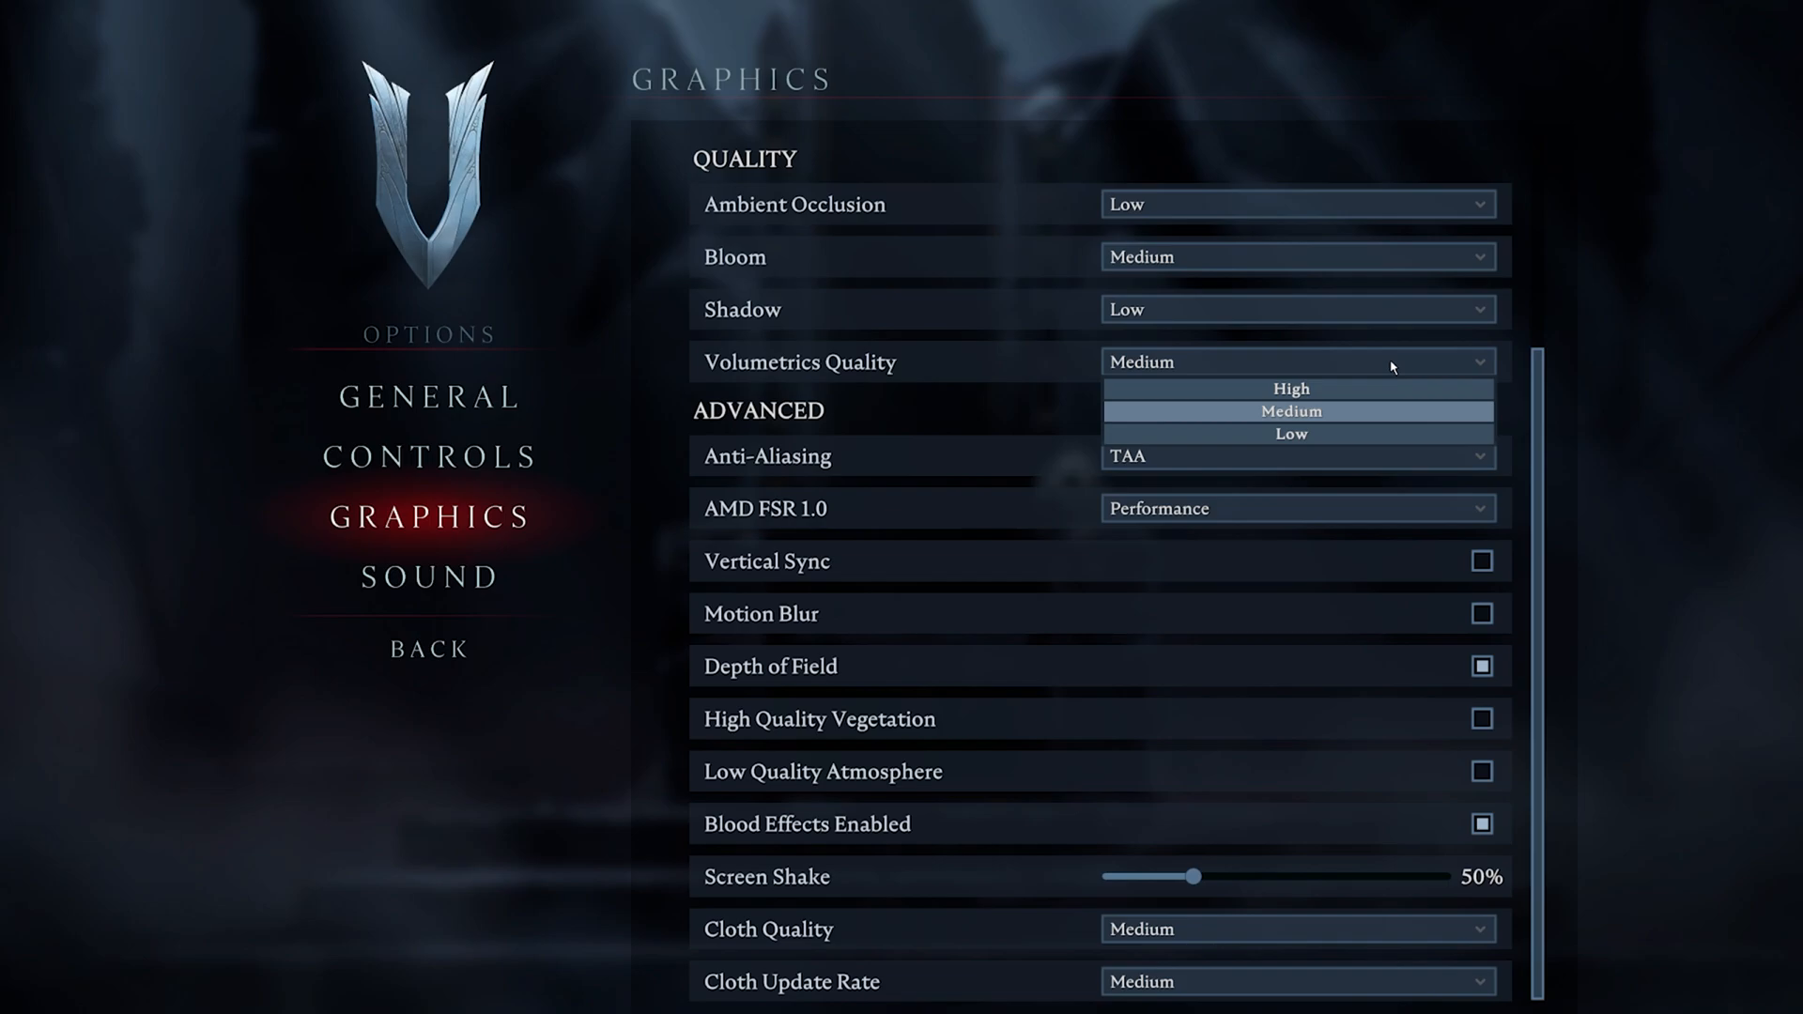
pyautogui.click(1291, 433)
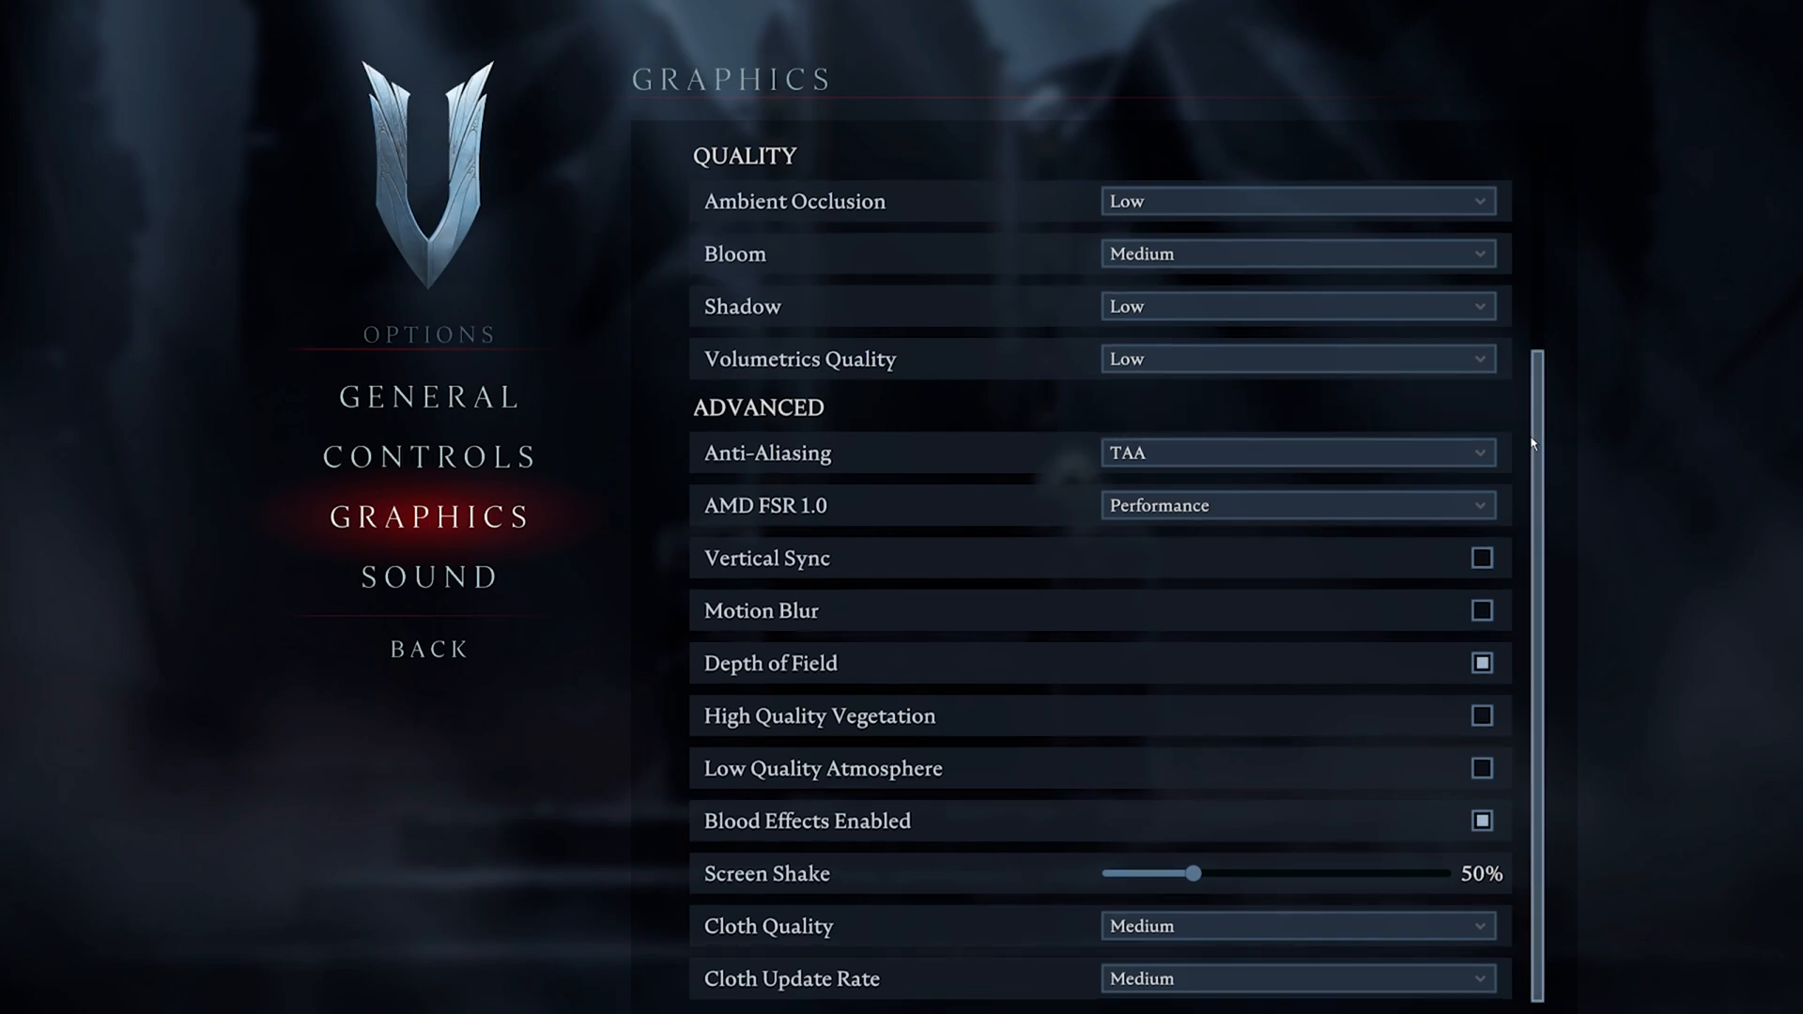
pyautogui.click(1297, 306)
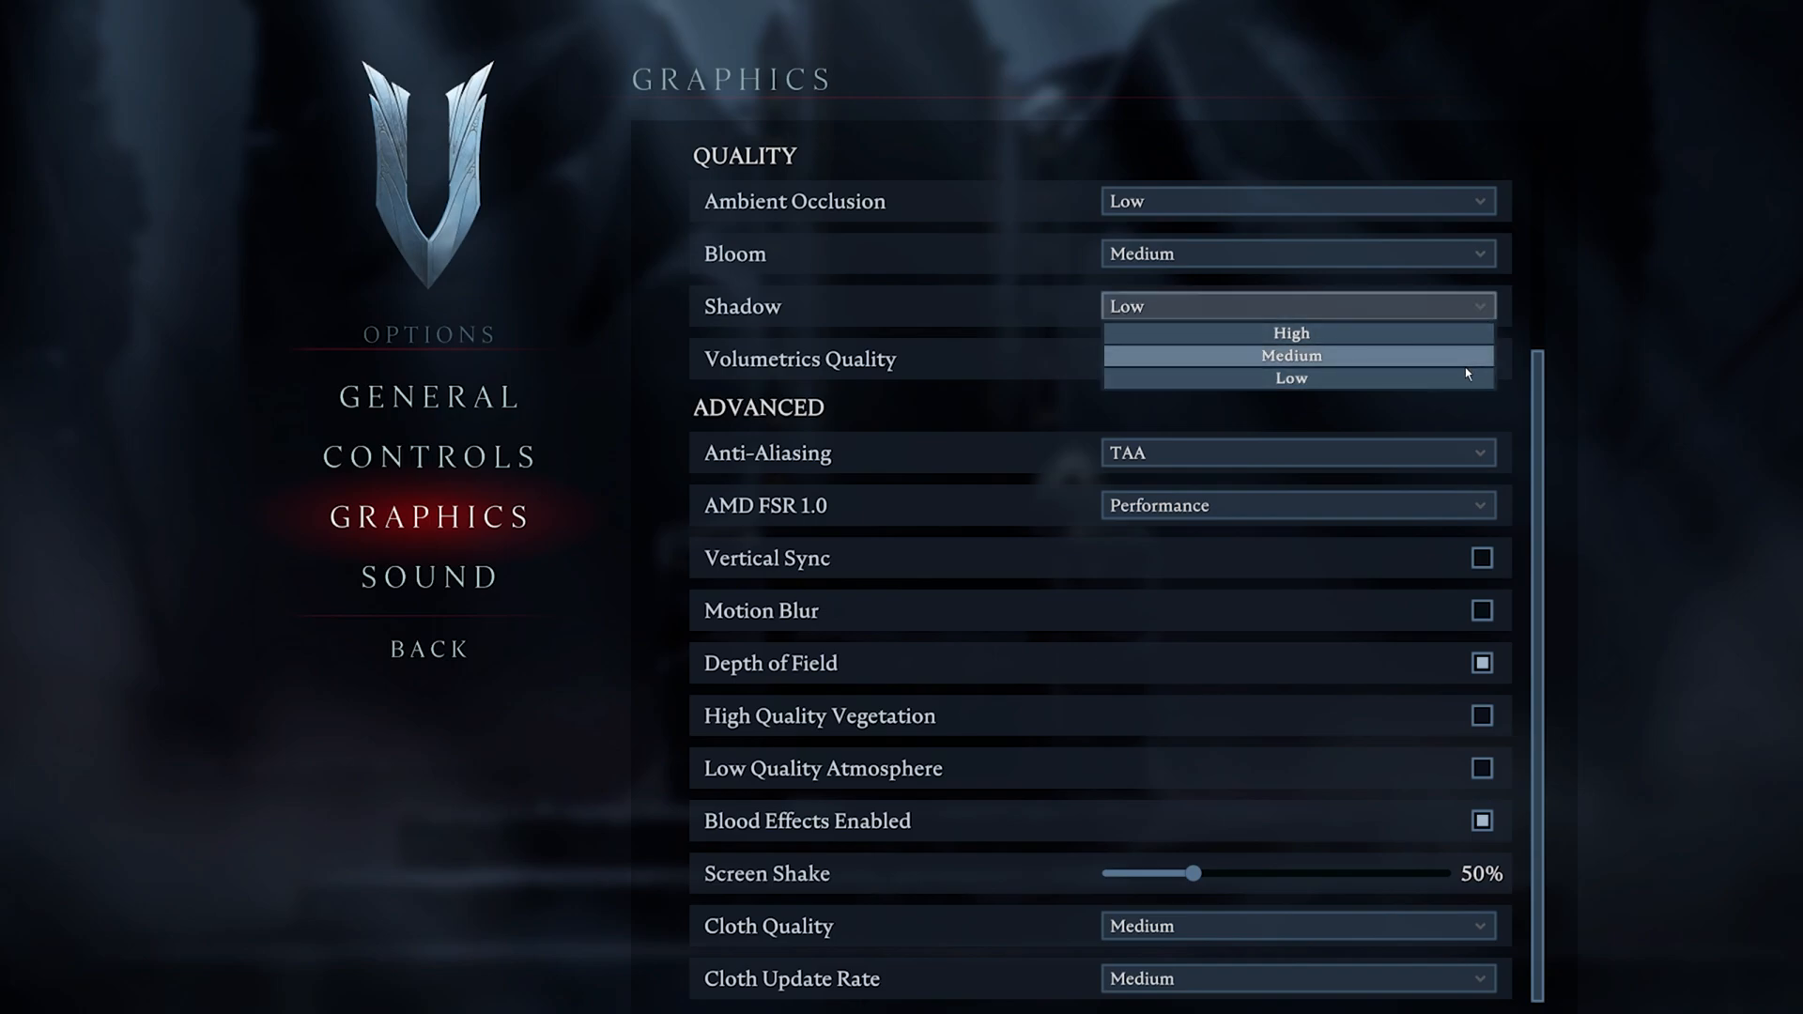
# Keep Shadow at Low, set Anti-Aliasing to None, and set AMD FSR 1.0 to Performance
pyautogui.click(1291, 378)
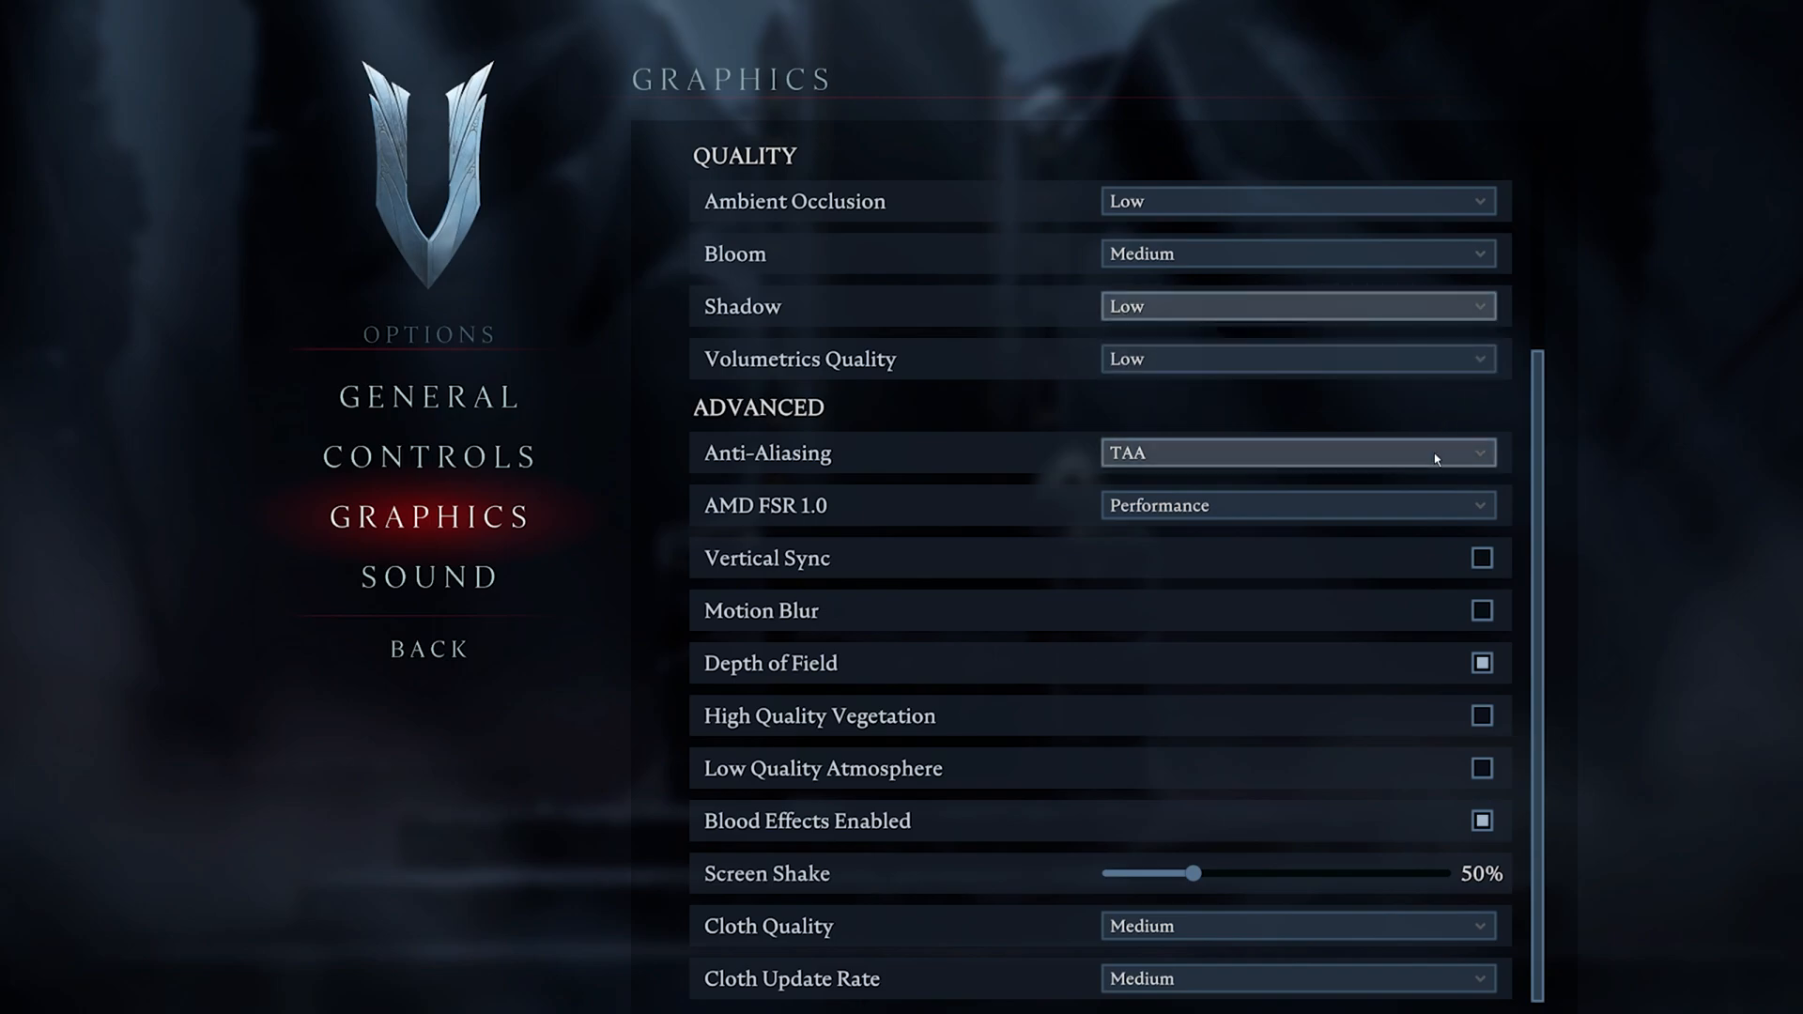
pyautogui.click(1300, 452)
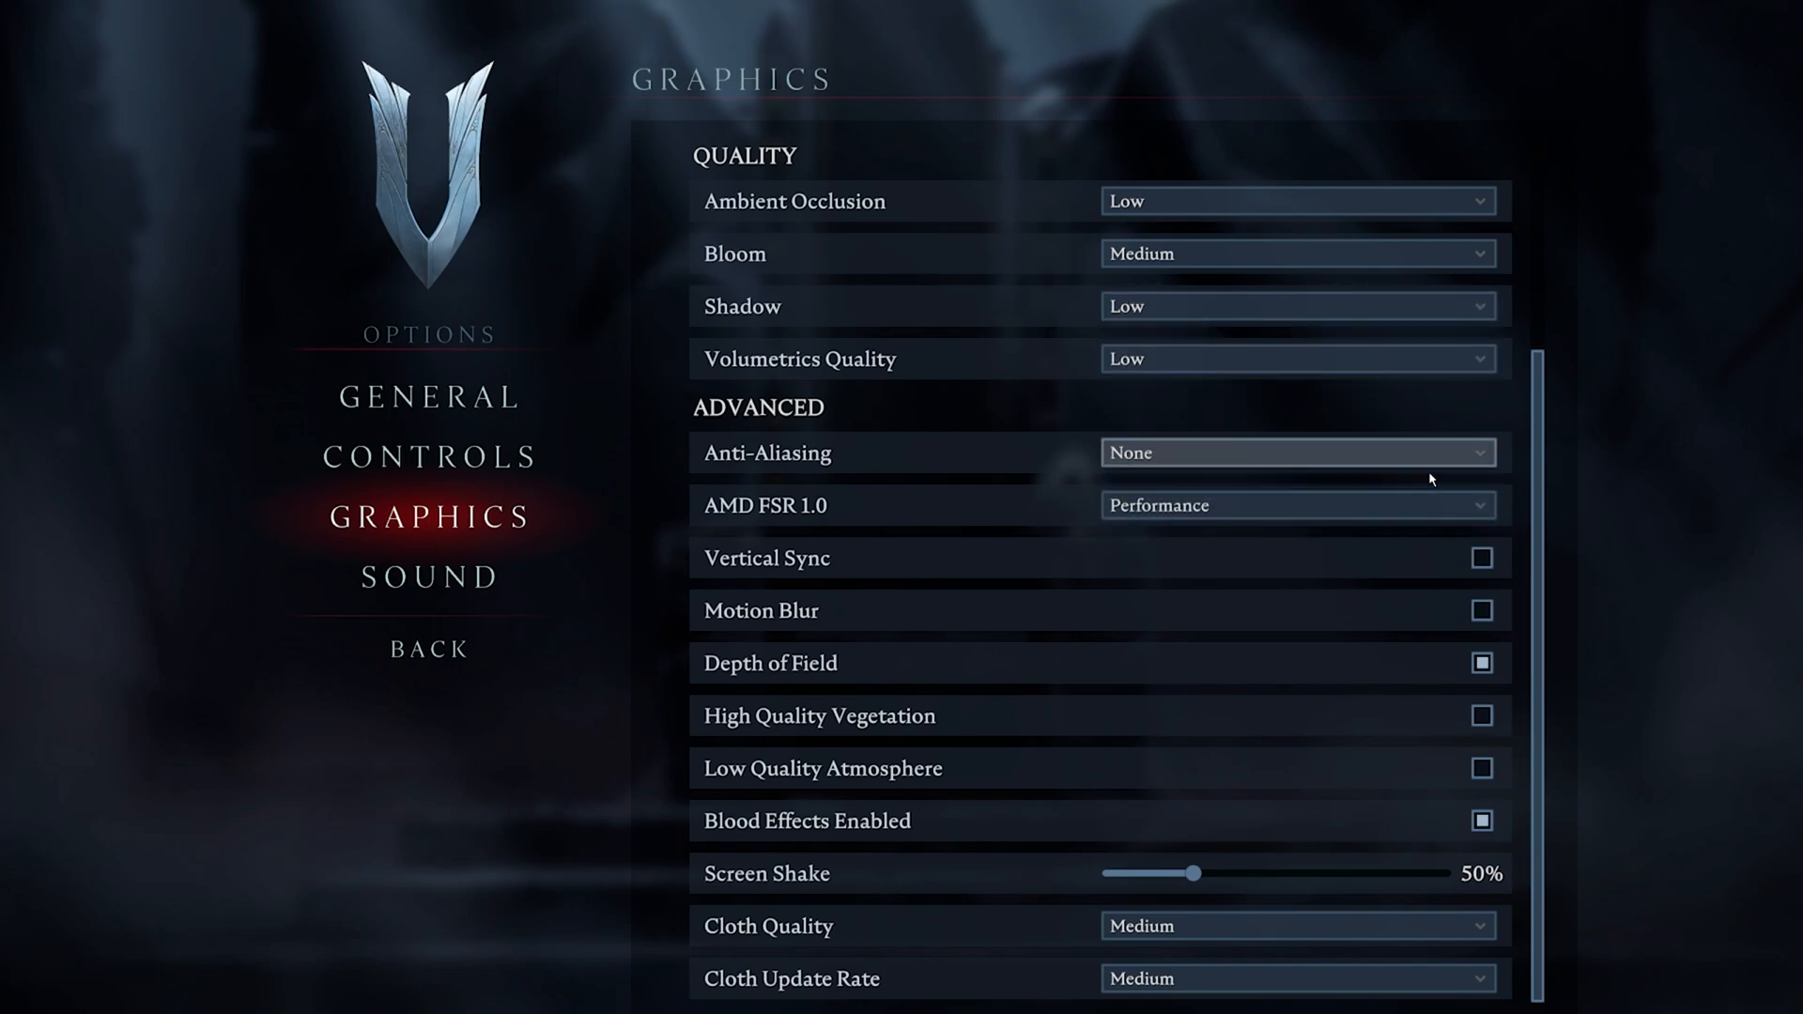
pyautogui.moveTo(1533, 469)
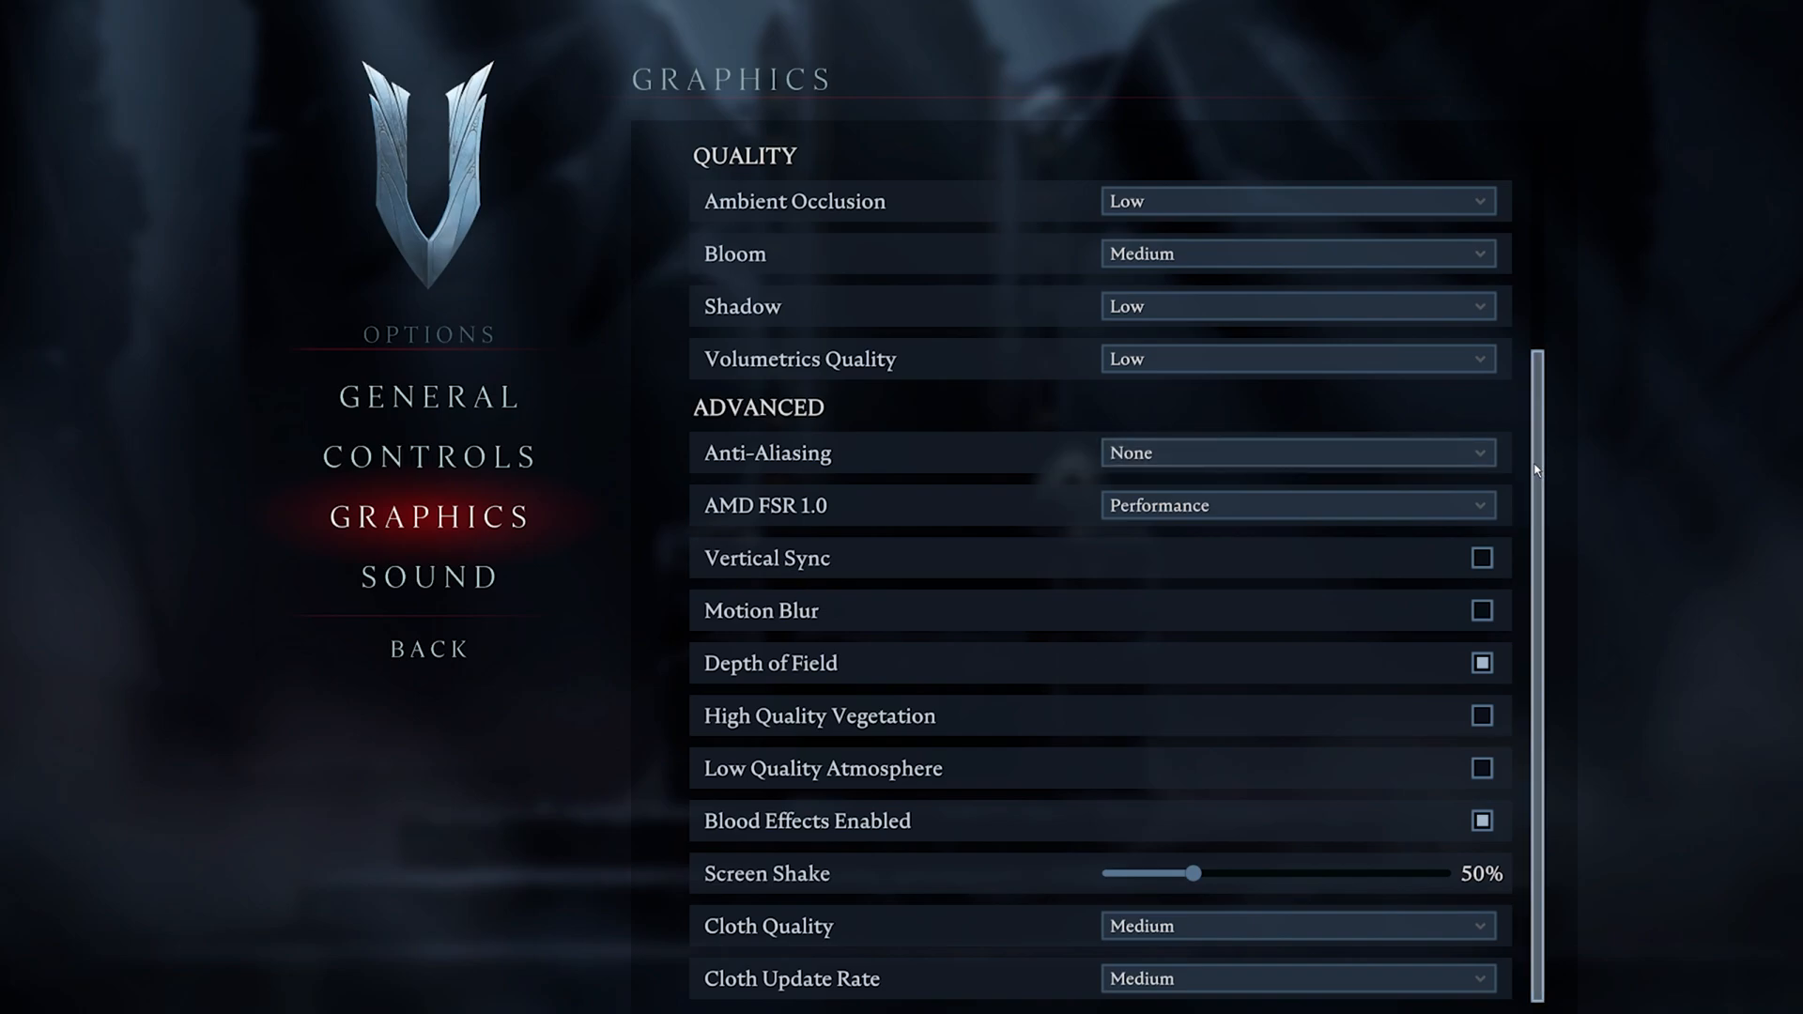
pyautogui.click(1299, 452)
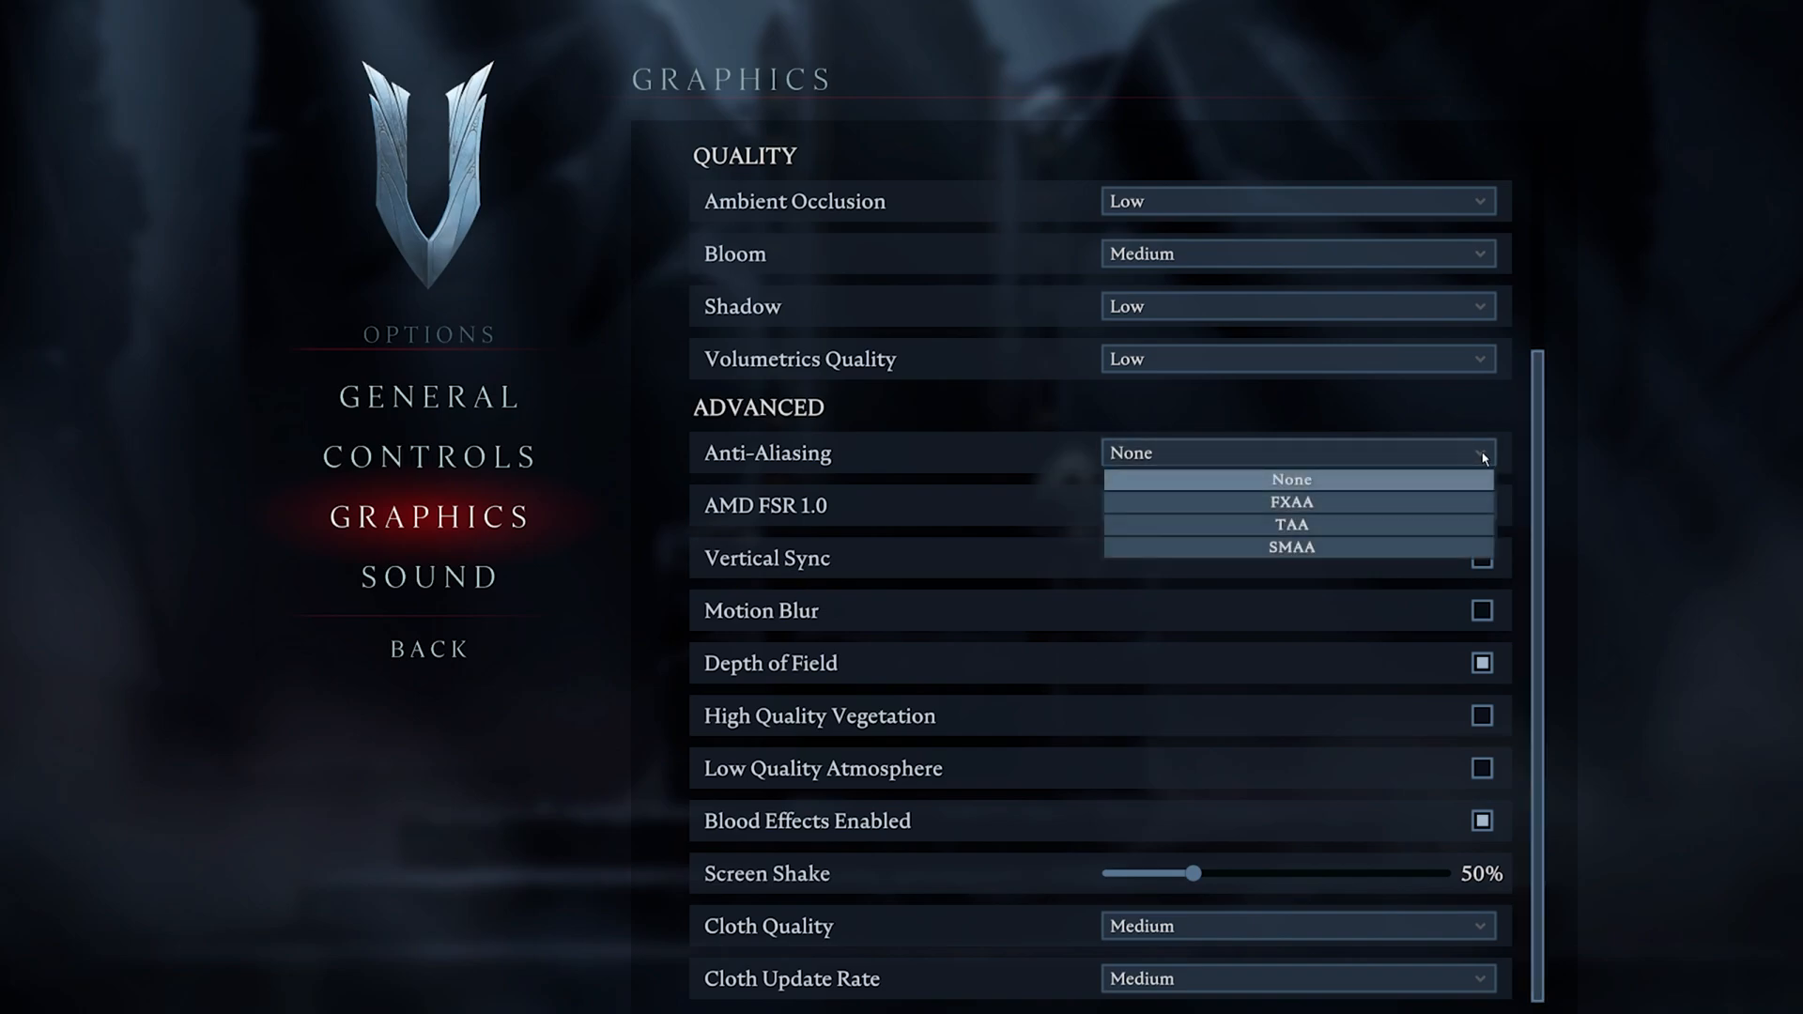
pyautogui.moveTo(1434, 506)
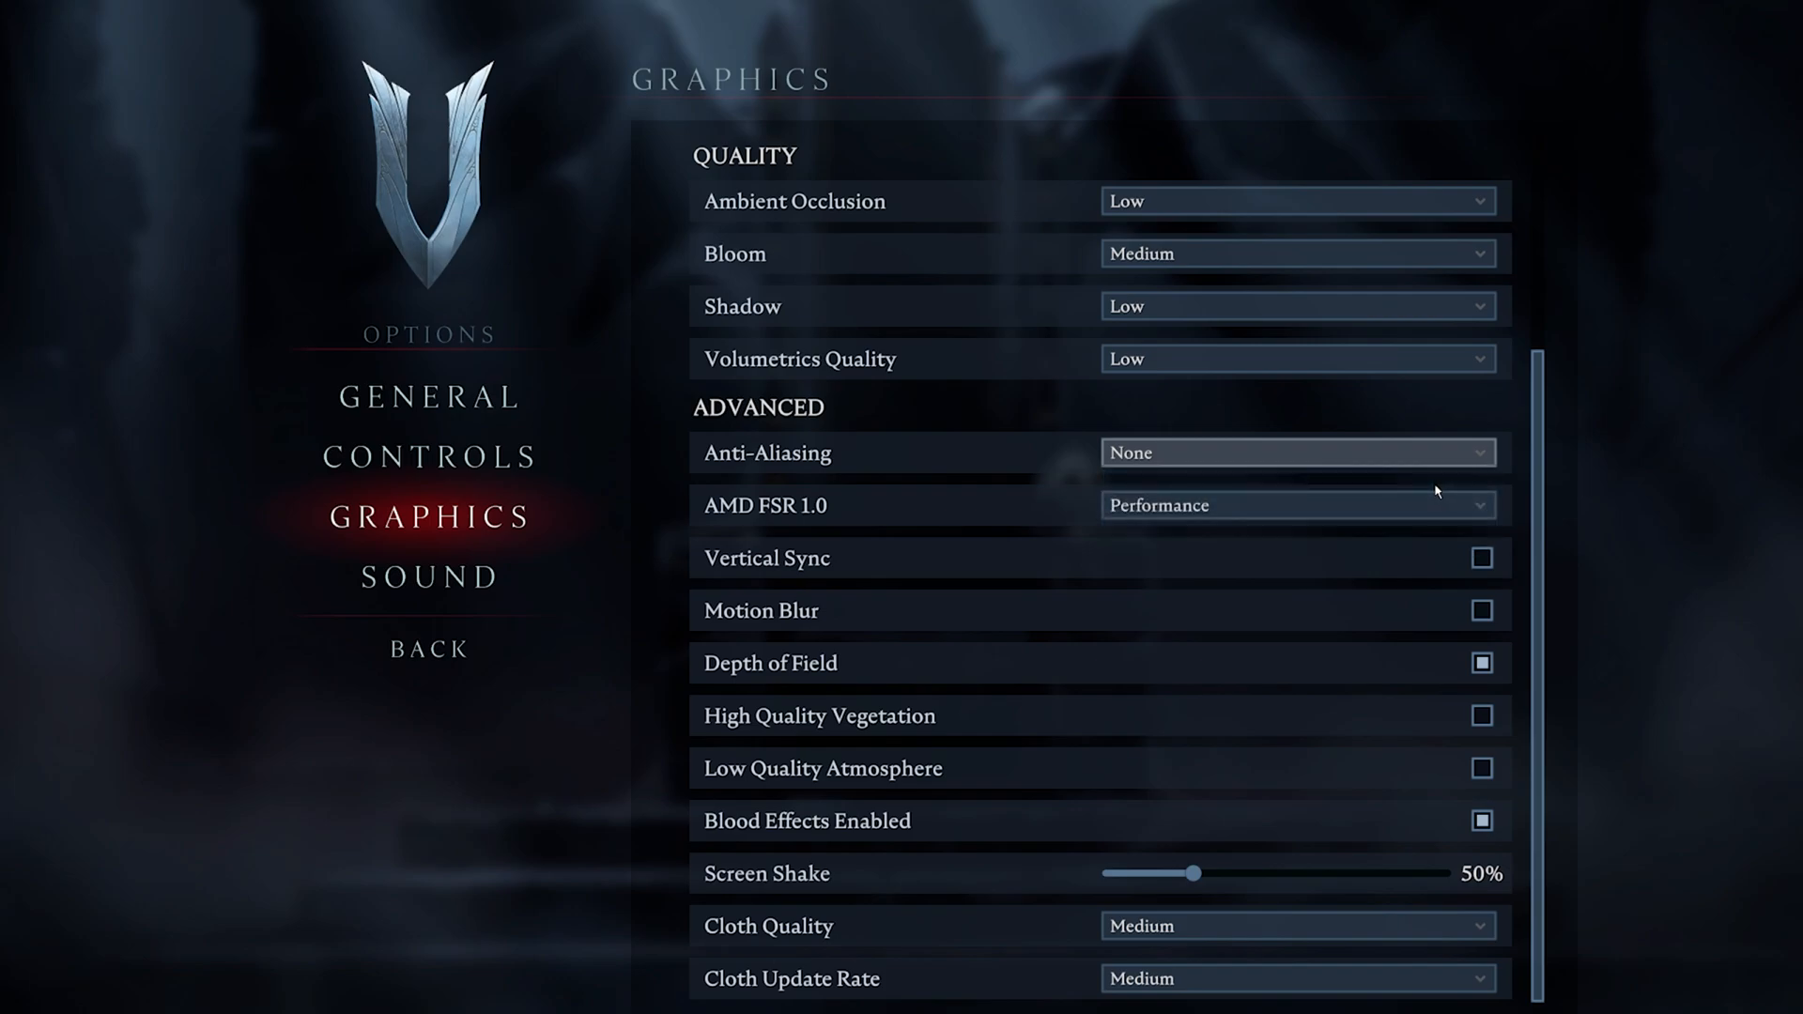
pyautogui.click(1297, 505)
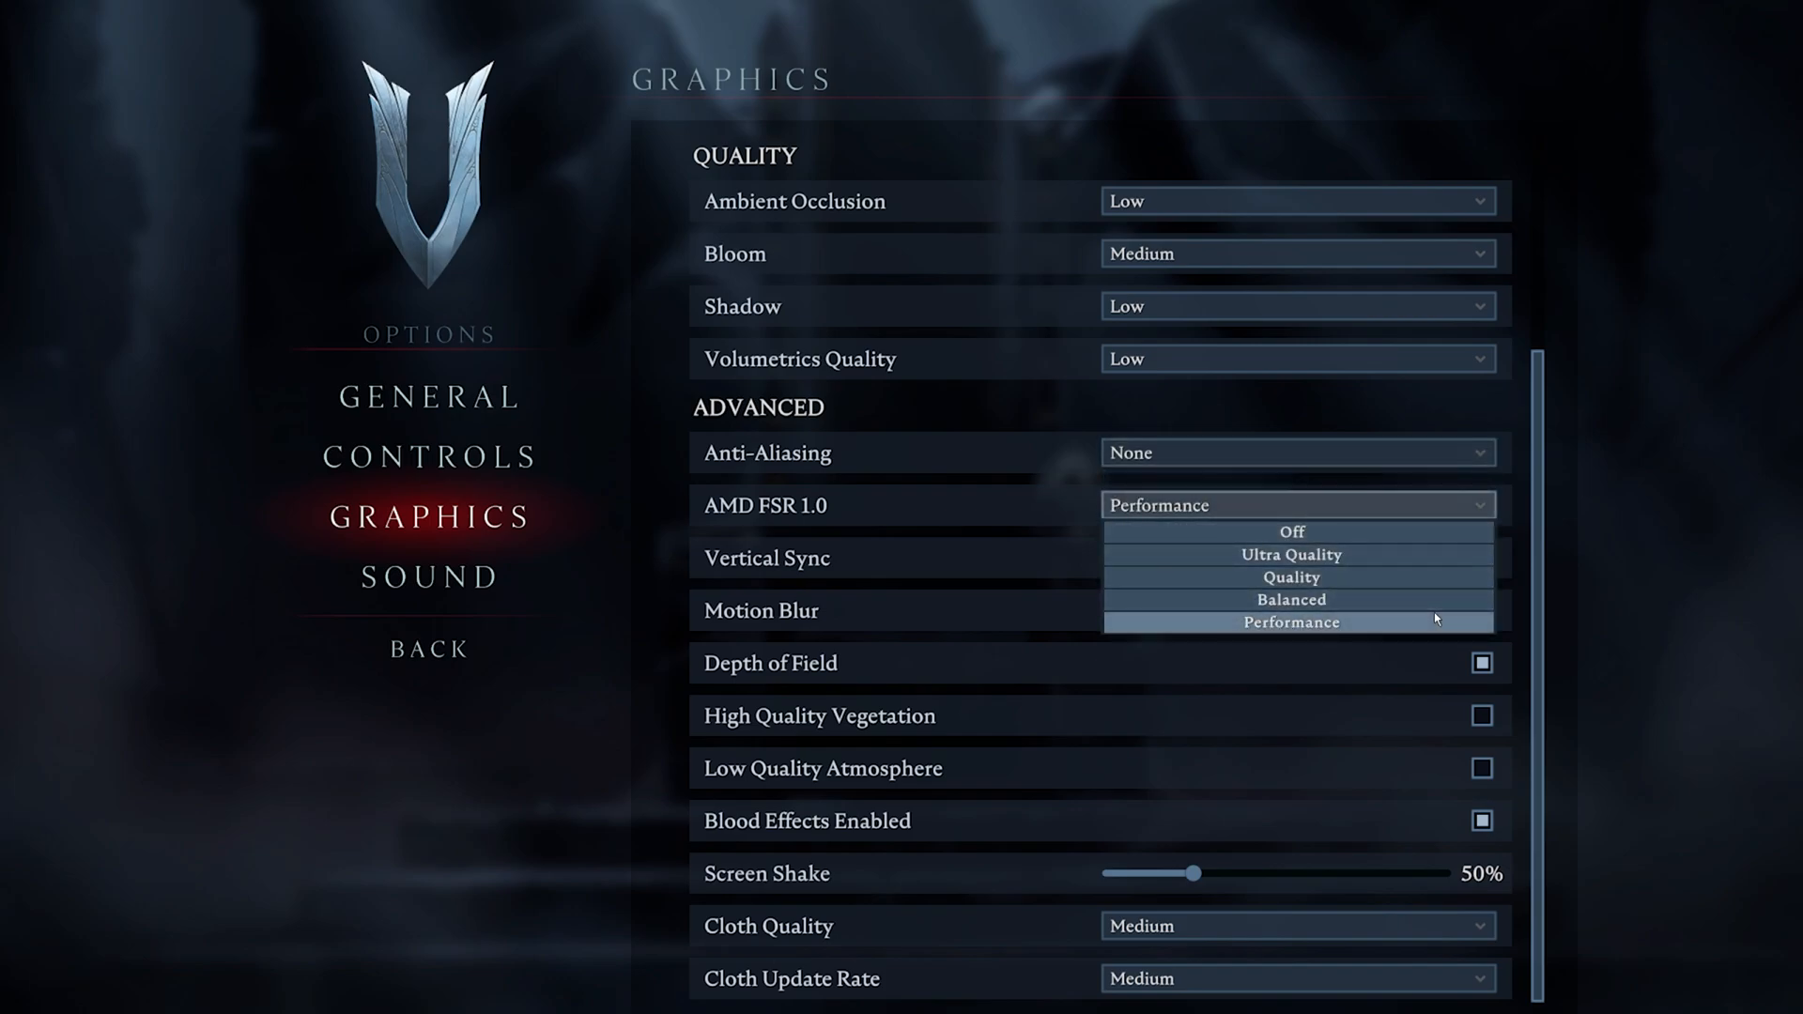
pyautogui.click(1290, 620)
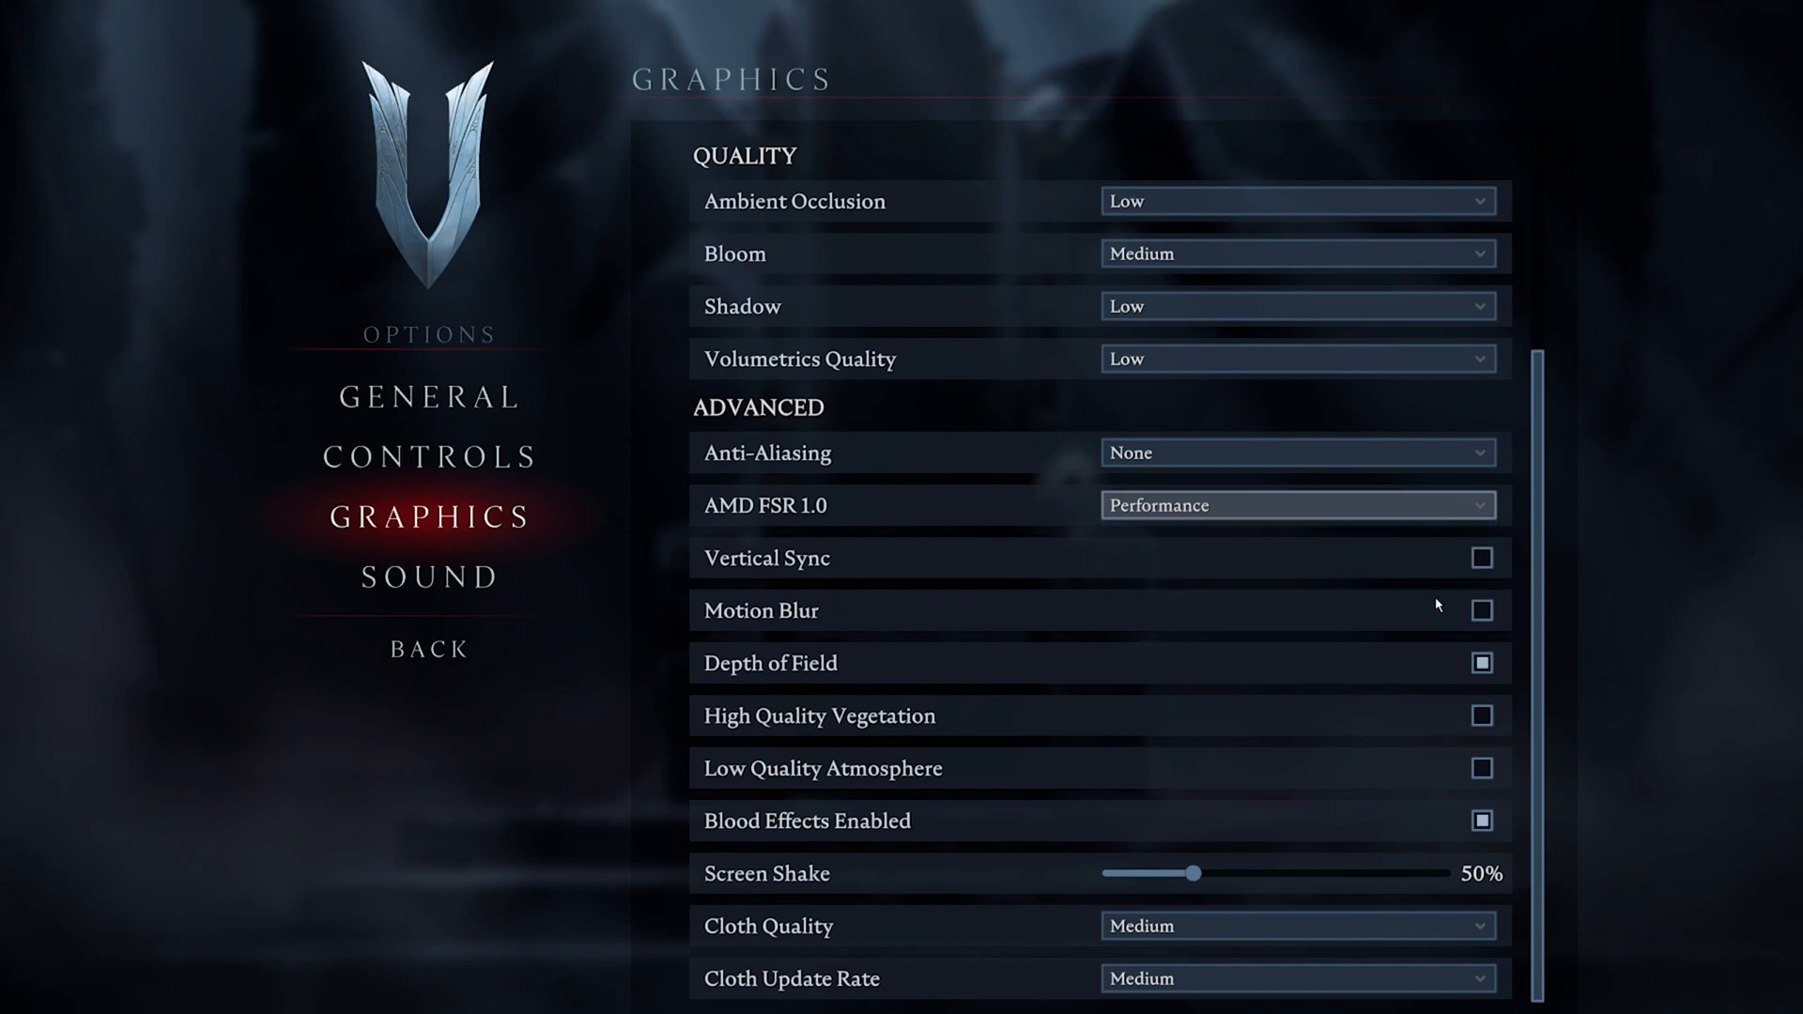
pyautogui.moveTo(1481, 558)
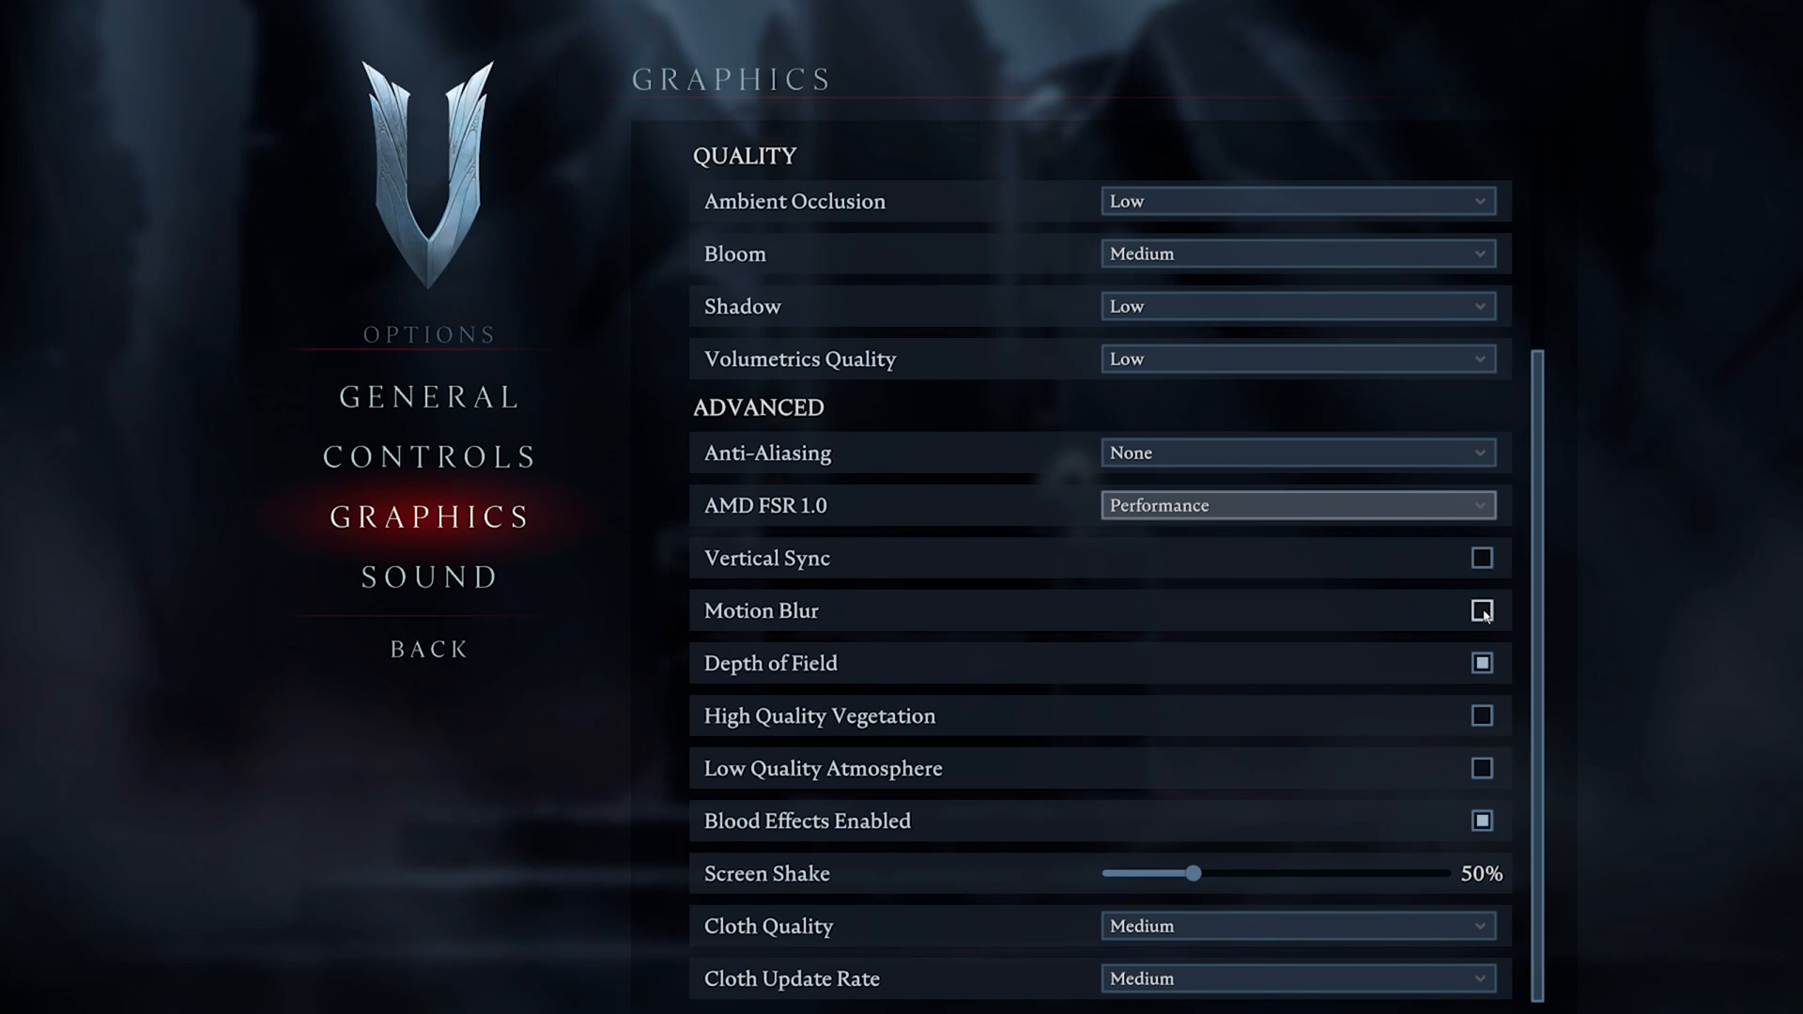
pyautogui.click(1481, 610)
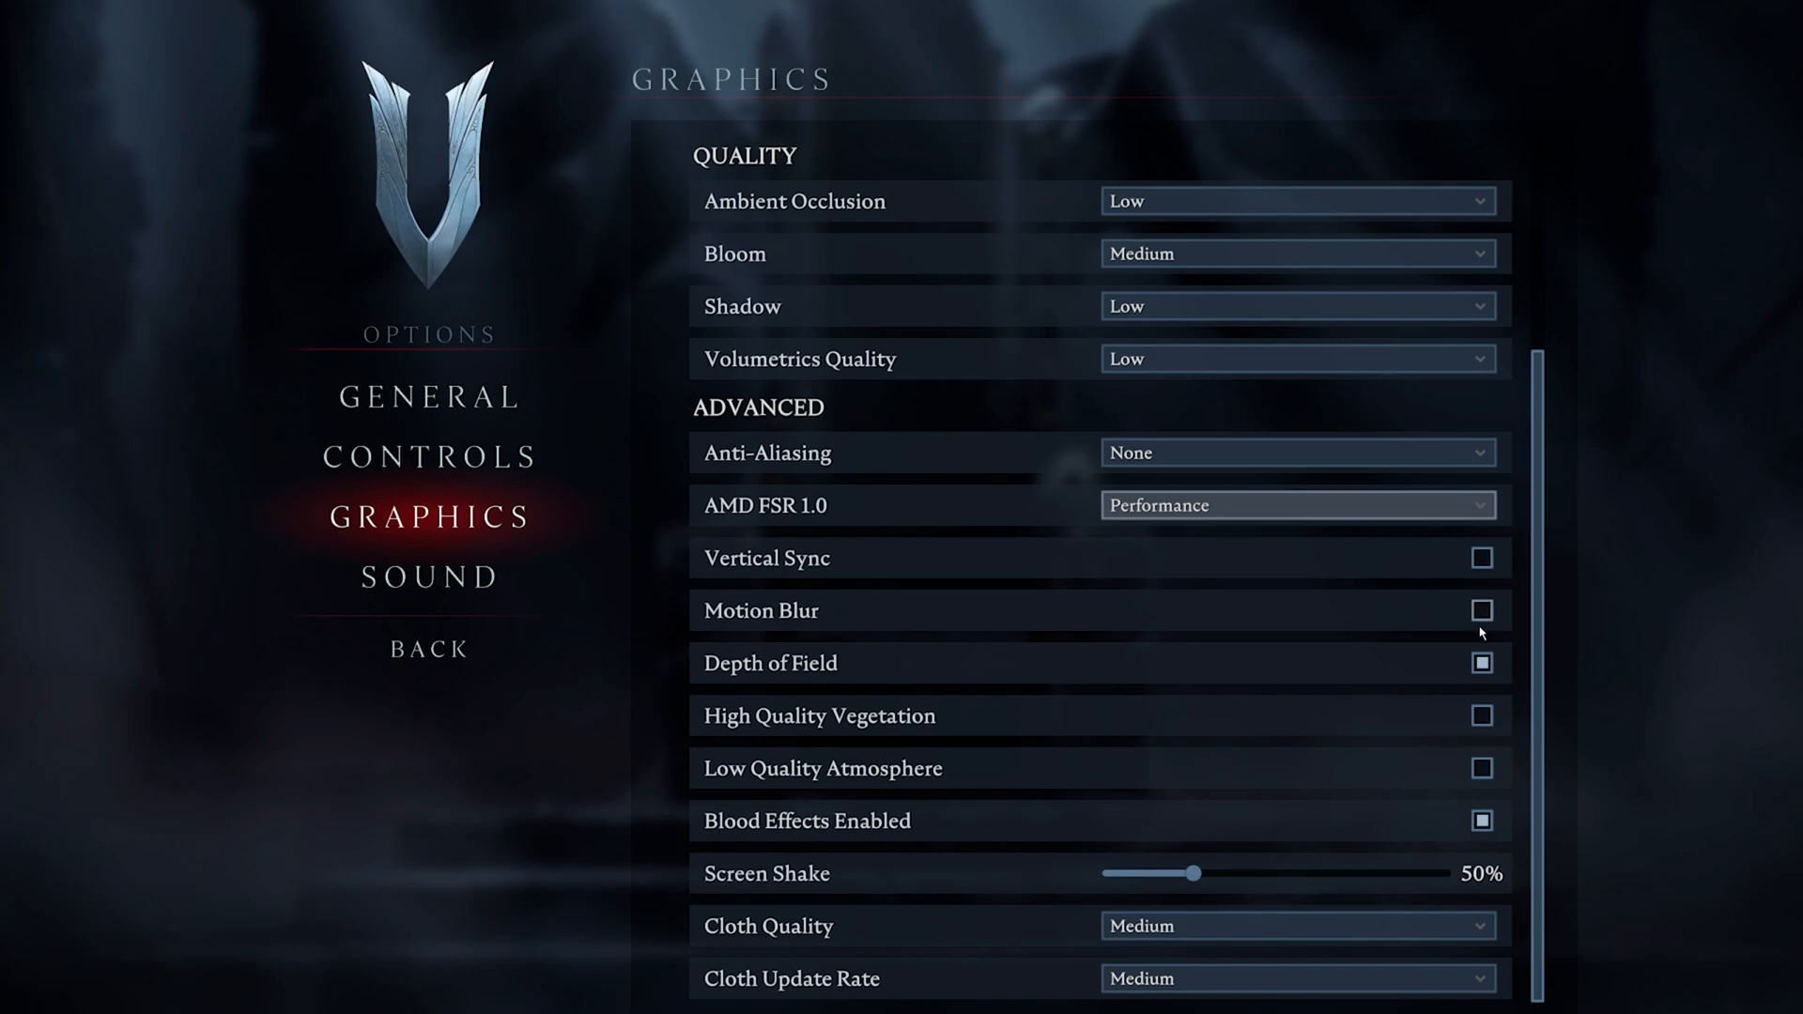
pyautogui.moveTo(1482, 715)
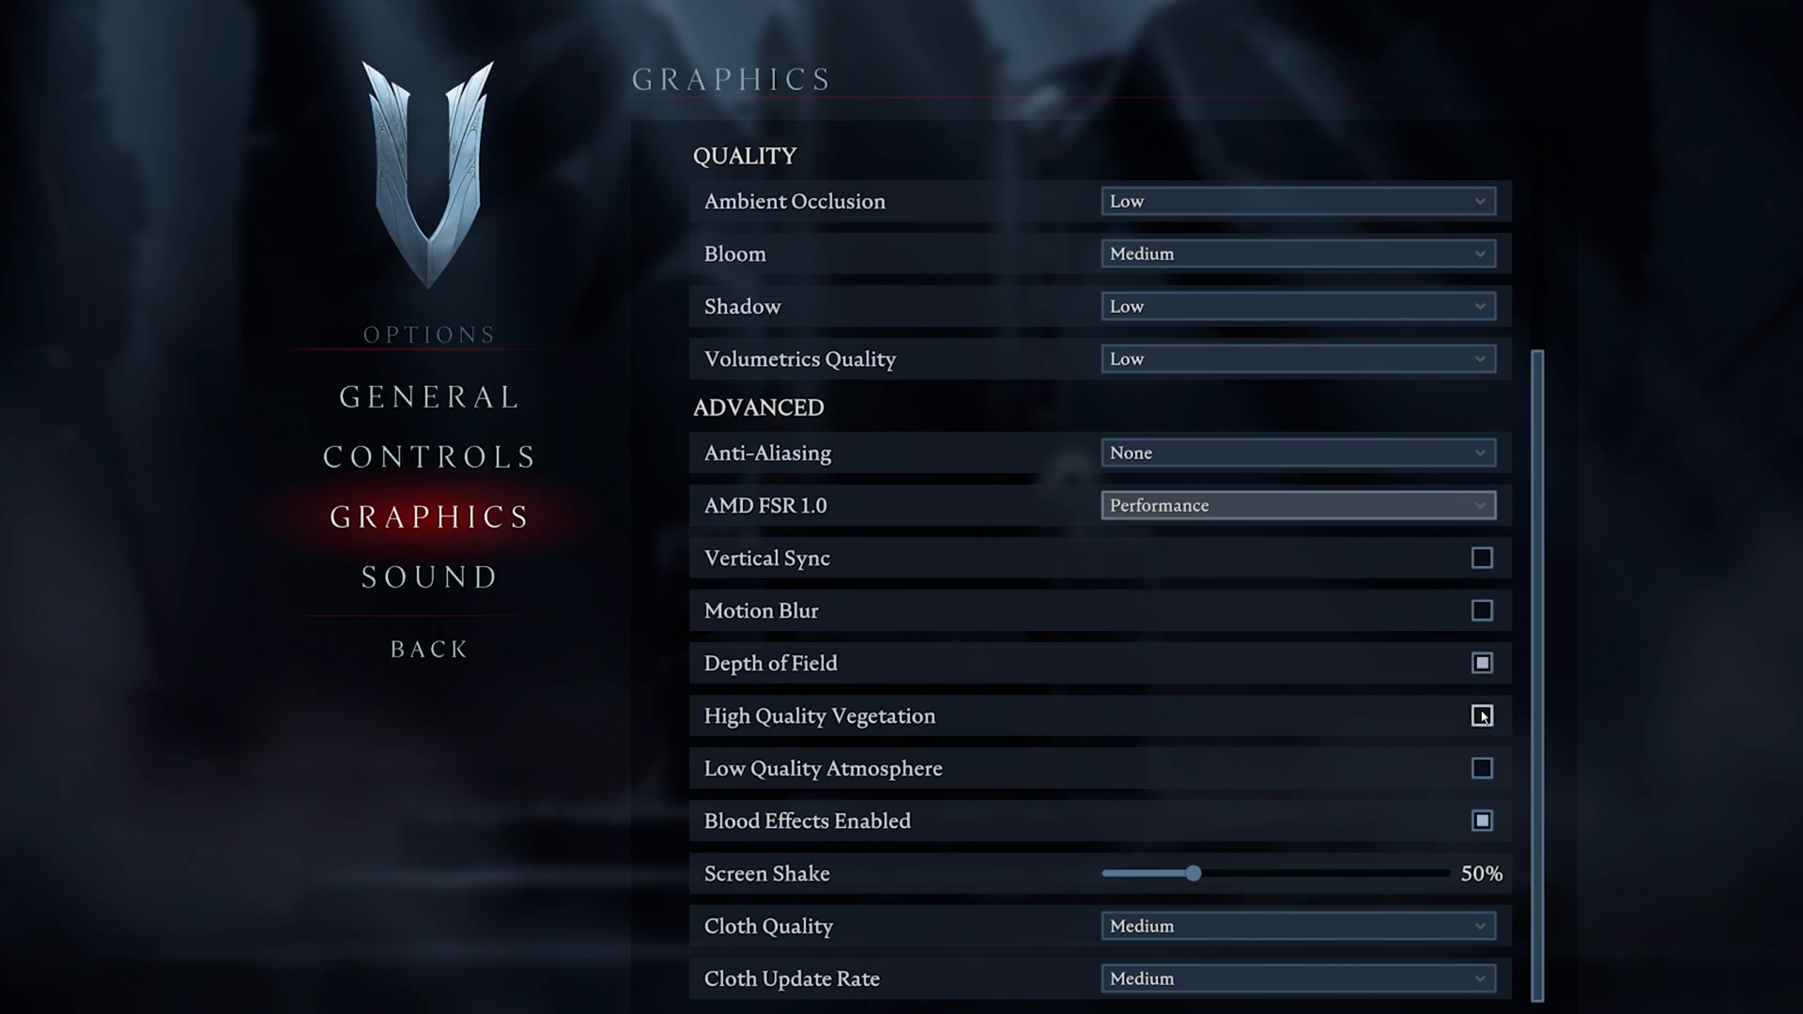
pyautogui.click(1481, 716)
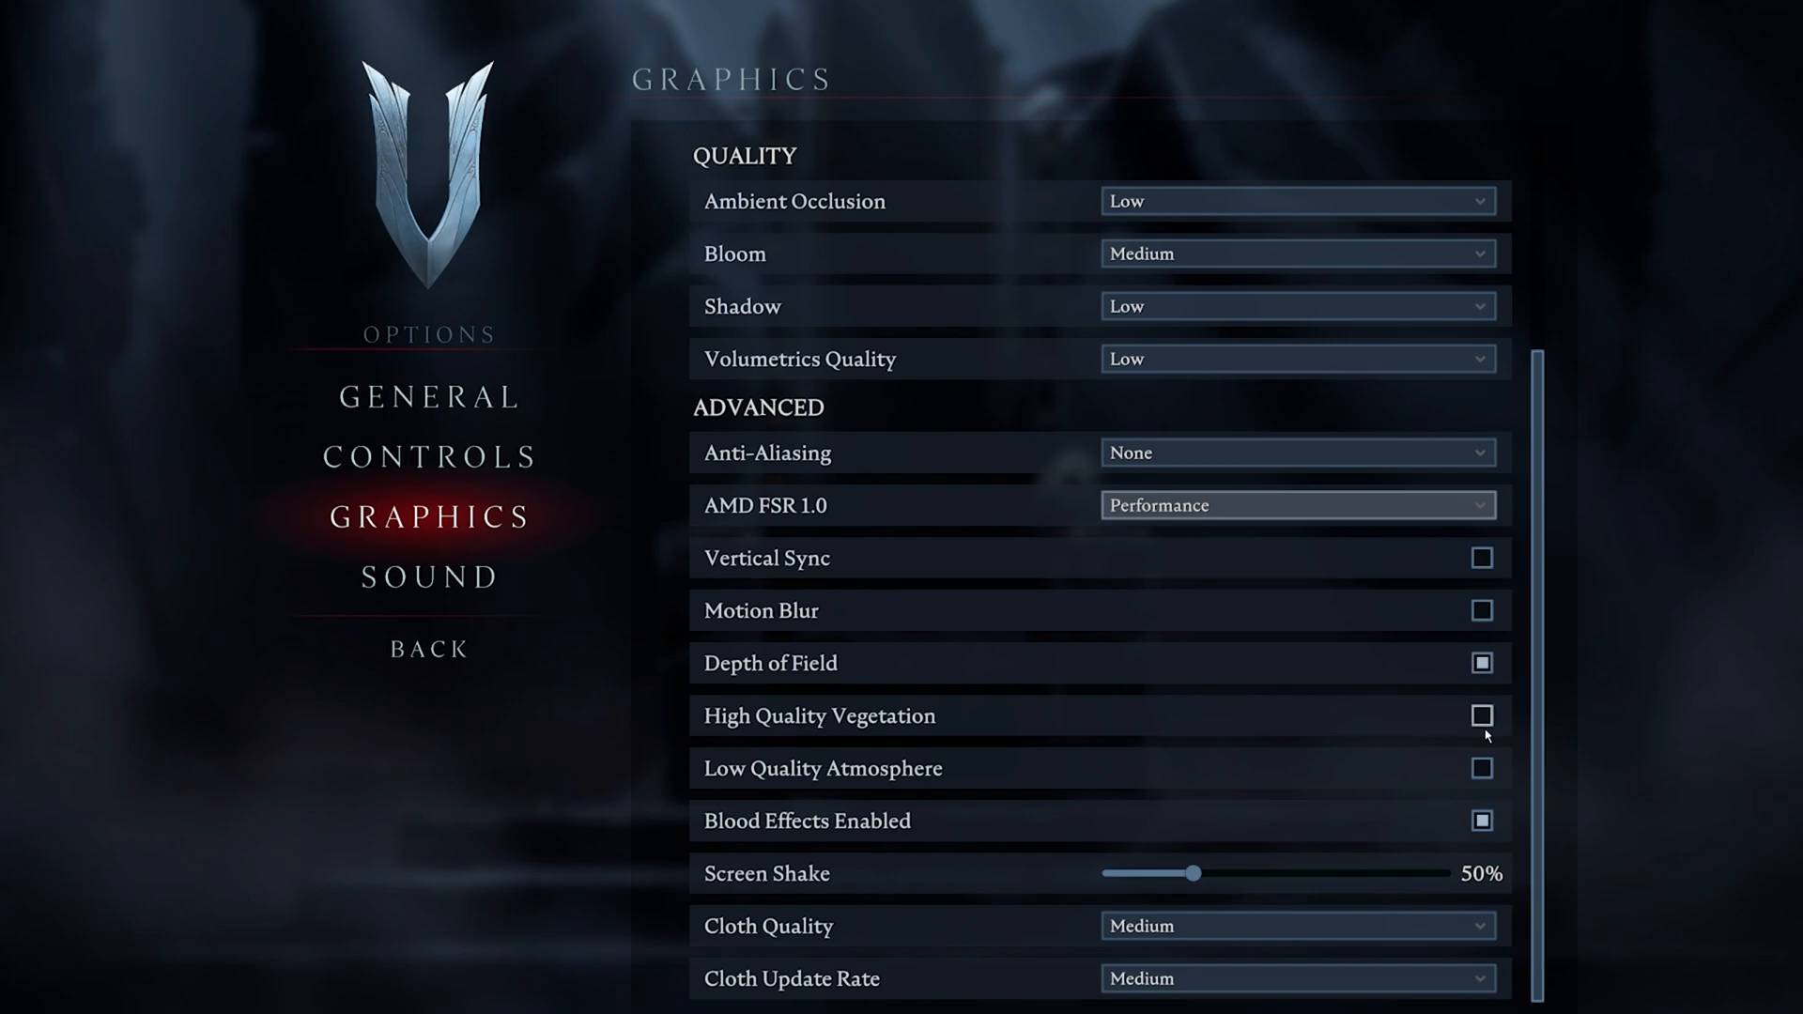
pyautogui.moveTo(1482, 770)
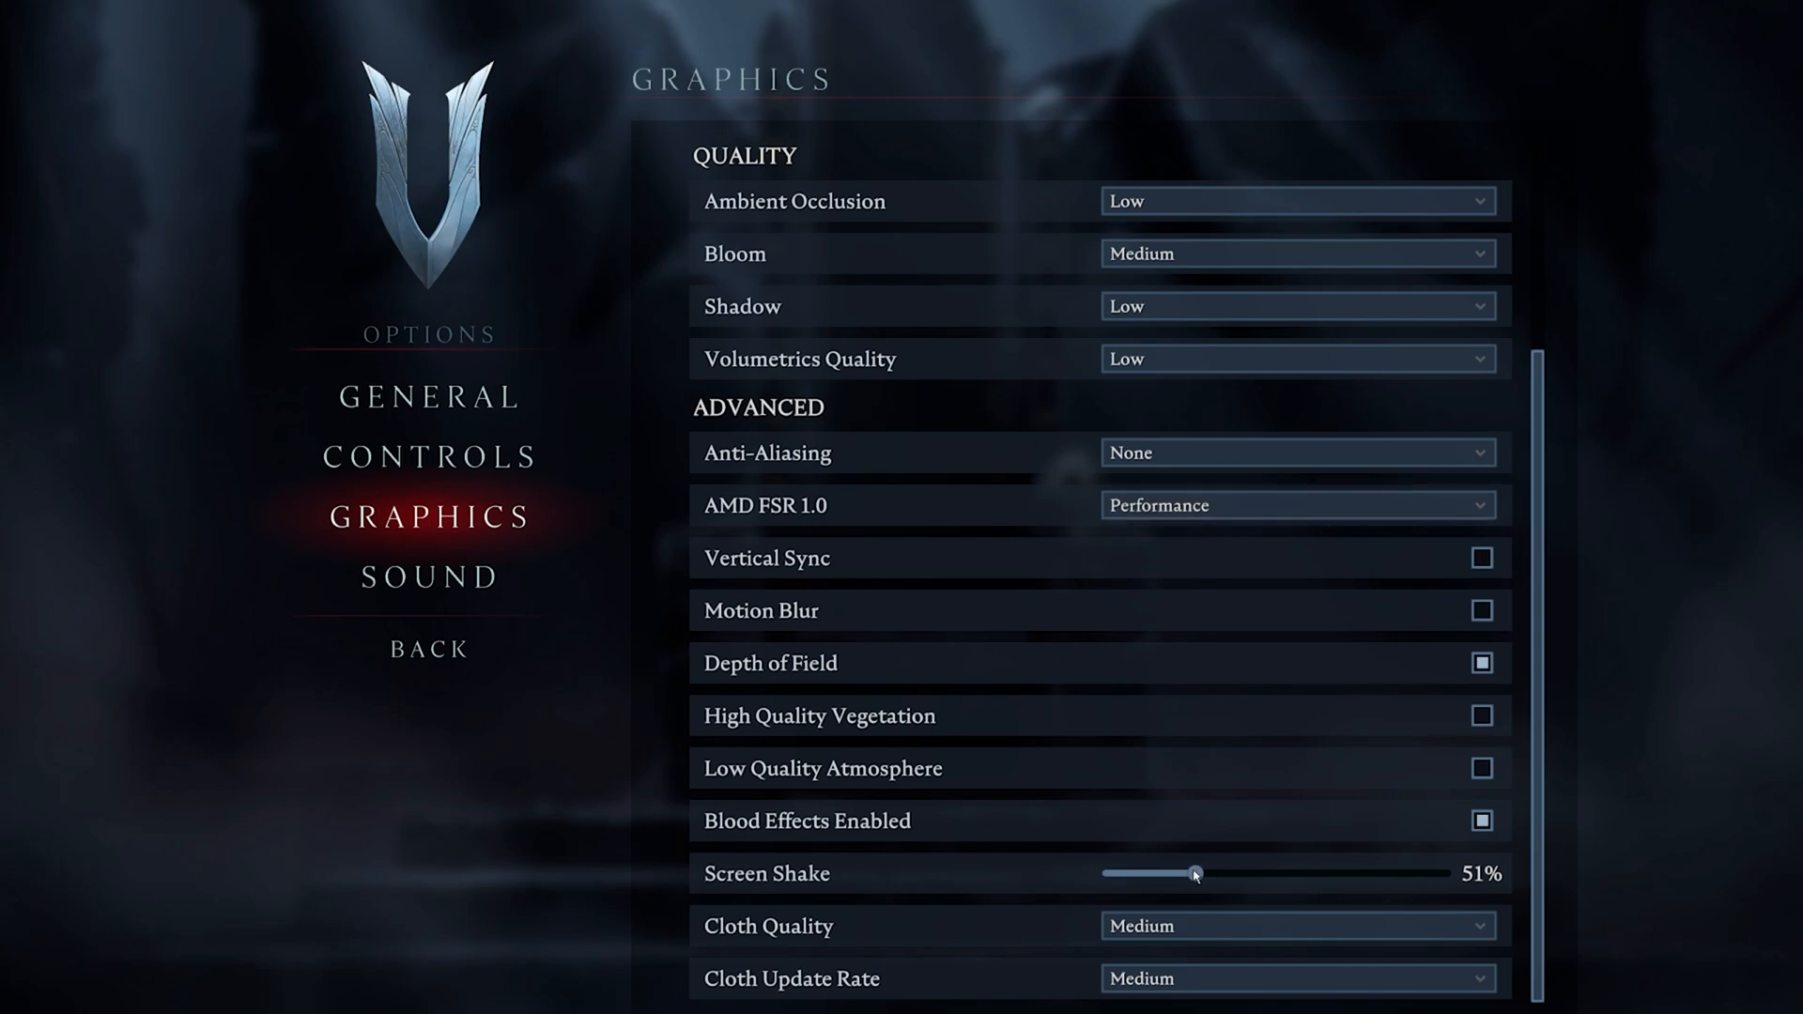
pyautogui.click(1300, 926)
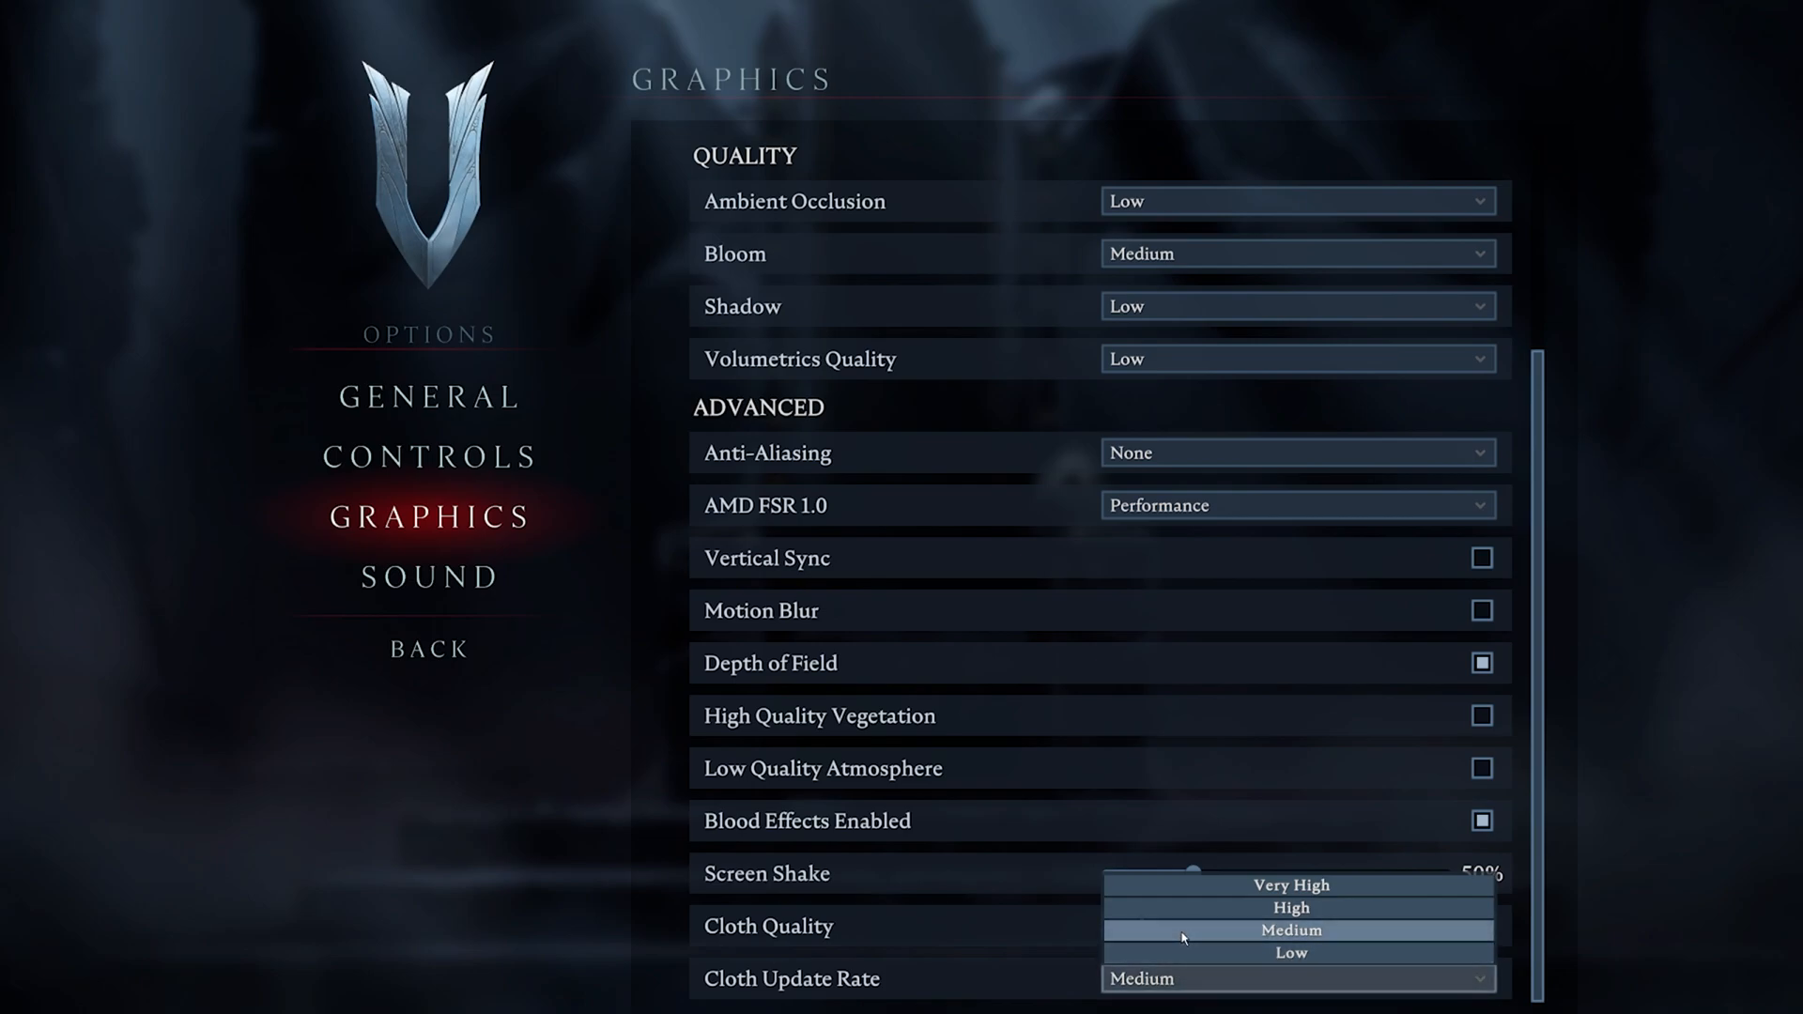
pyautogui.click(1290, 930)
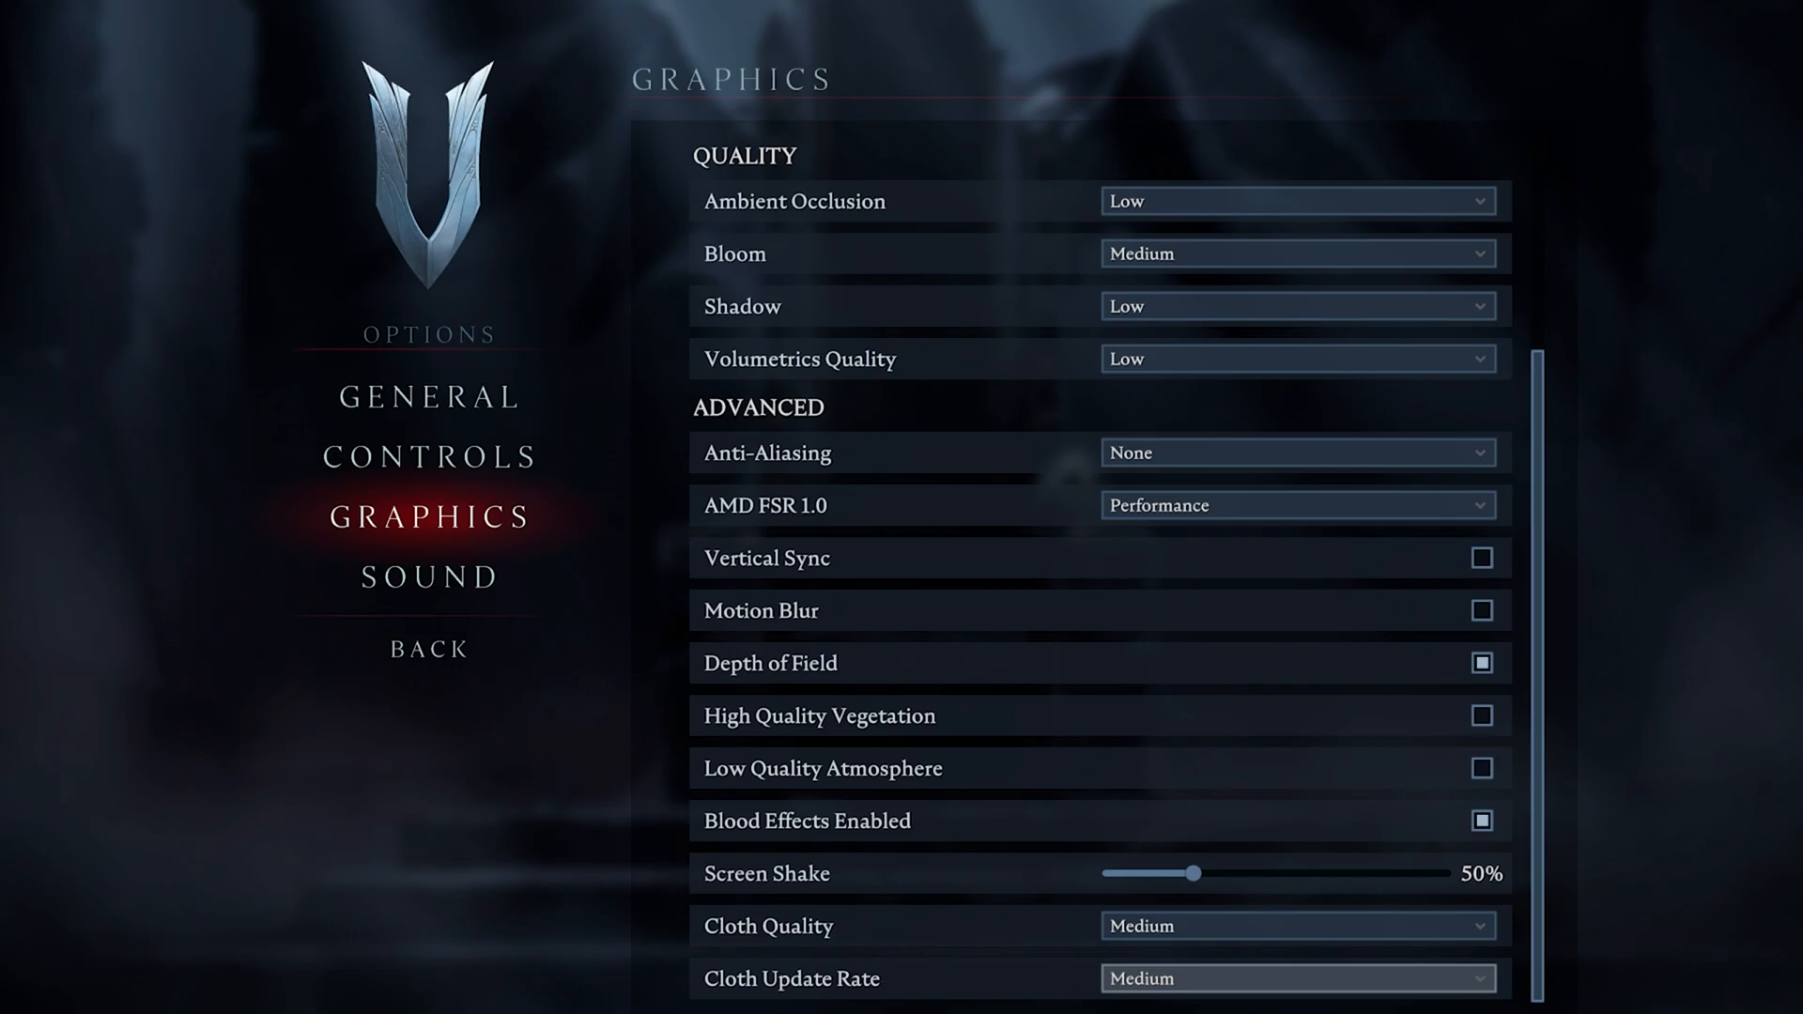
pyautogui.click(429, 647)
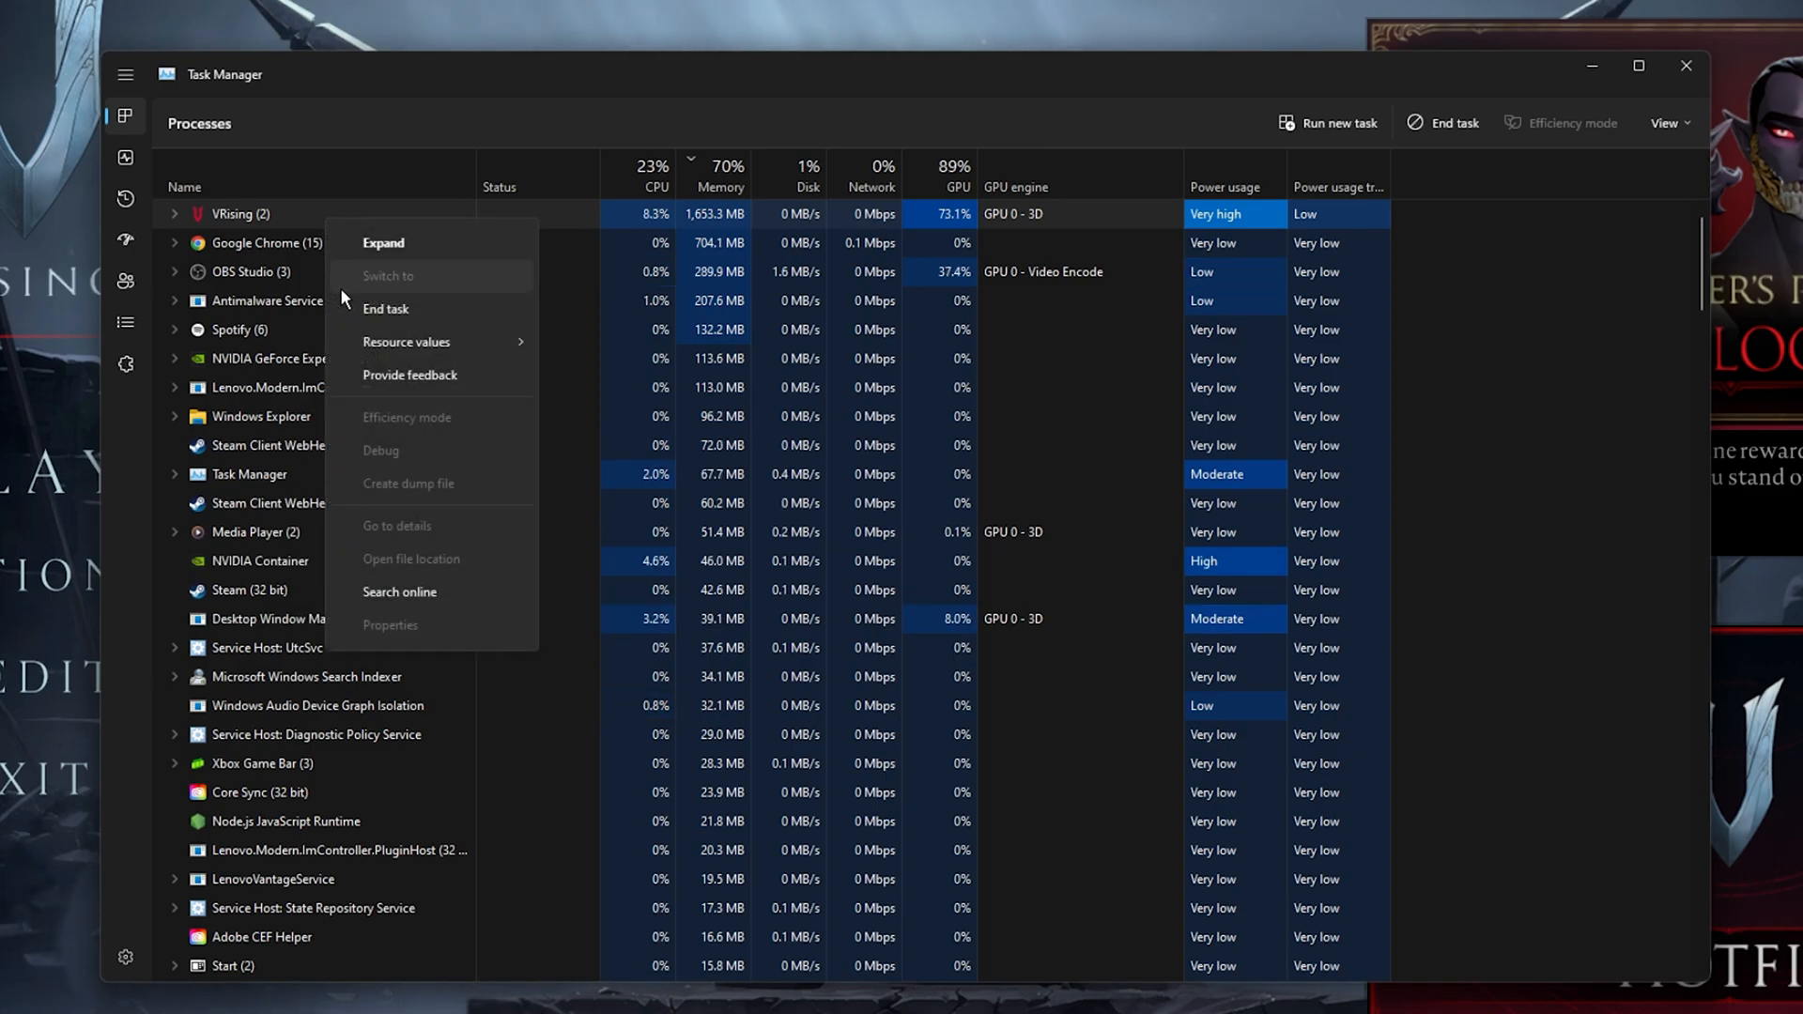
# Expand the VRising group, go to its details, and set VRising.exe priority to High
pyautogui.click(384, 241)
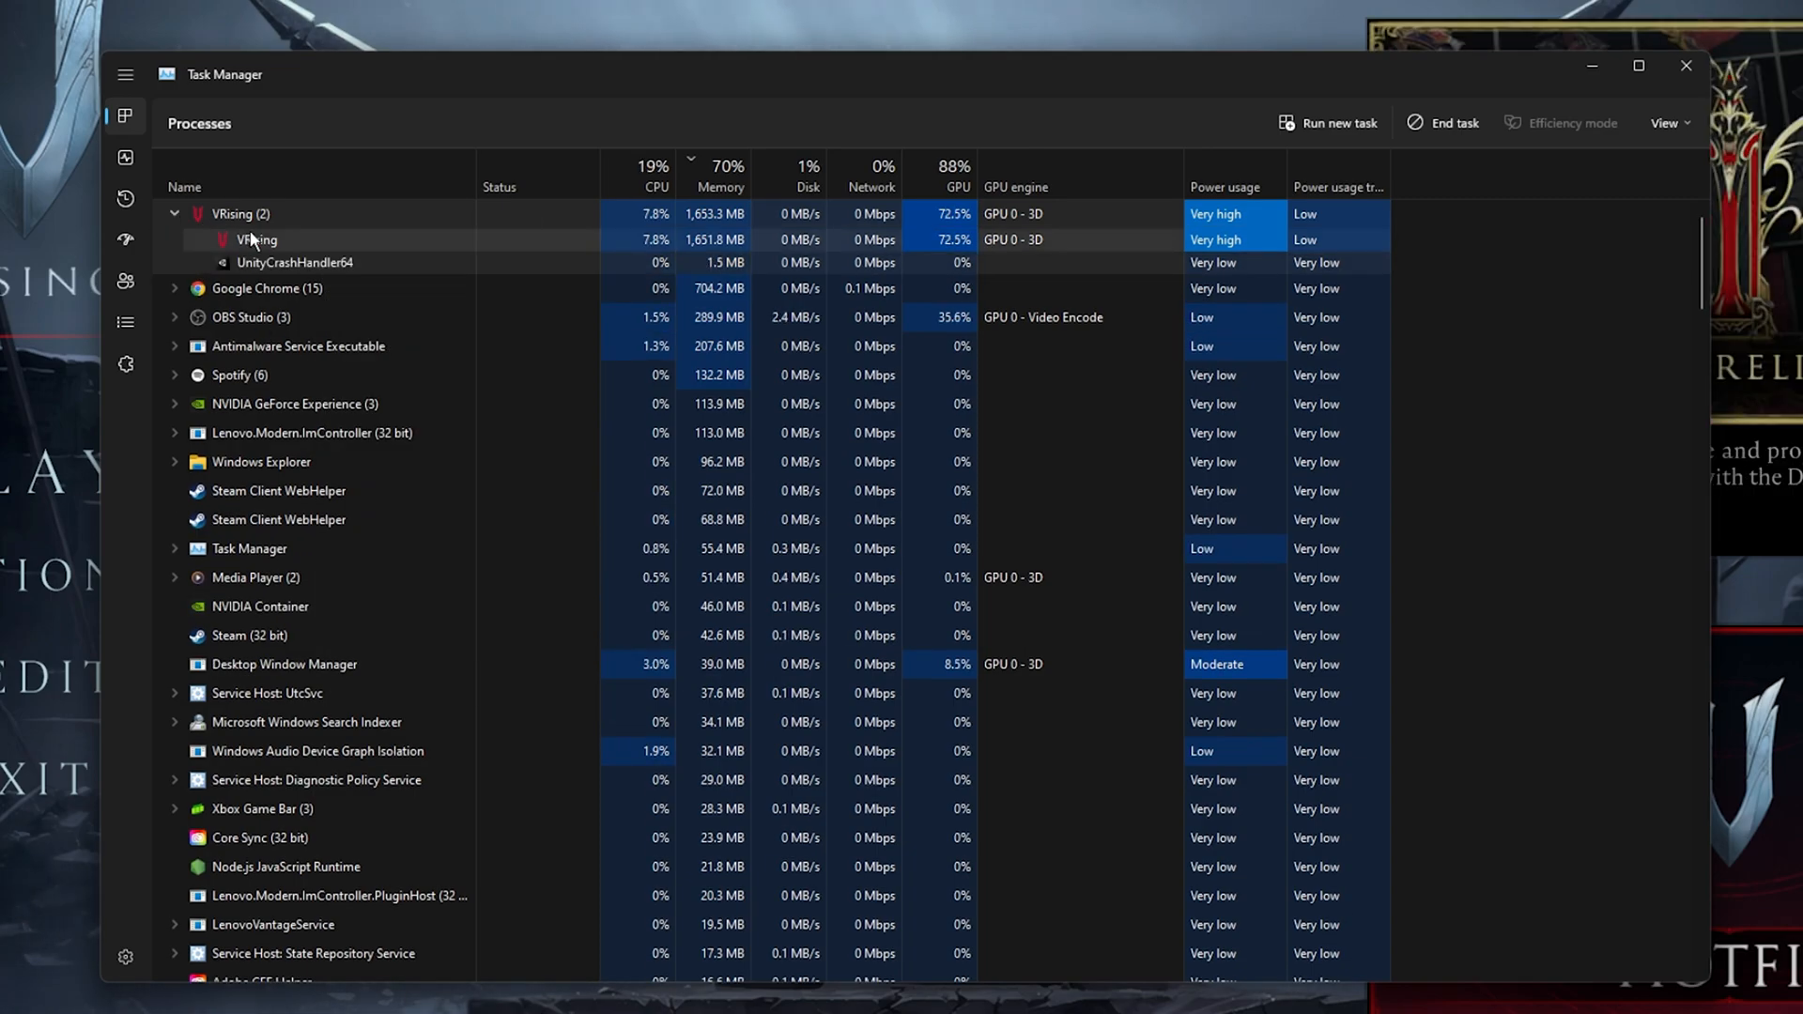
pyautogui.click(125, 323)
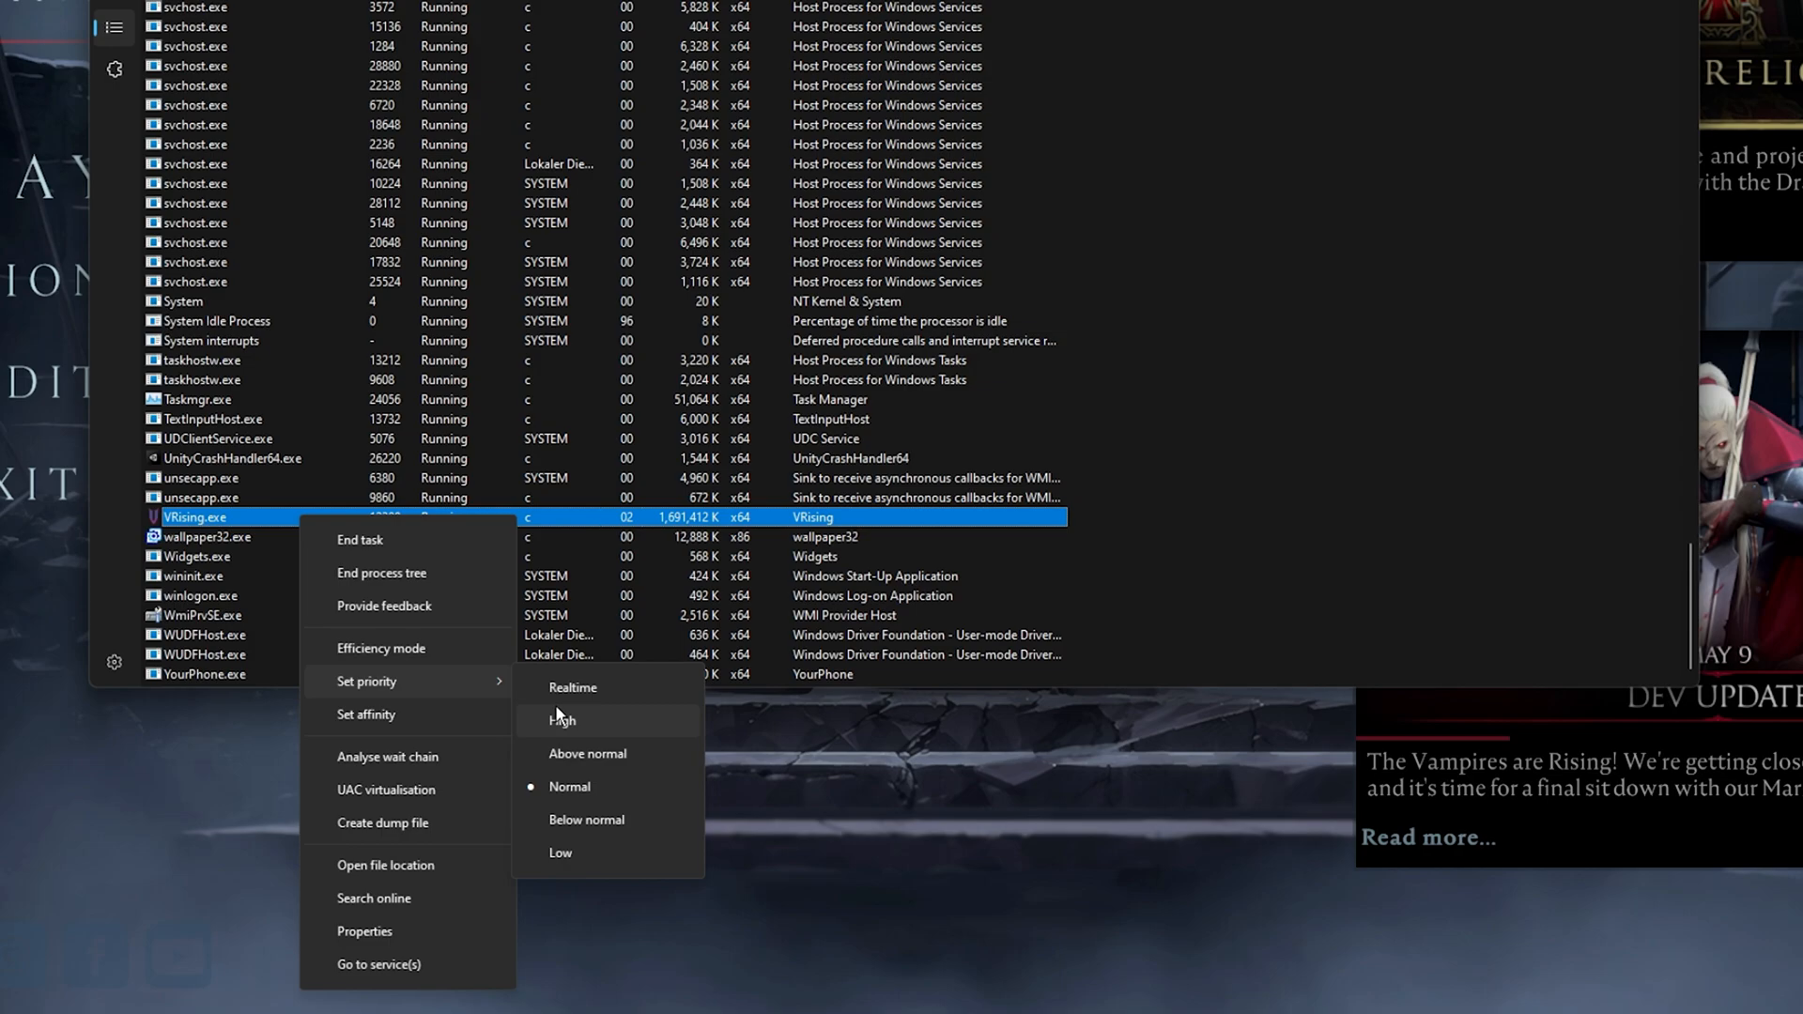
pyautogui.click(562, 721)
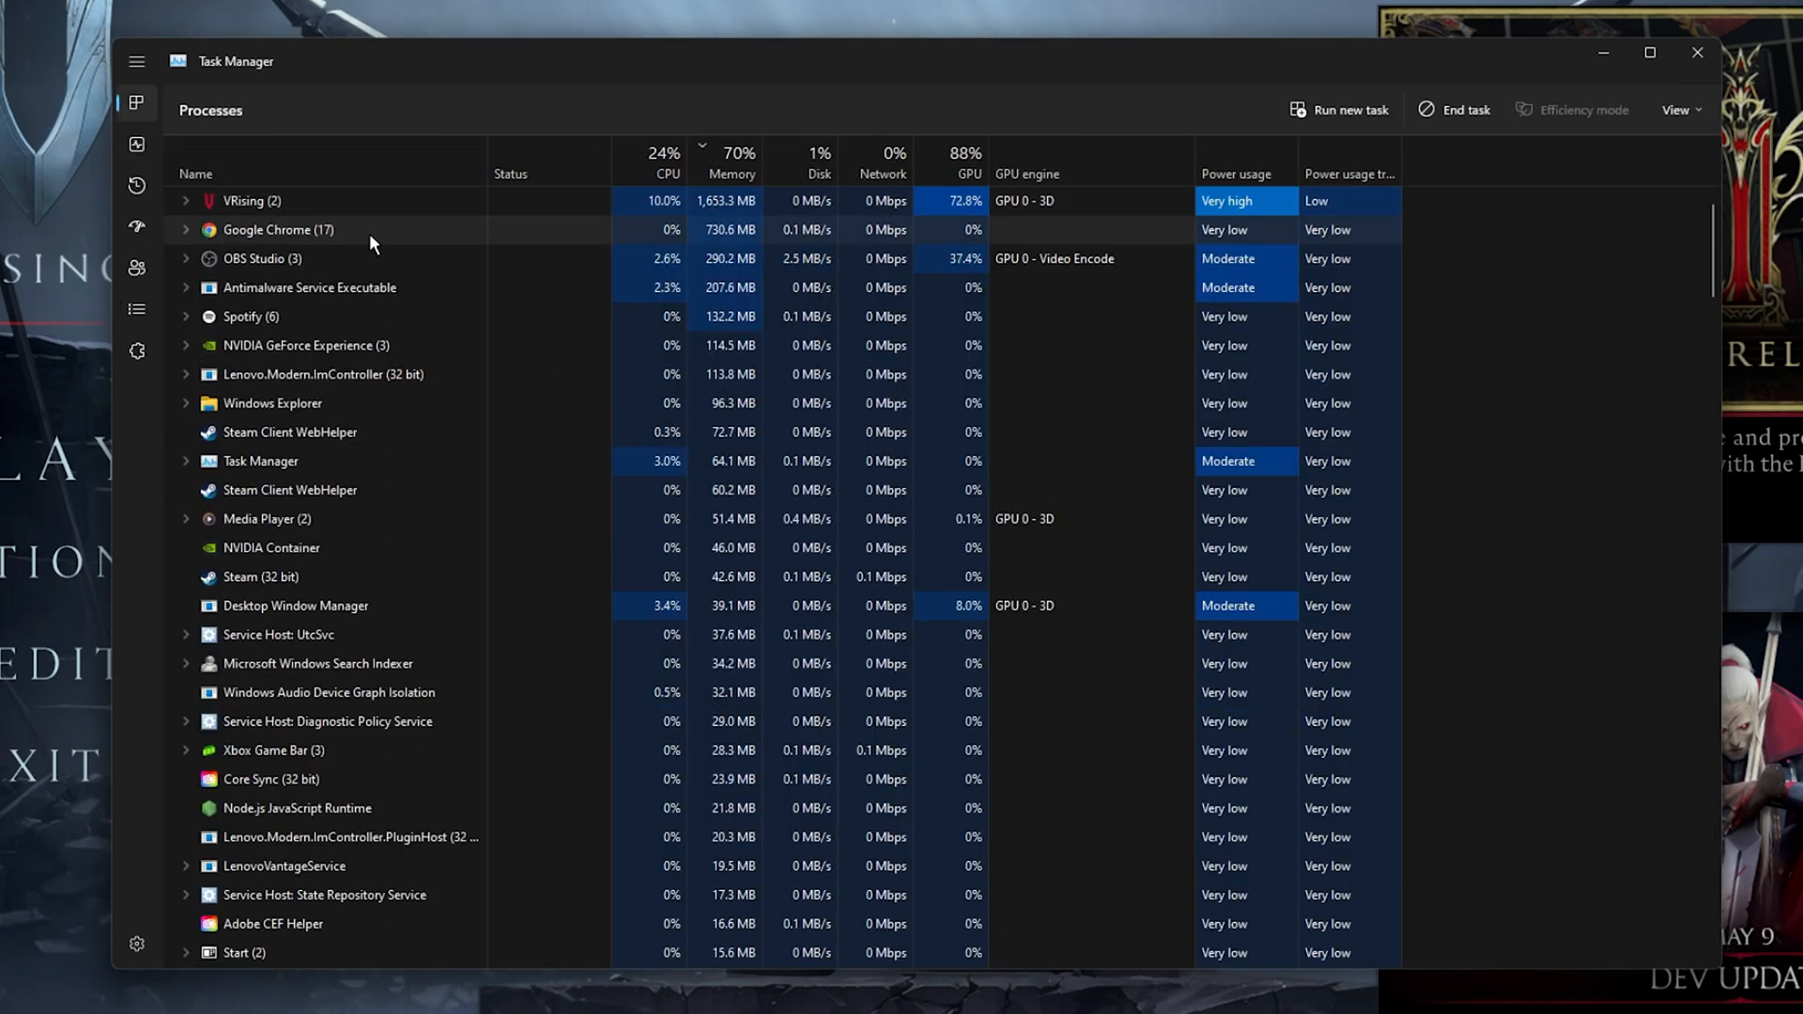
# Inspect background process options, then view the Performance and App history tabs
pyautogui.rightClick(277, 229)
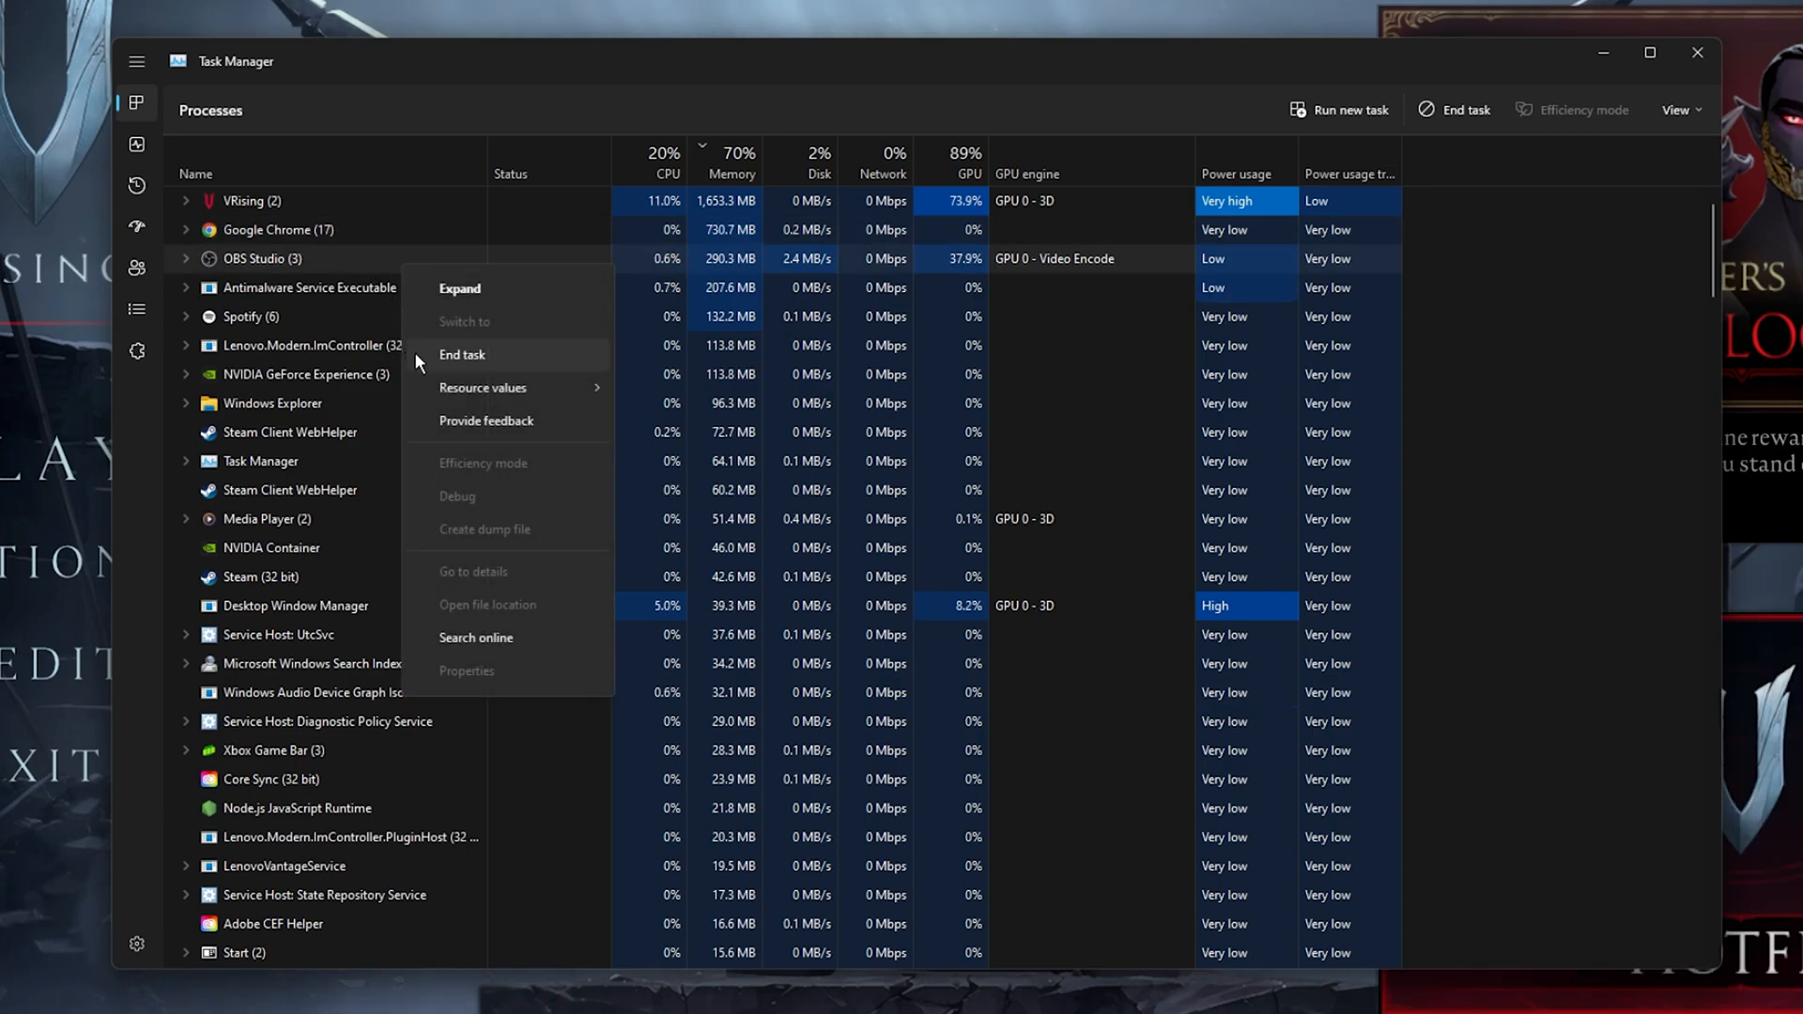
pyautogui.rightClick(290, 432)
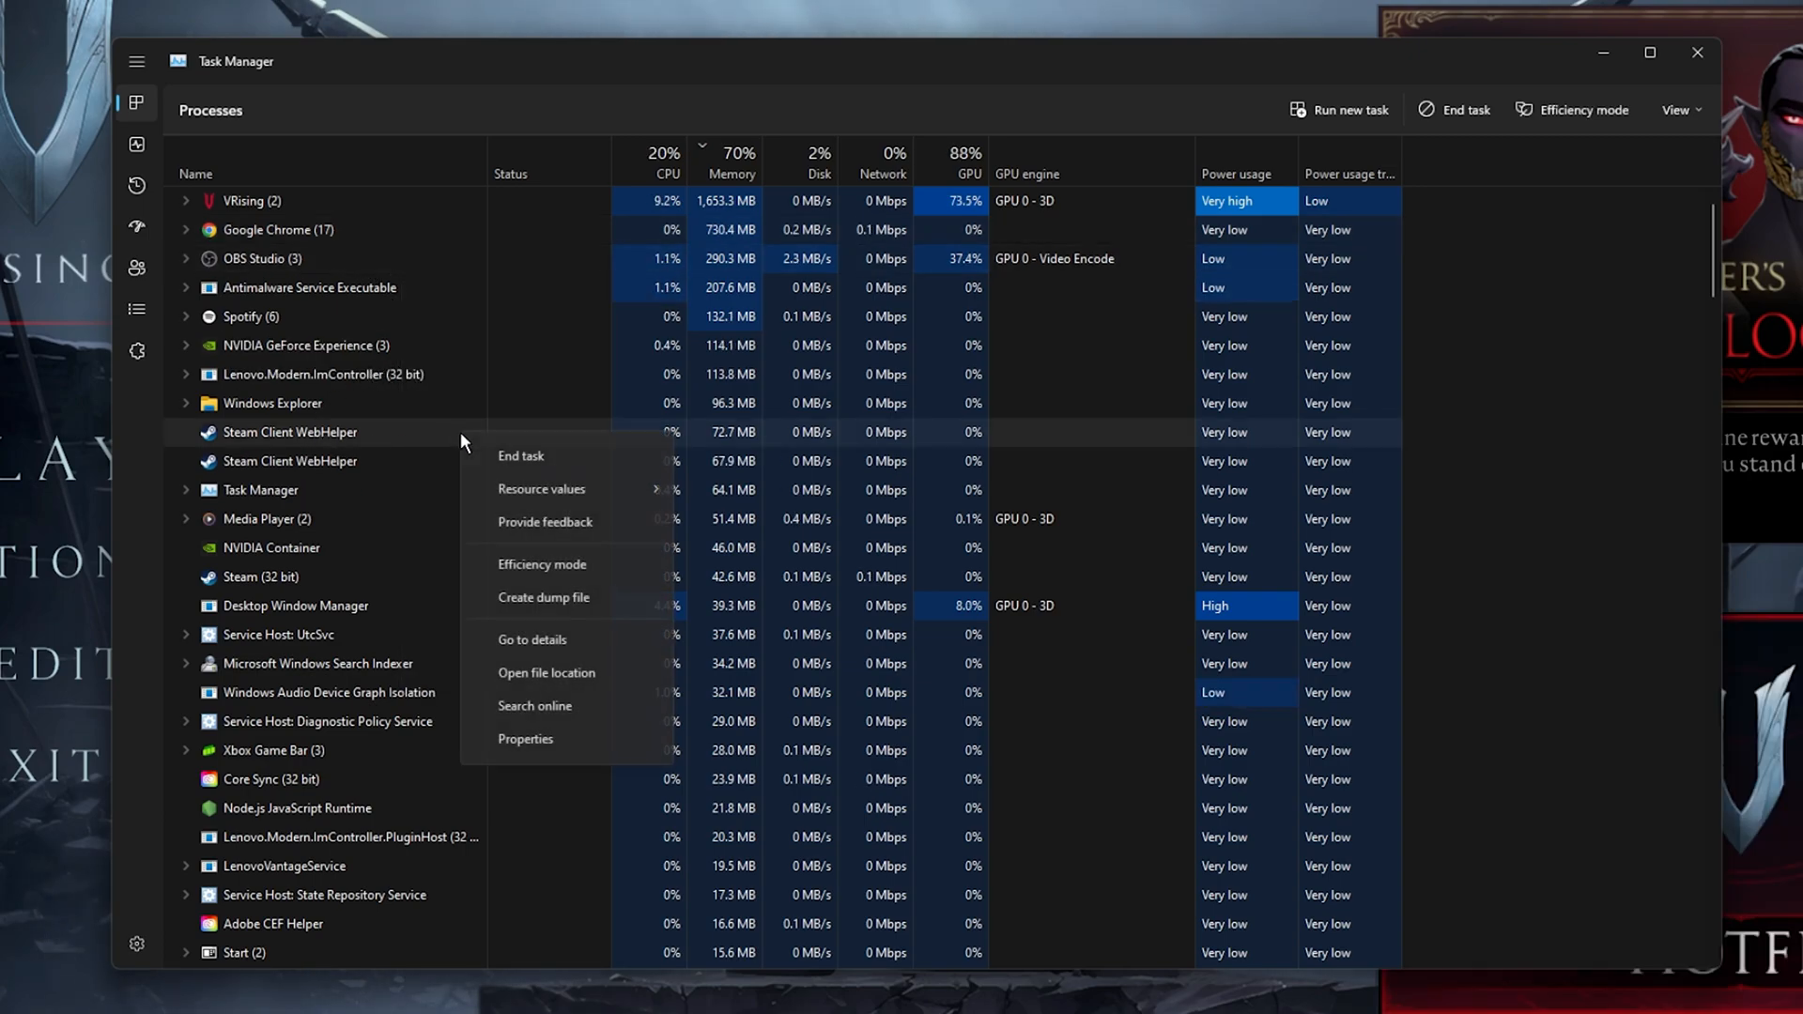
pyautogui.click(385, 435)
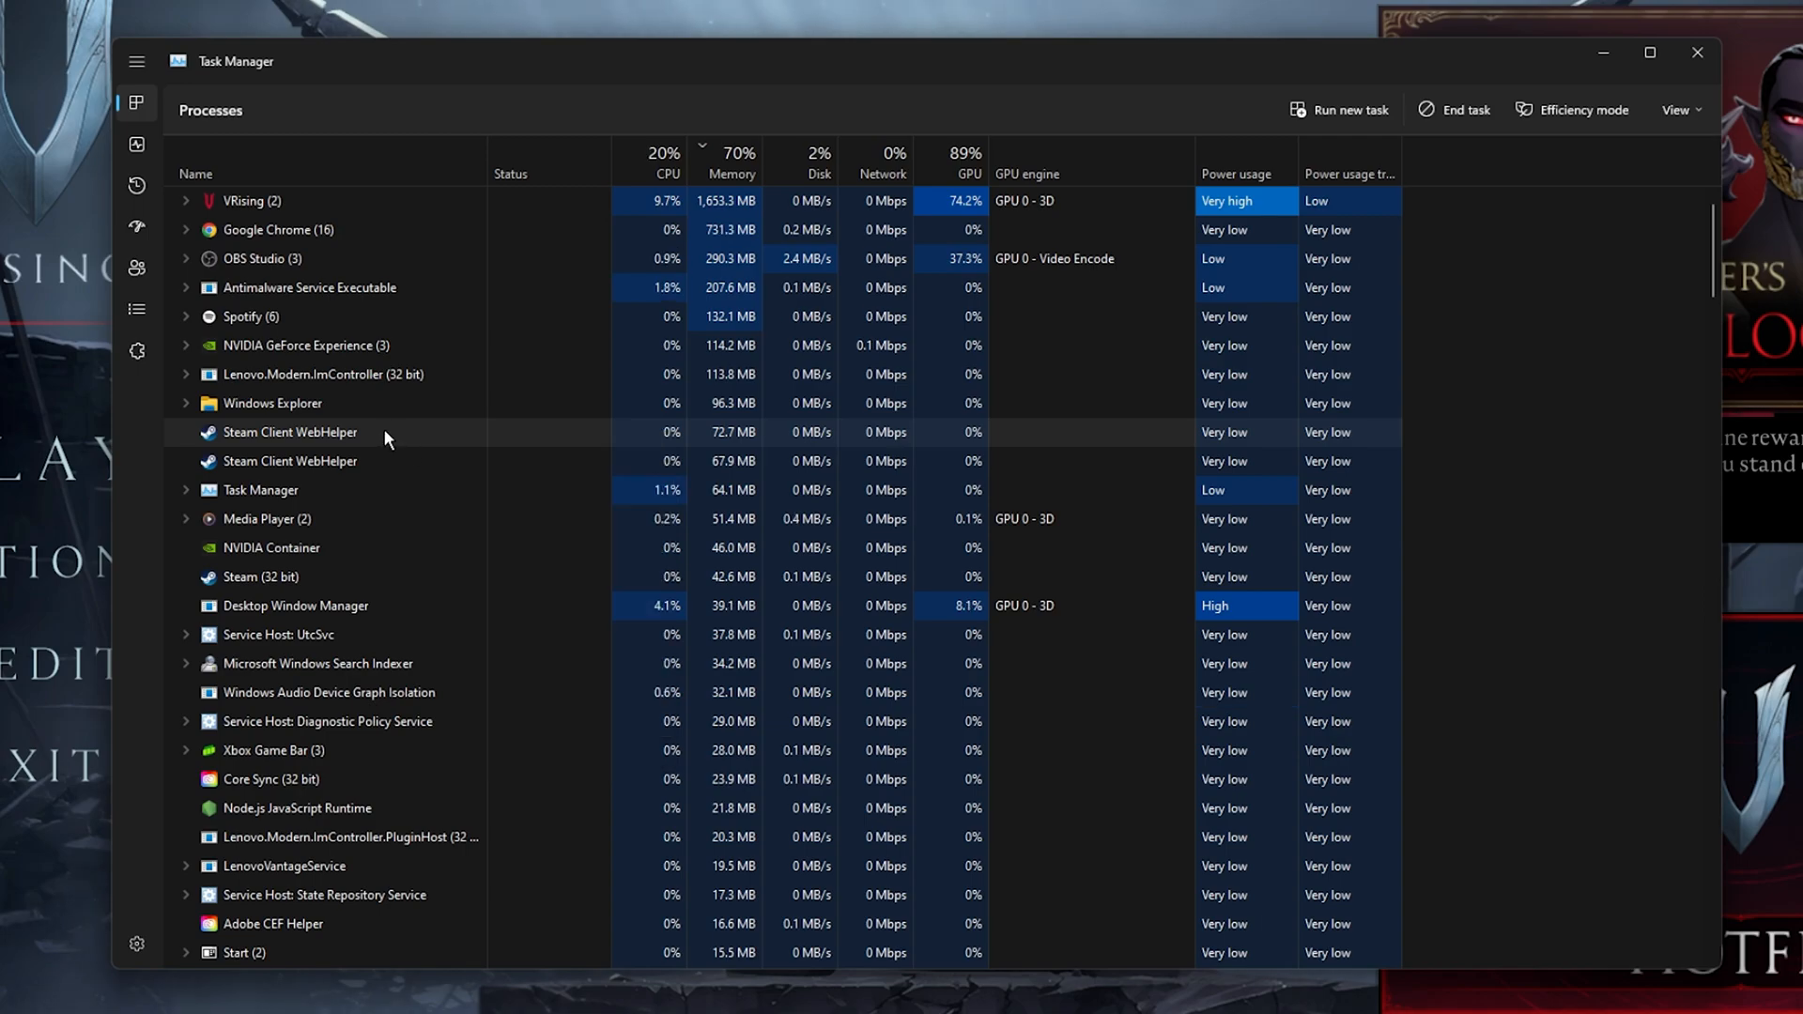
pyautogui.click(136, 144)
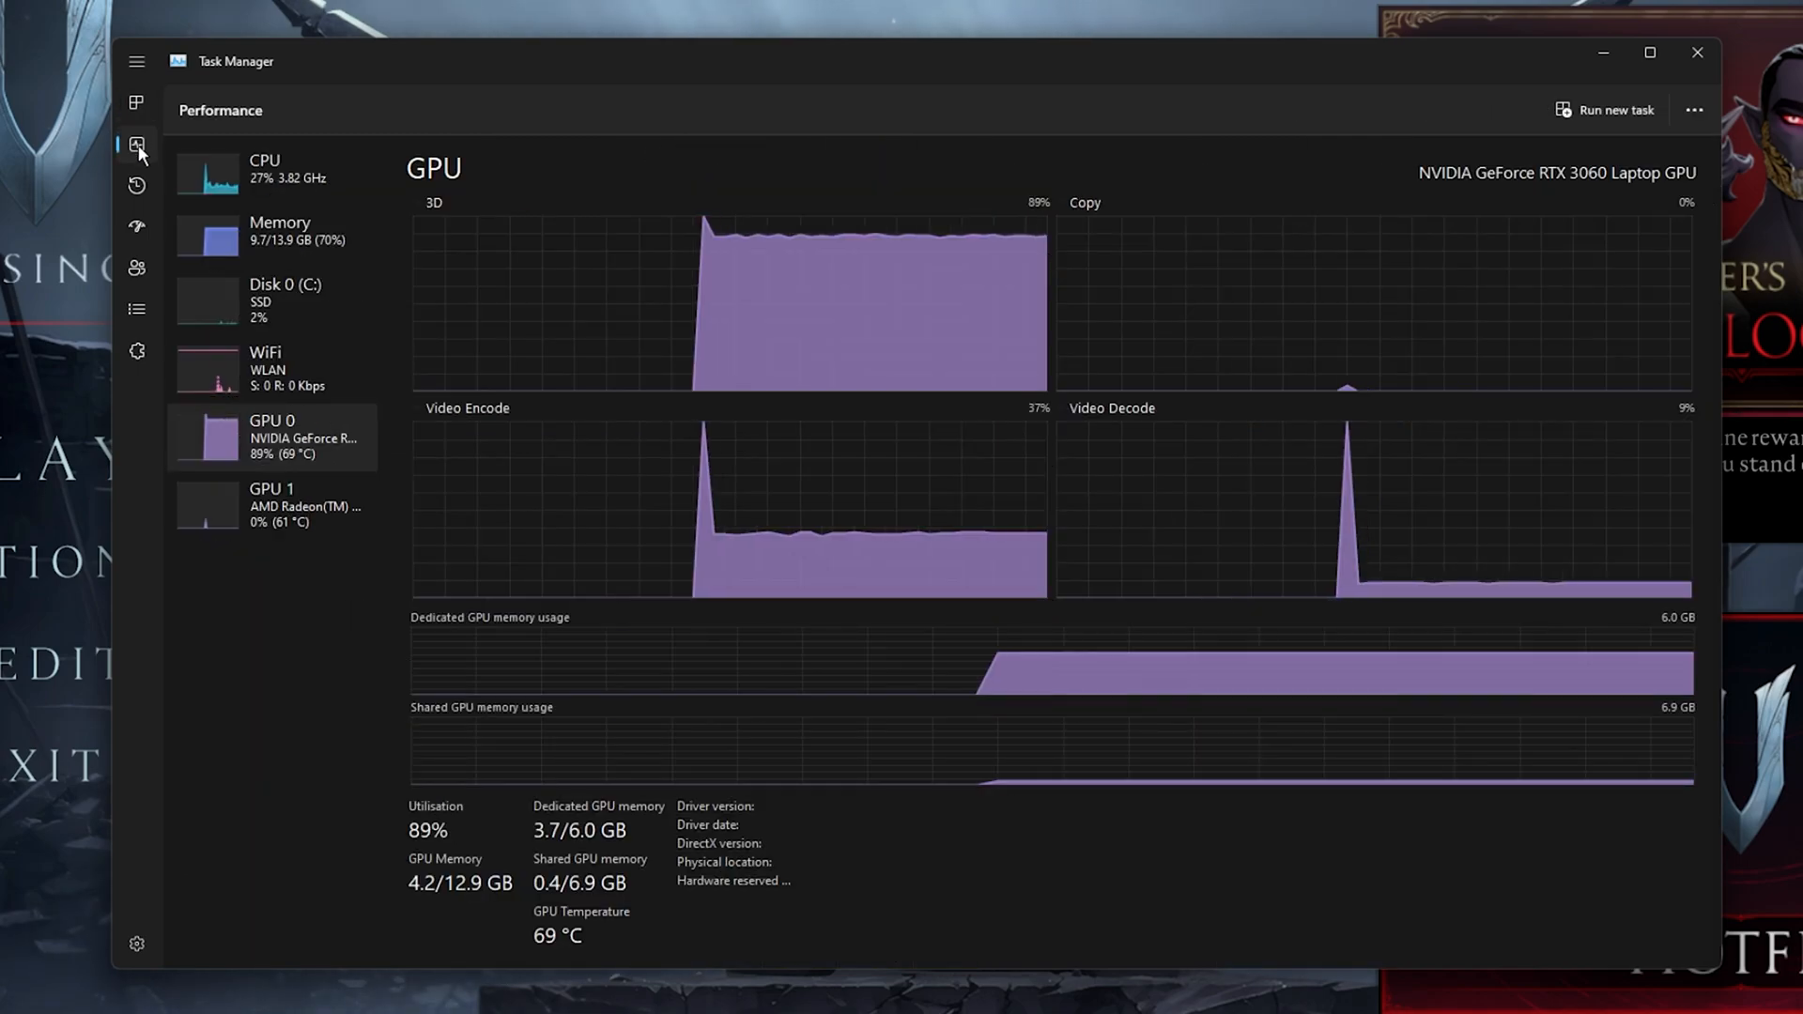
pyautogui.click(137, 186)
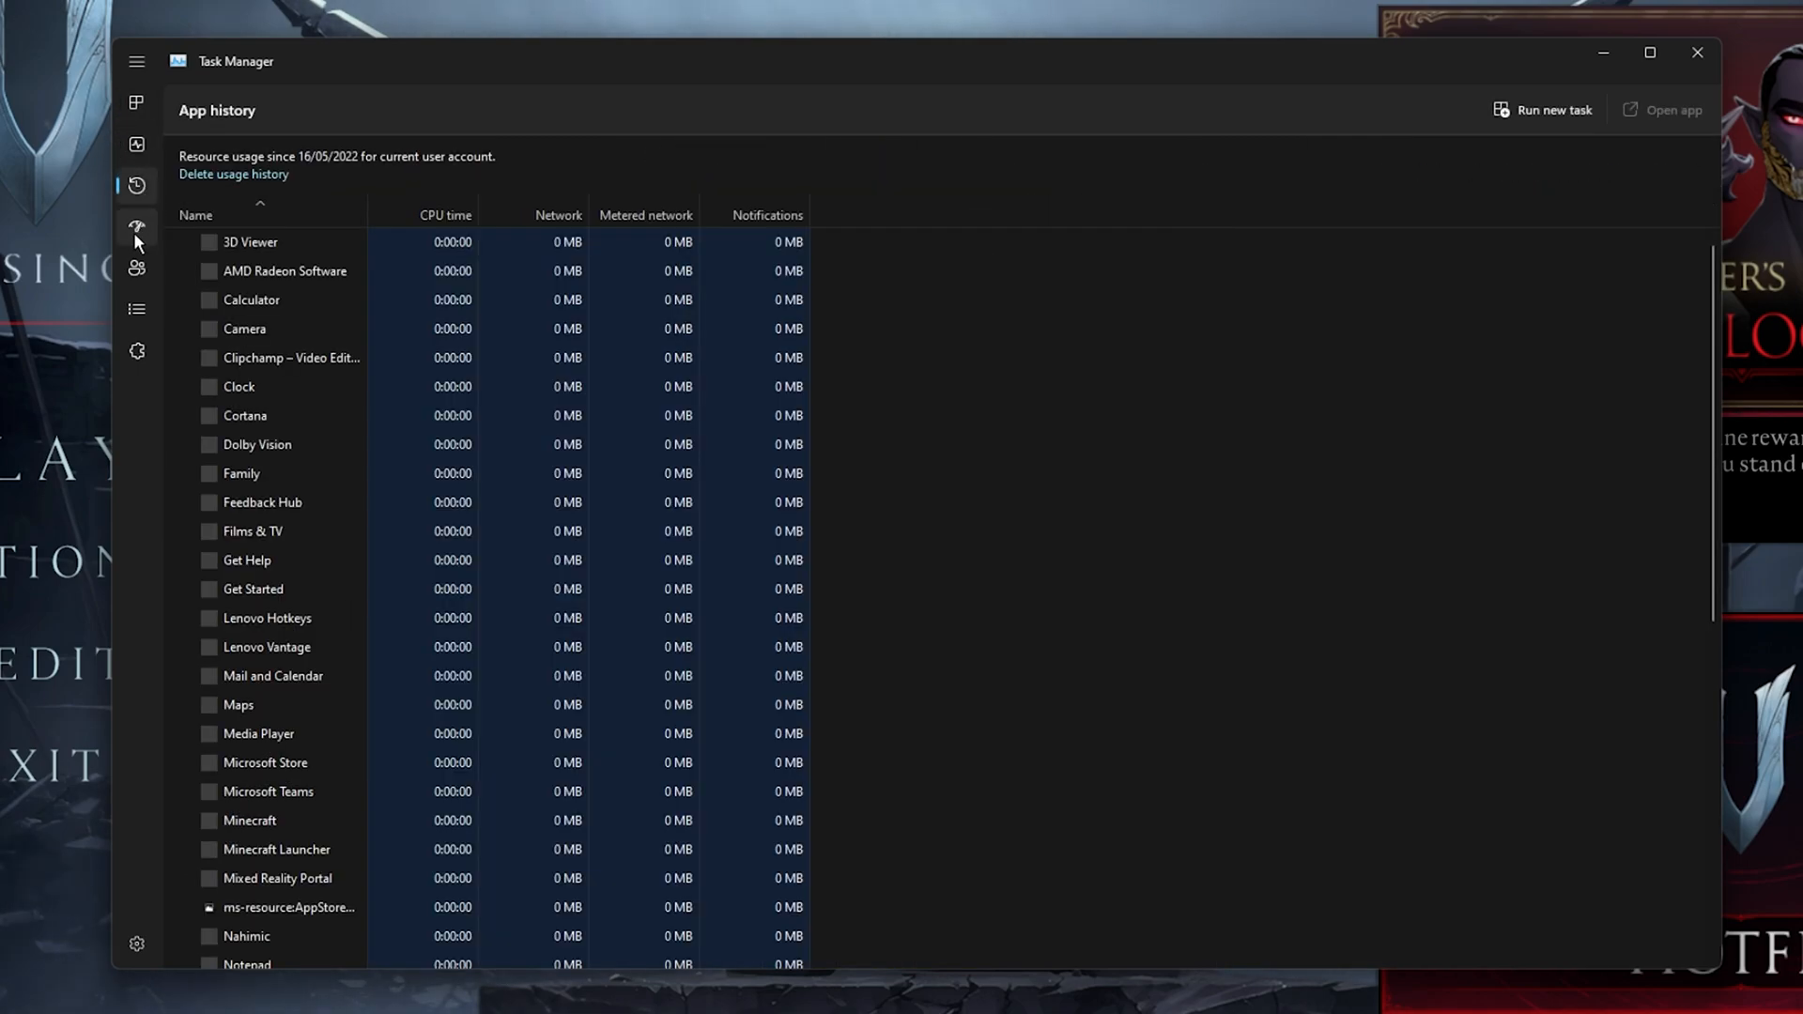
pyautogui.click(135, 227)
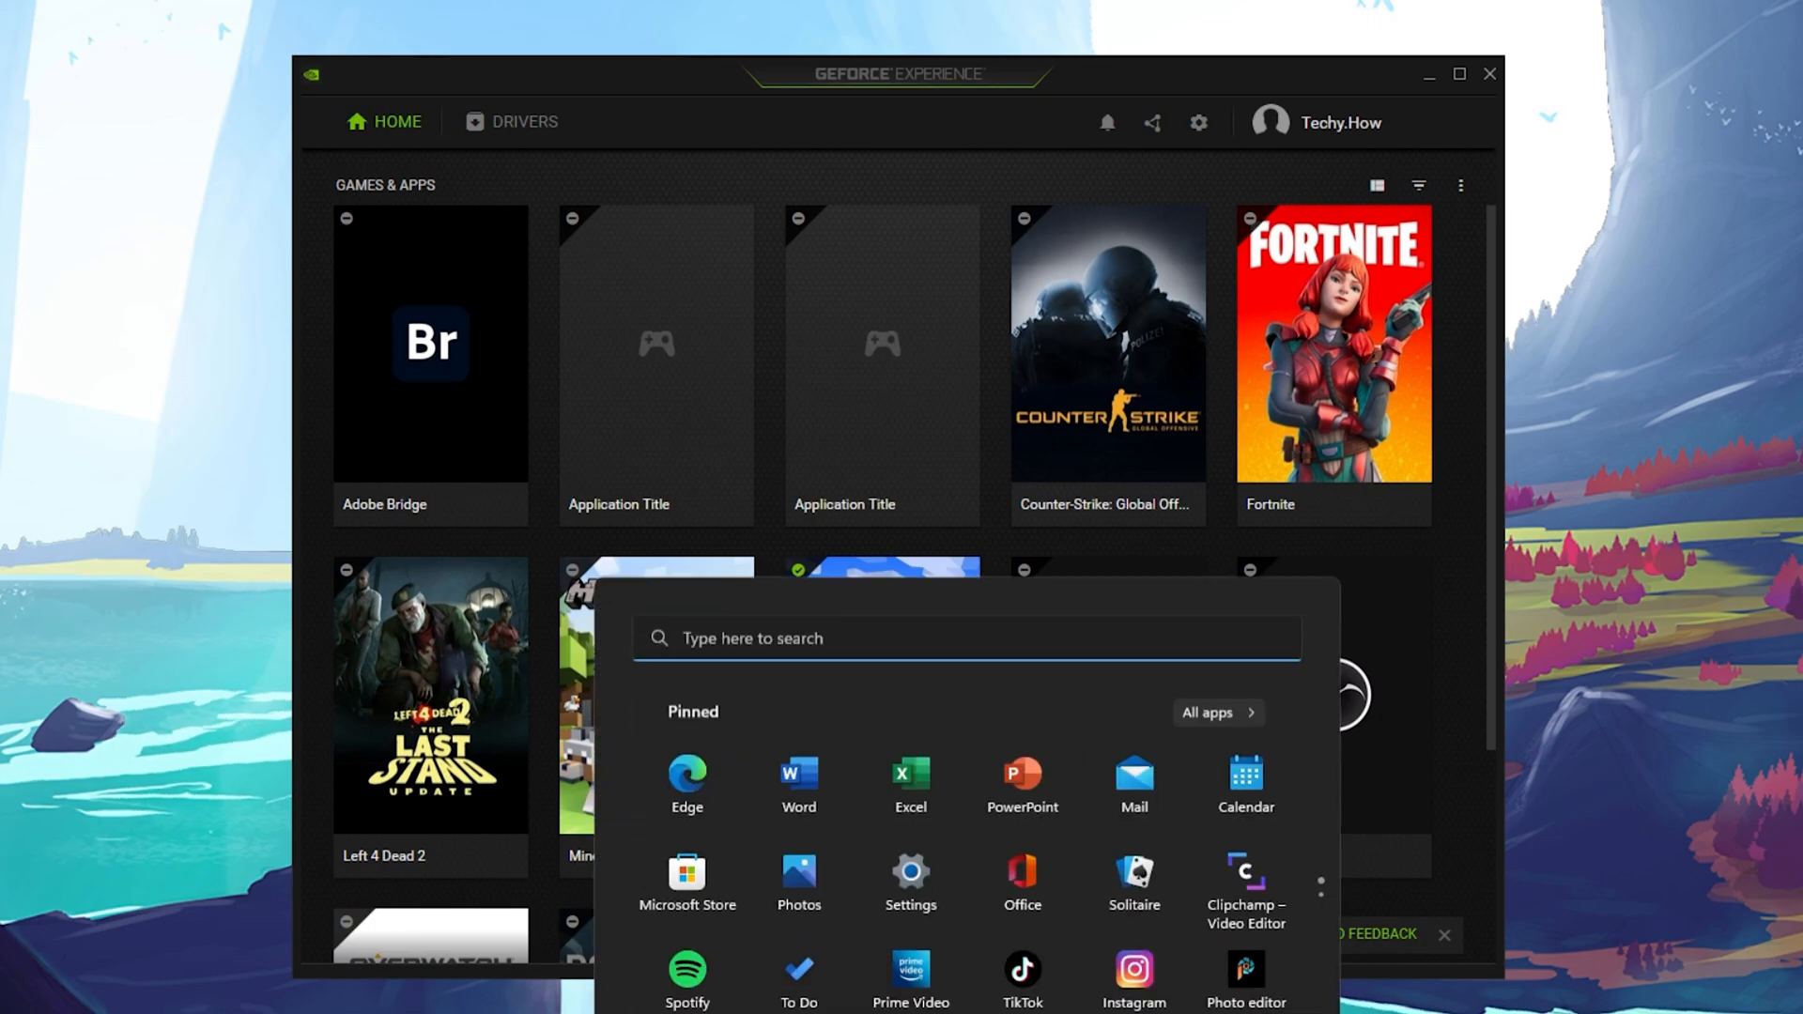
# Search 'amd radeon Software', then check GeForce Experience Drivers for Game Ready Driver 512.77
pyautogui.write('amd radeon Software')
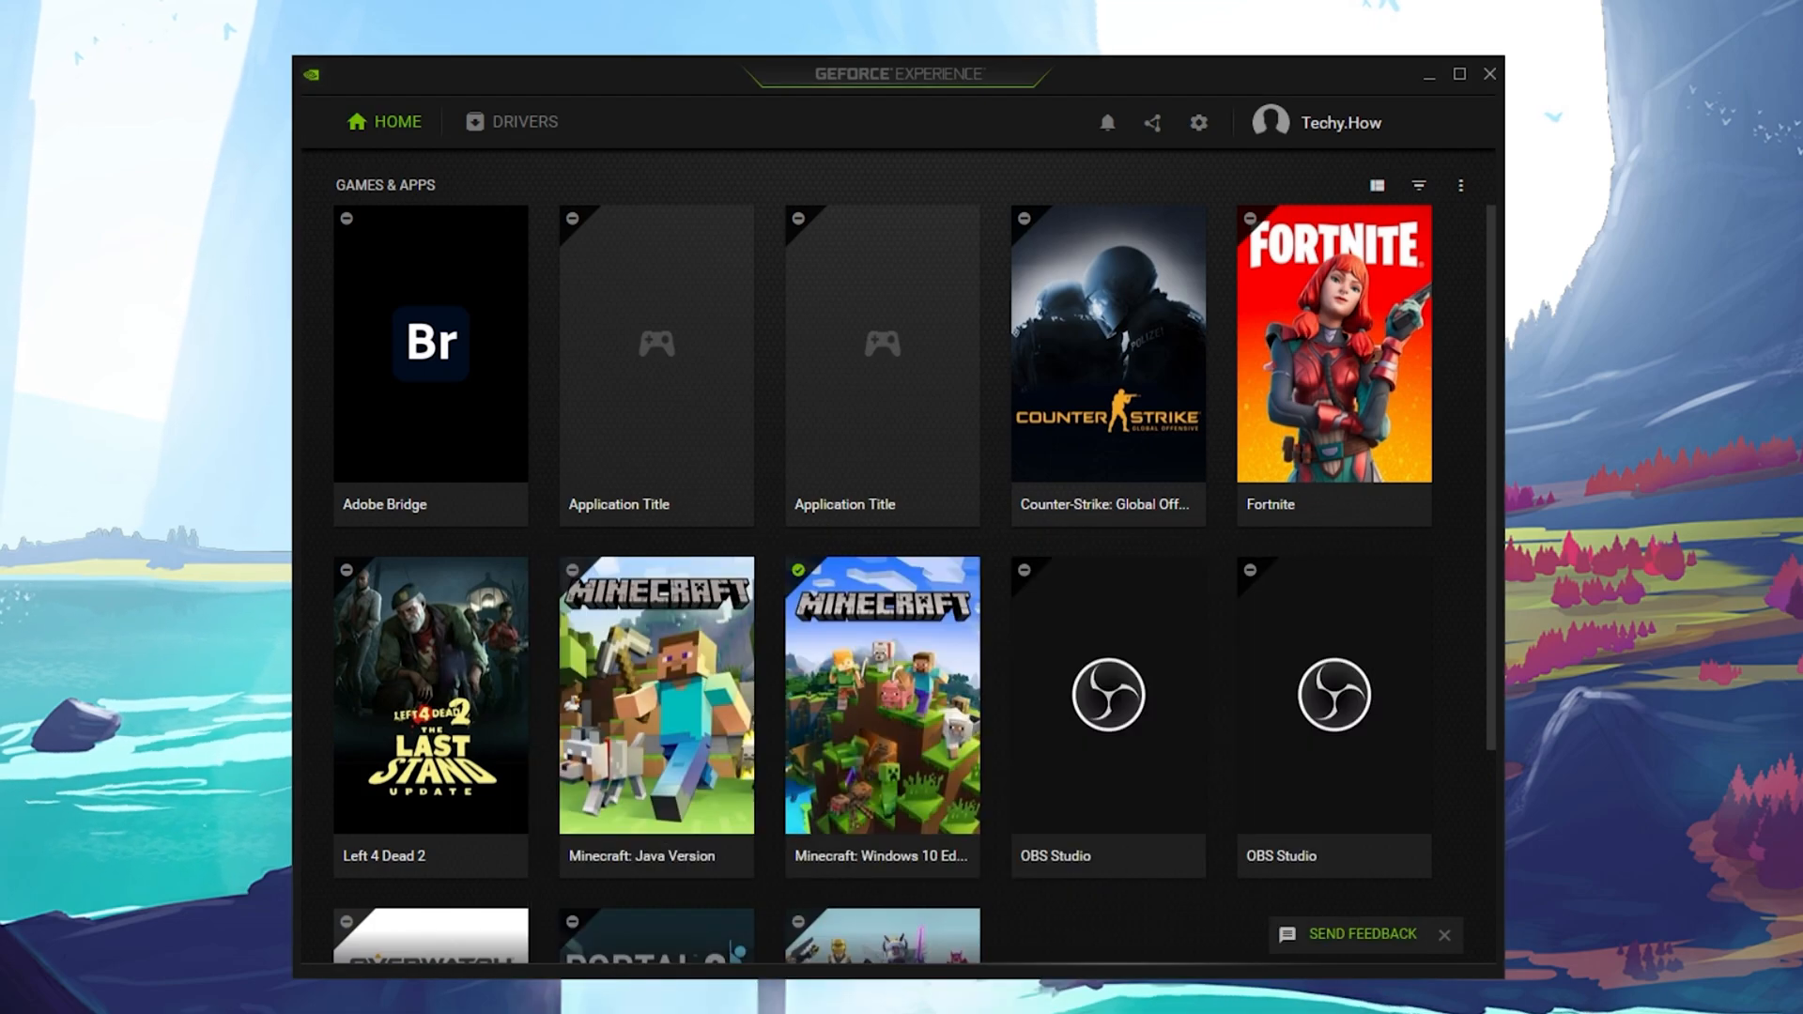
pyautogui.click(524, 122)
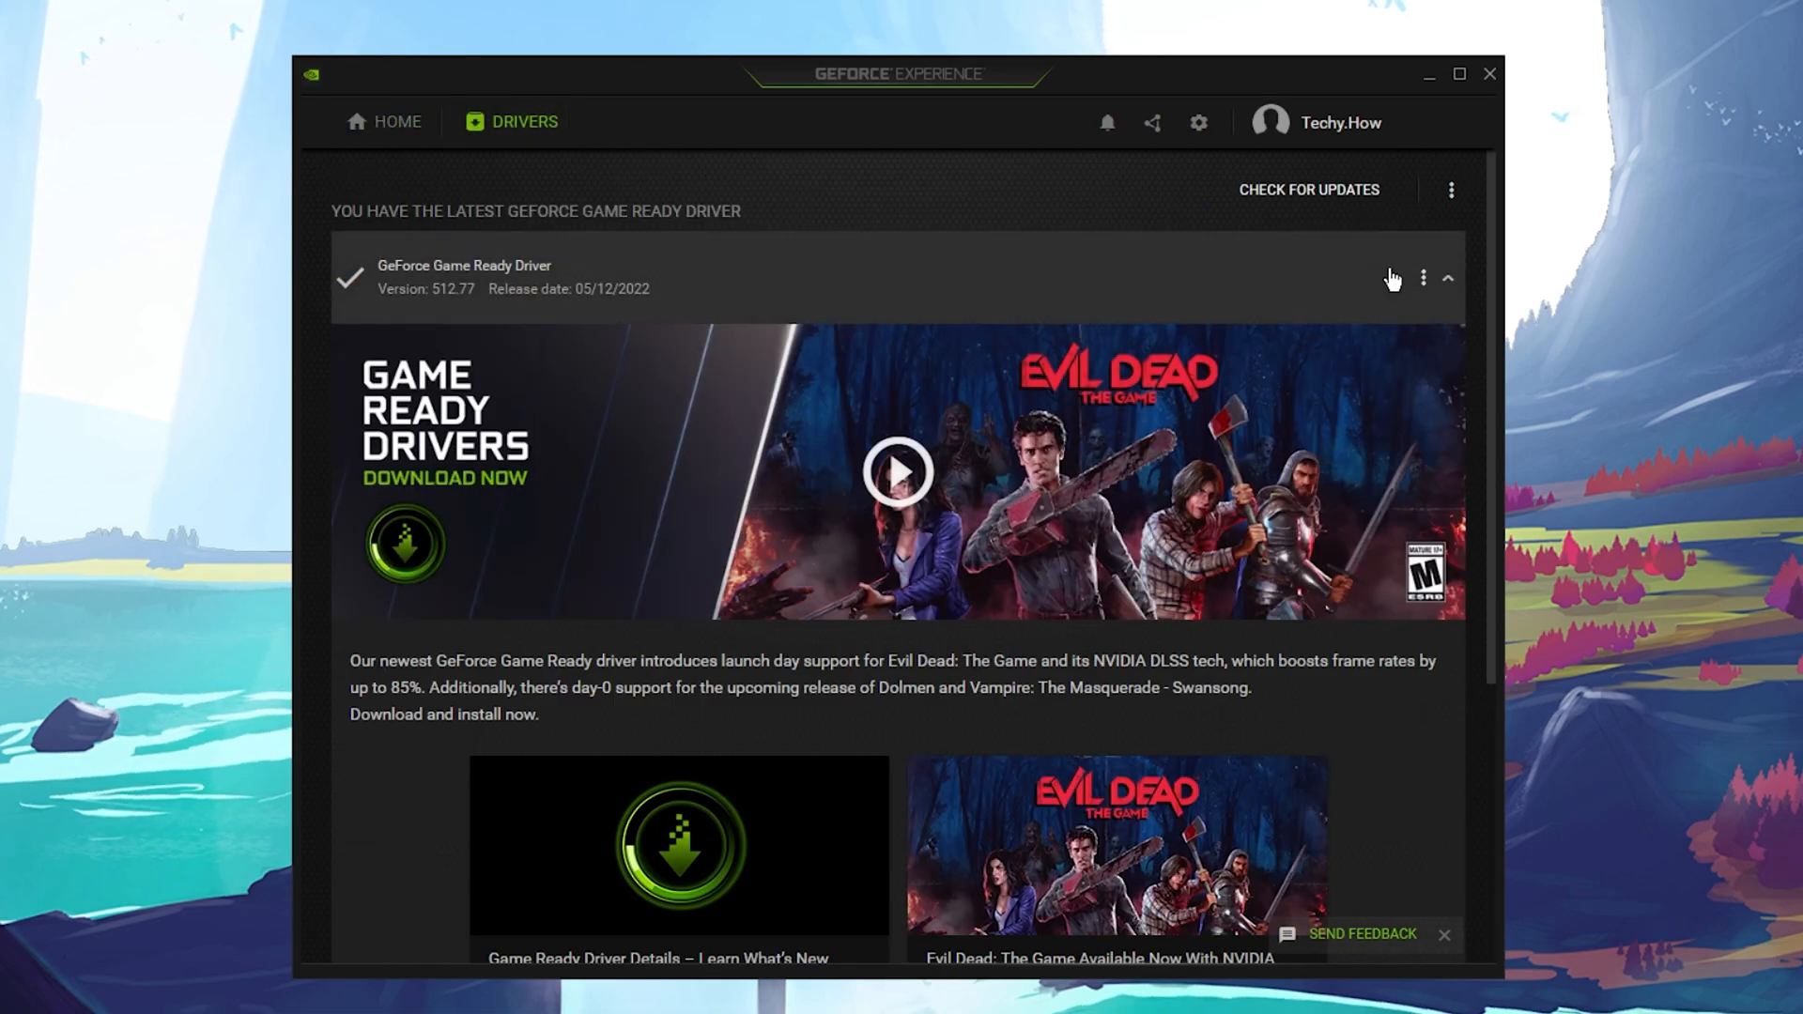
pyautogui.click(1423, 277)
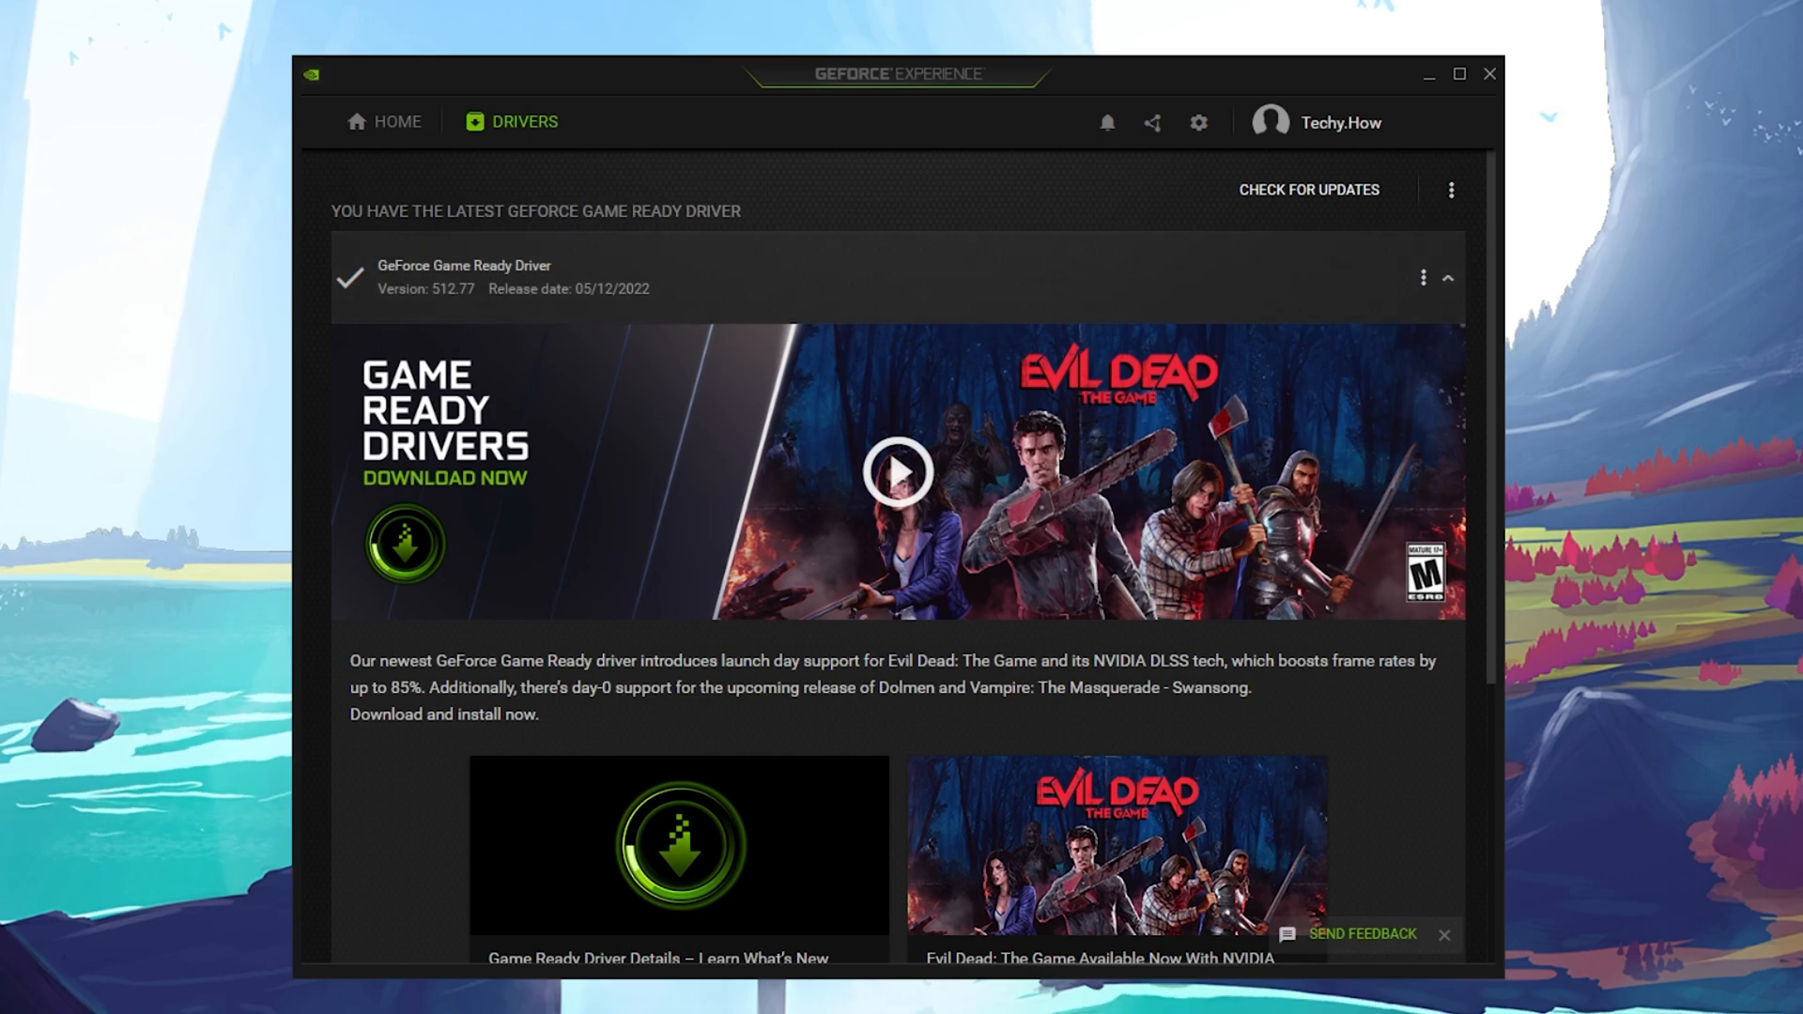
pyautogui.moveTo(1194, 180)
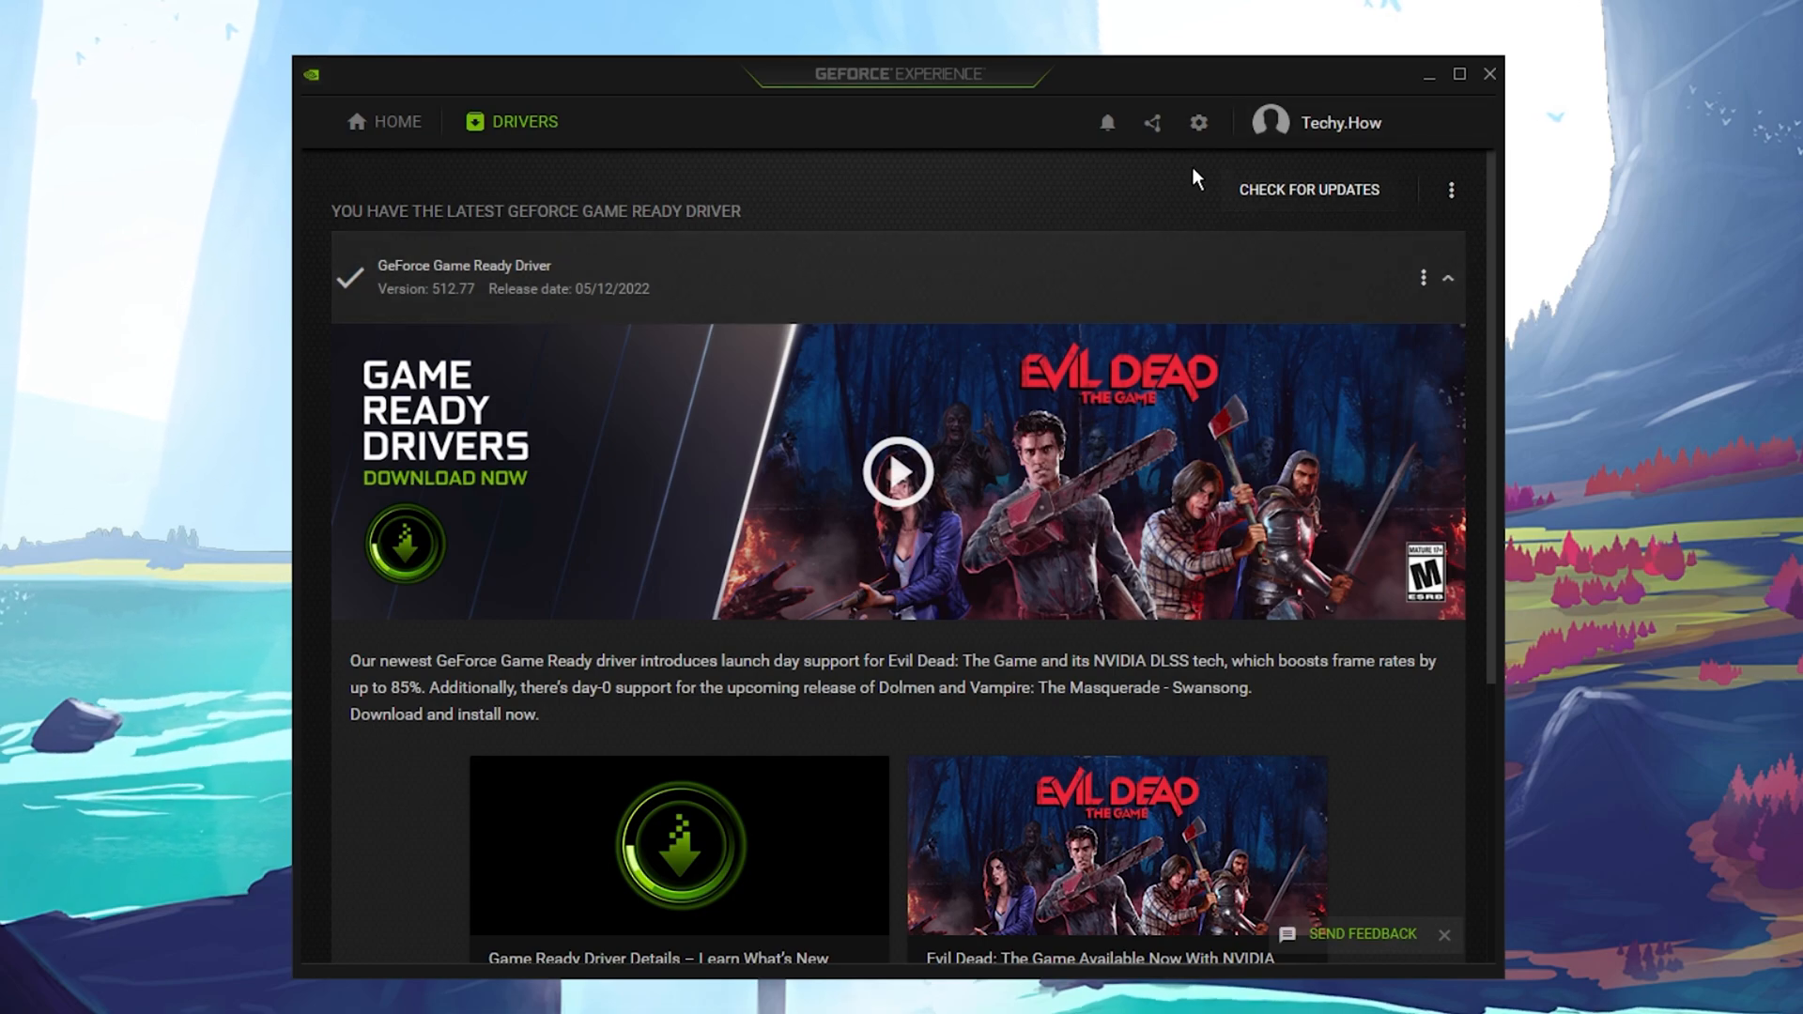
# Open GeForce Experience settings and scroll the General page listing the RTX 3060 Laptop GPU
pyautogui.click(1197, 122)
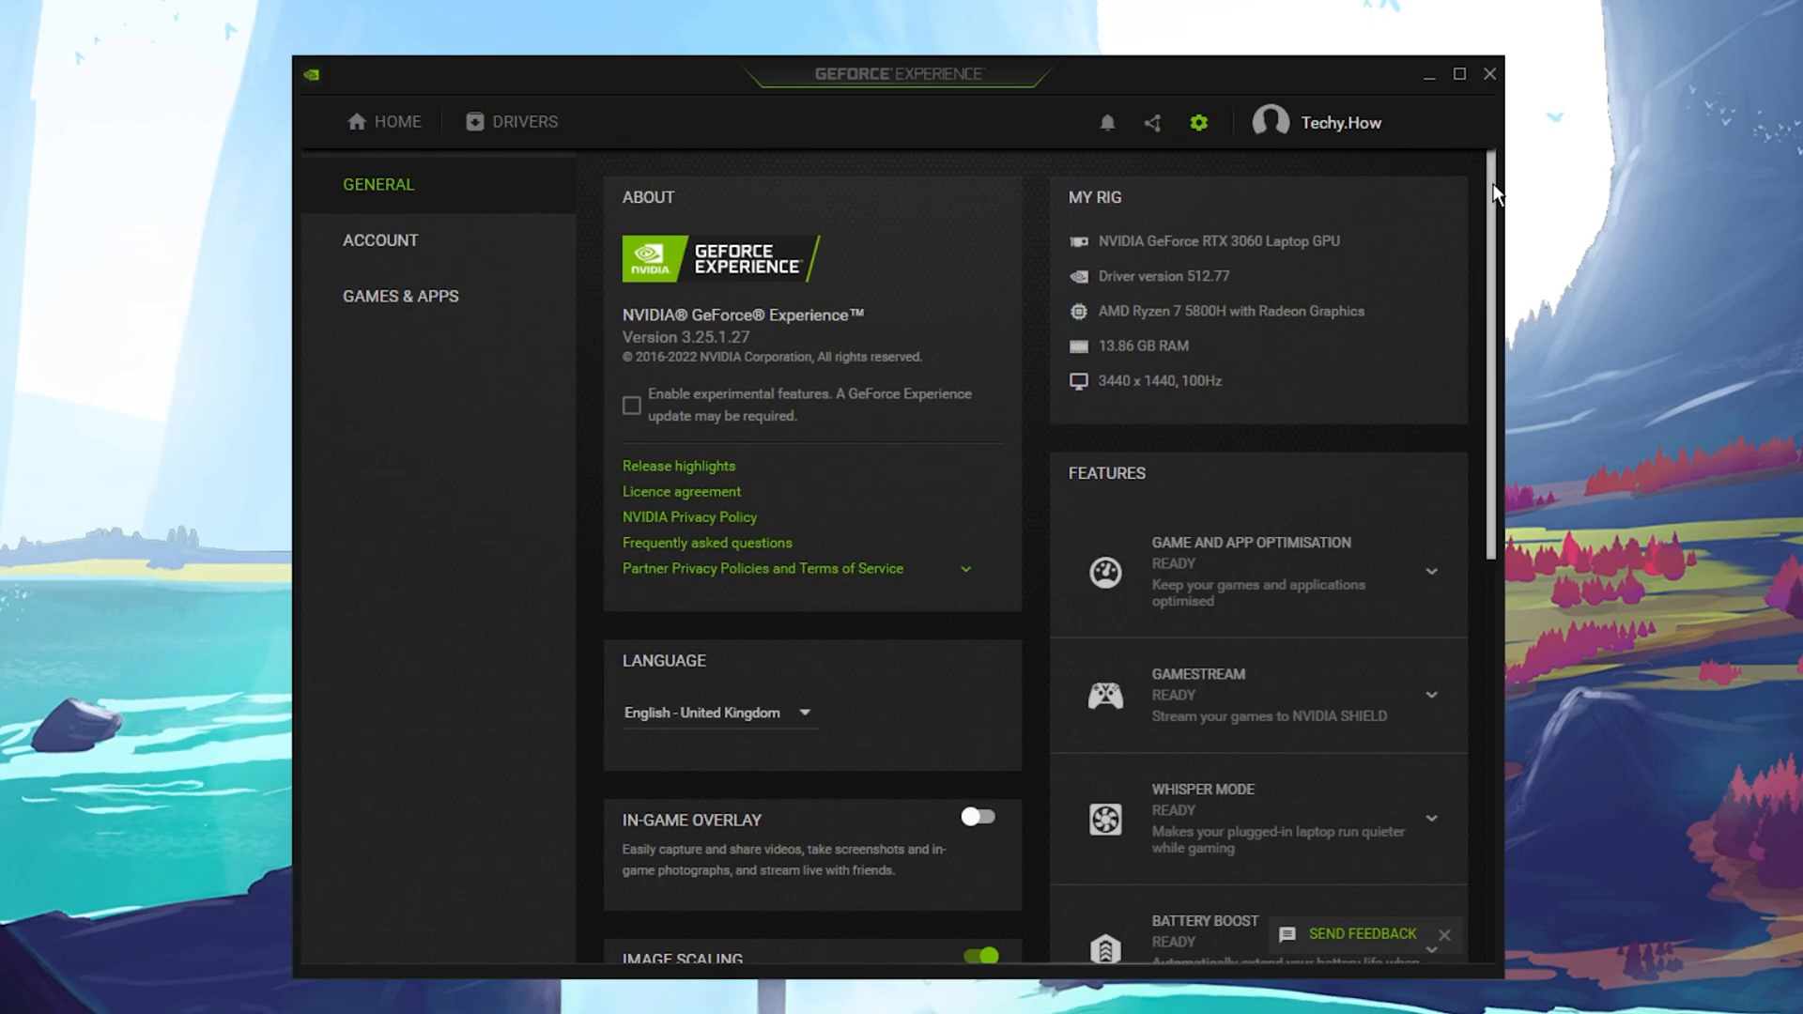
pyautogui.scroll(-3)
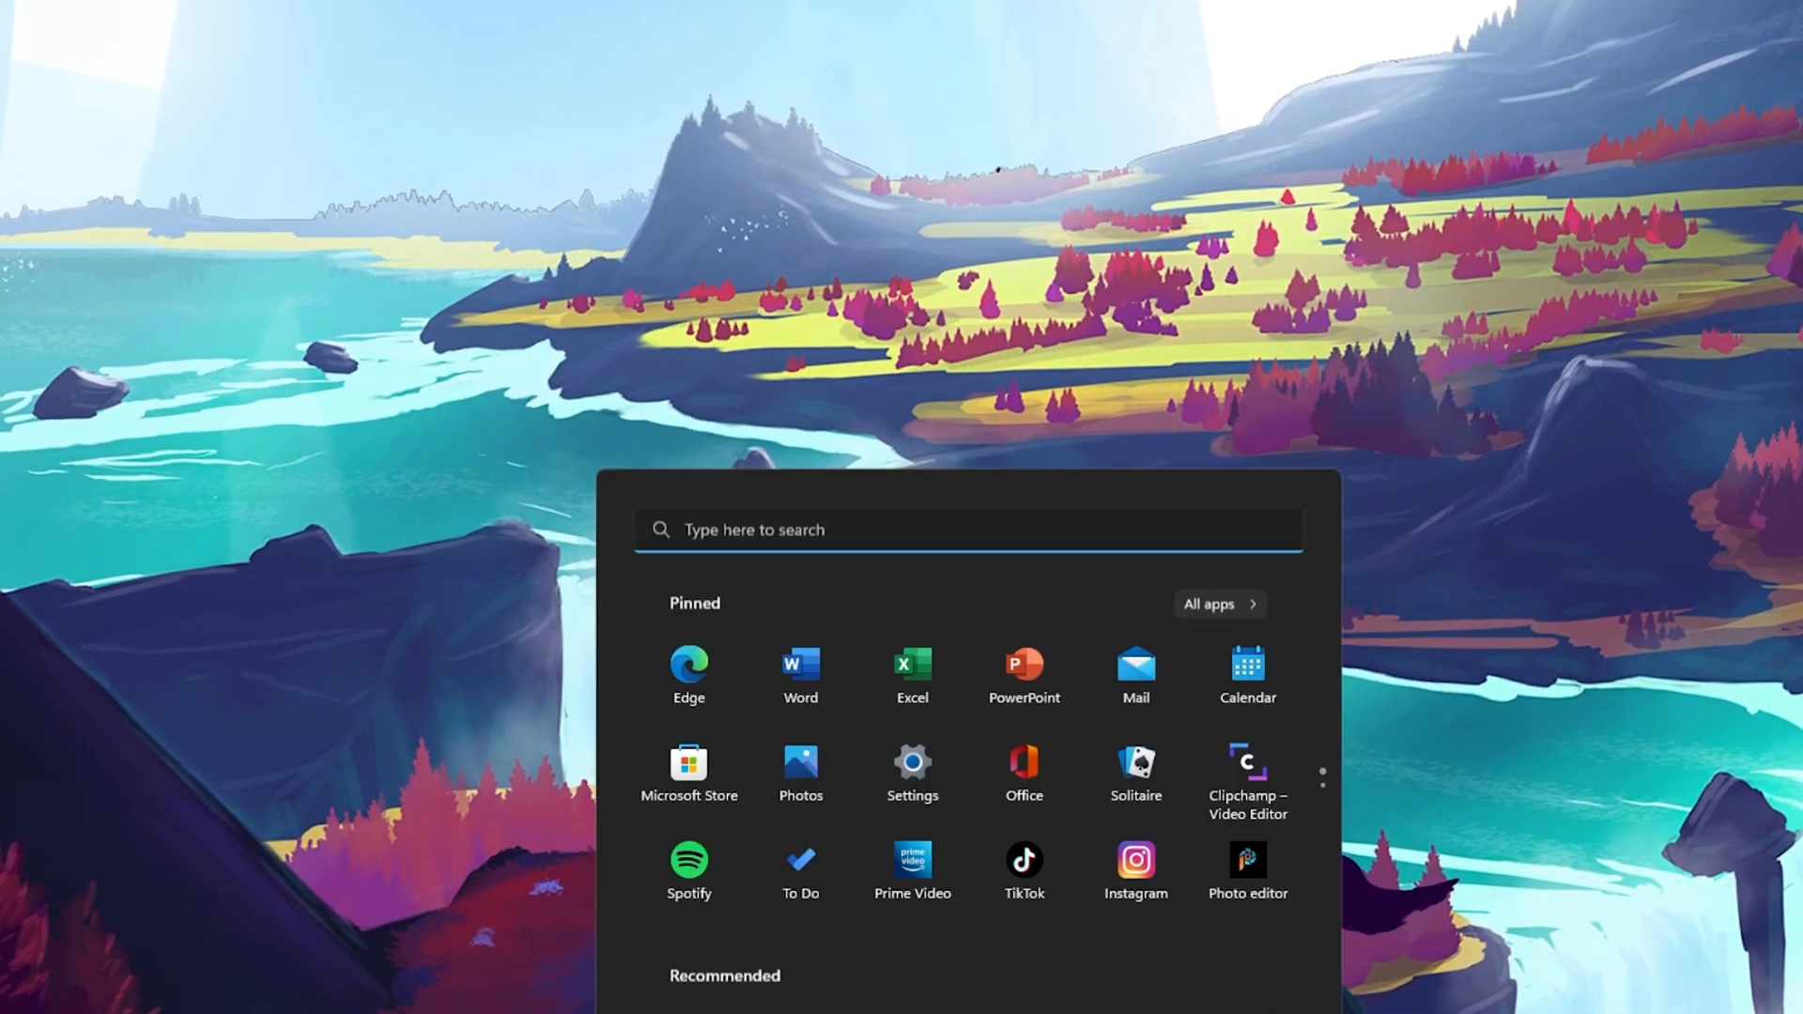
# Open Windows Settings, verify Game Mode is On, and go to the Graphics page
pyautogui.click(911, 763)
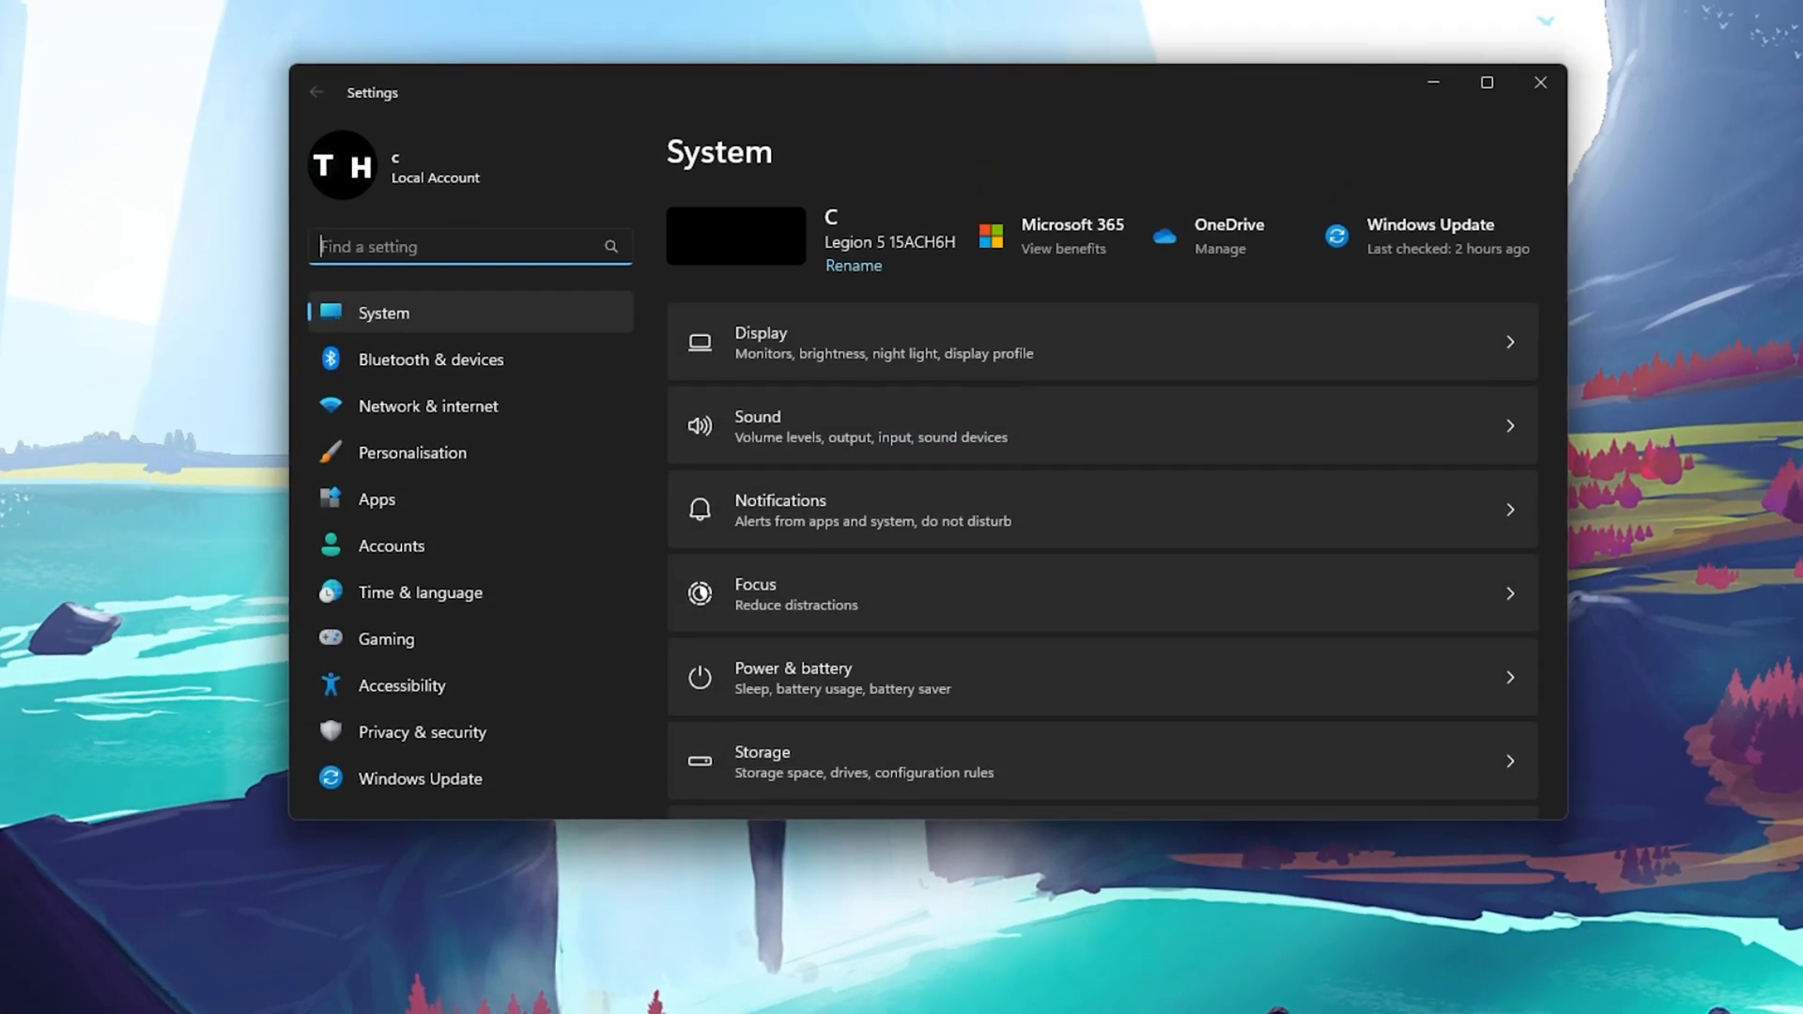
pyautogui.click(385, 638)
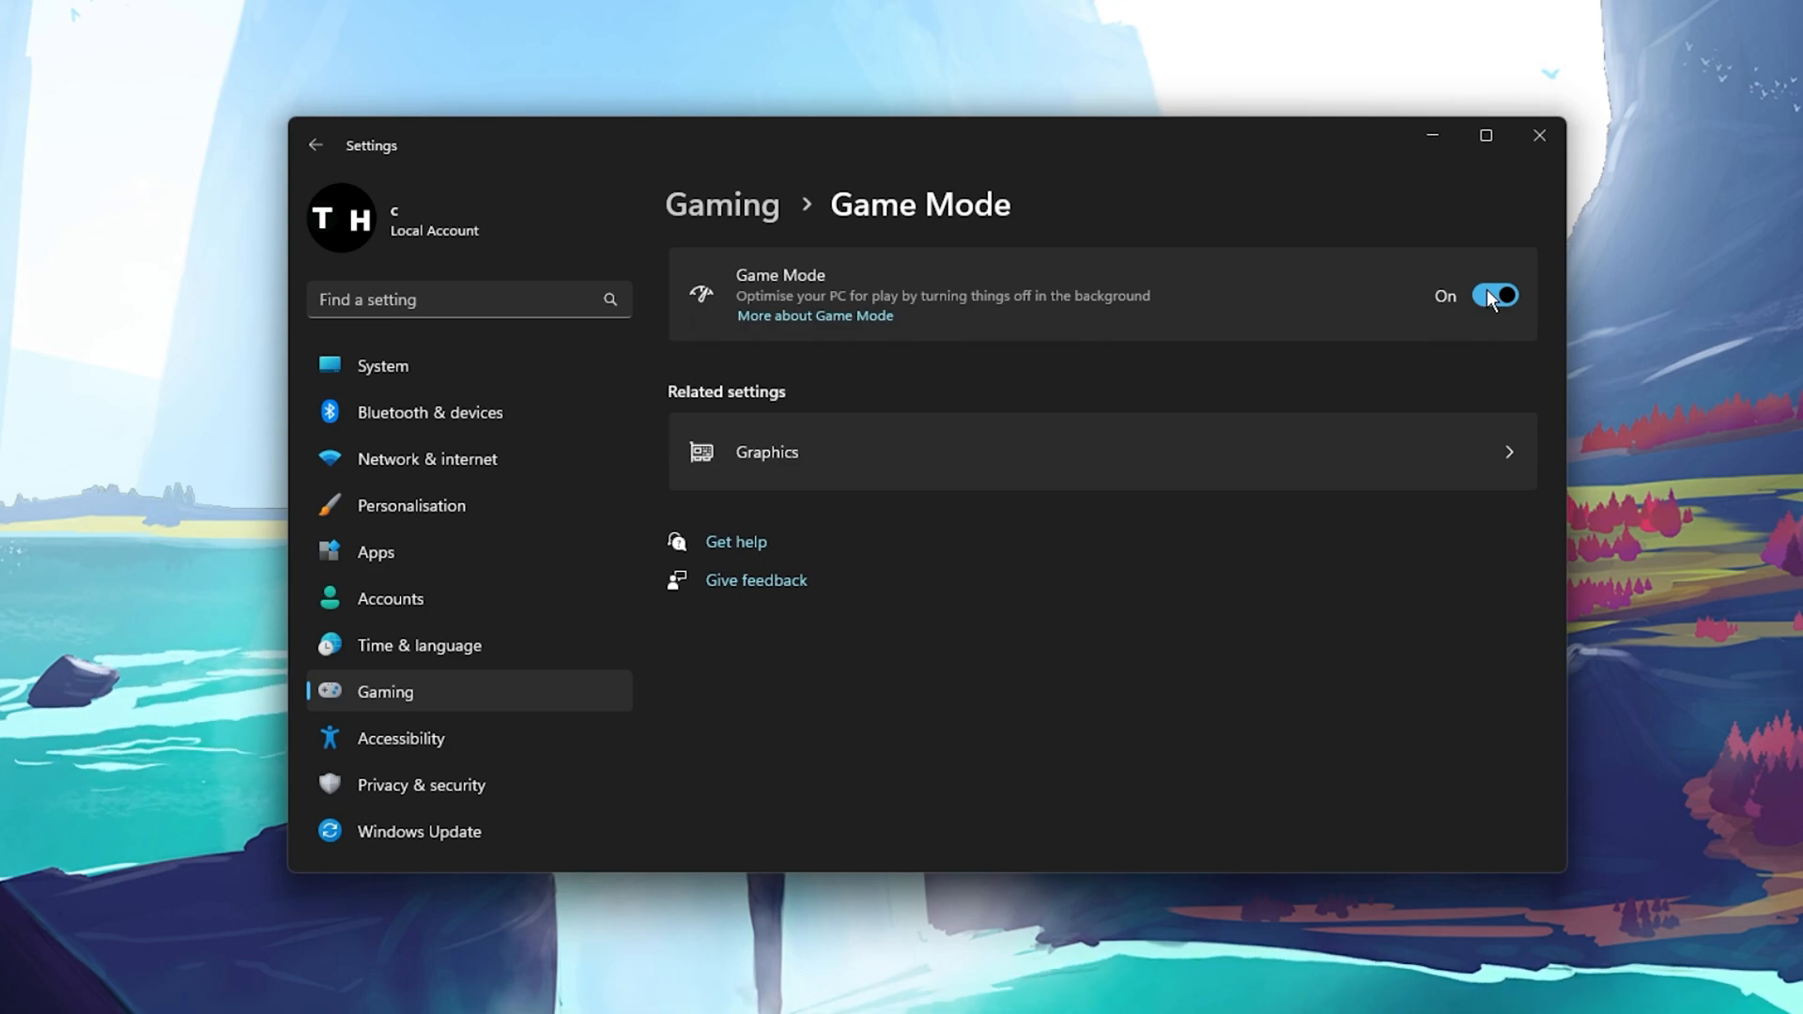
pyautogui.click(767, 451)
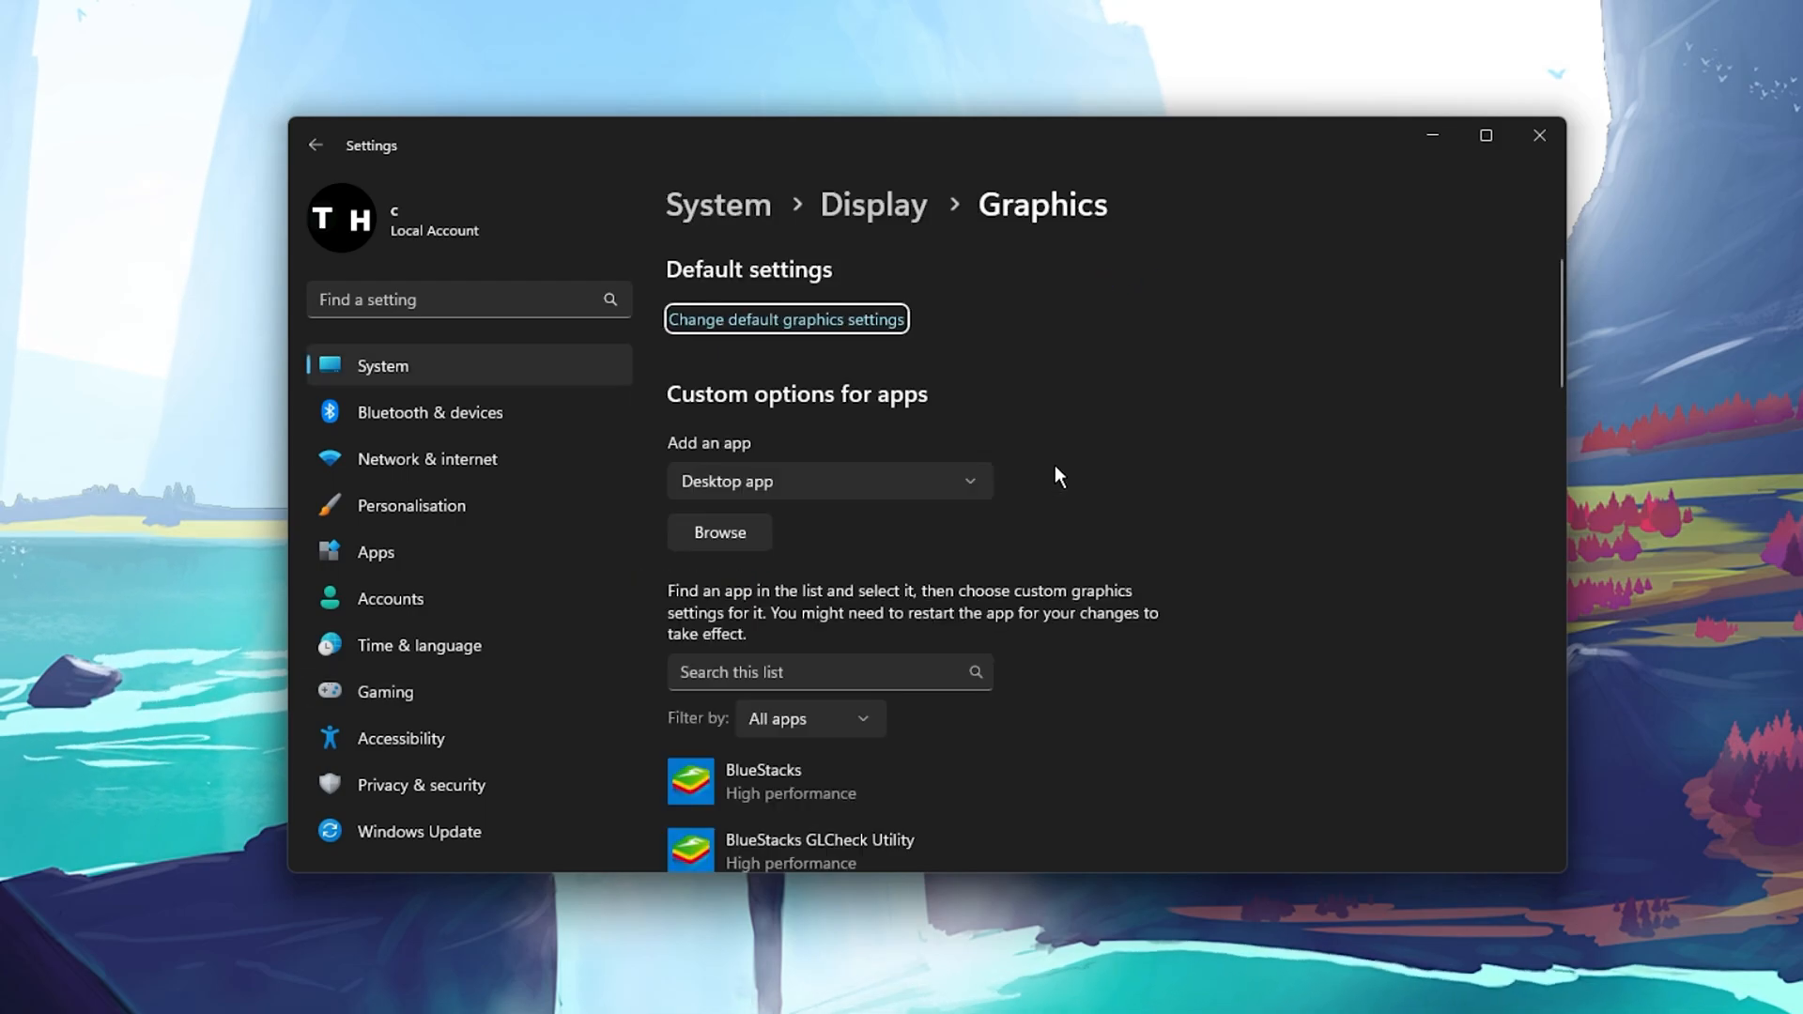
# Browse to C:\Program Files (x86)\Steam\steamapps\common\VRising and add VRising.exe
pyautogui.click(718, 532)
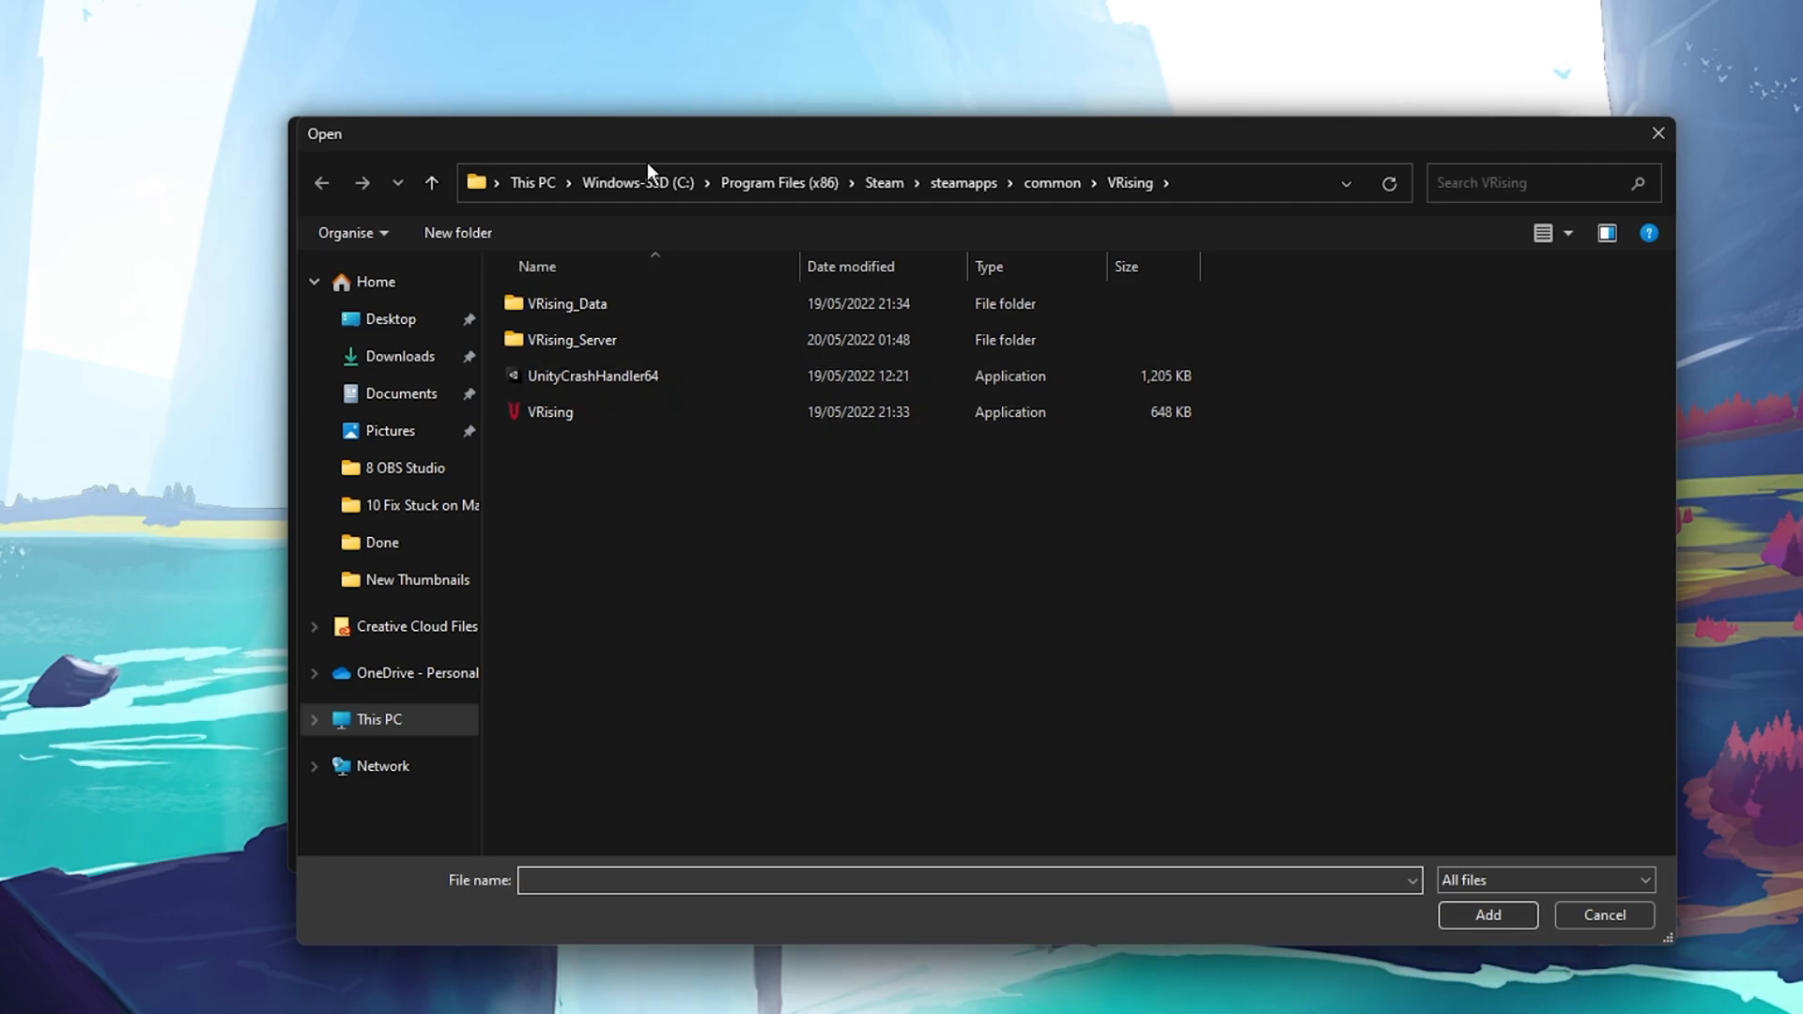
pyautogui.click(637, 183)
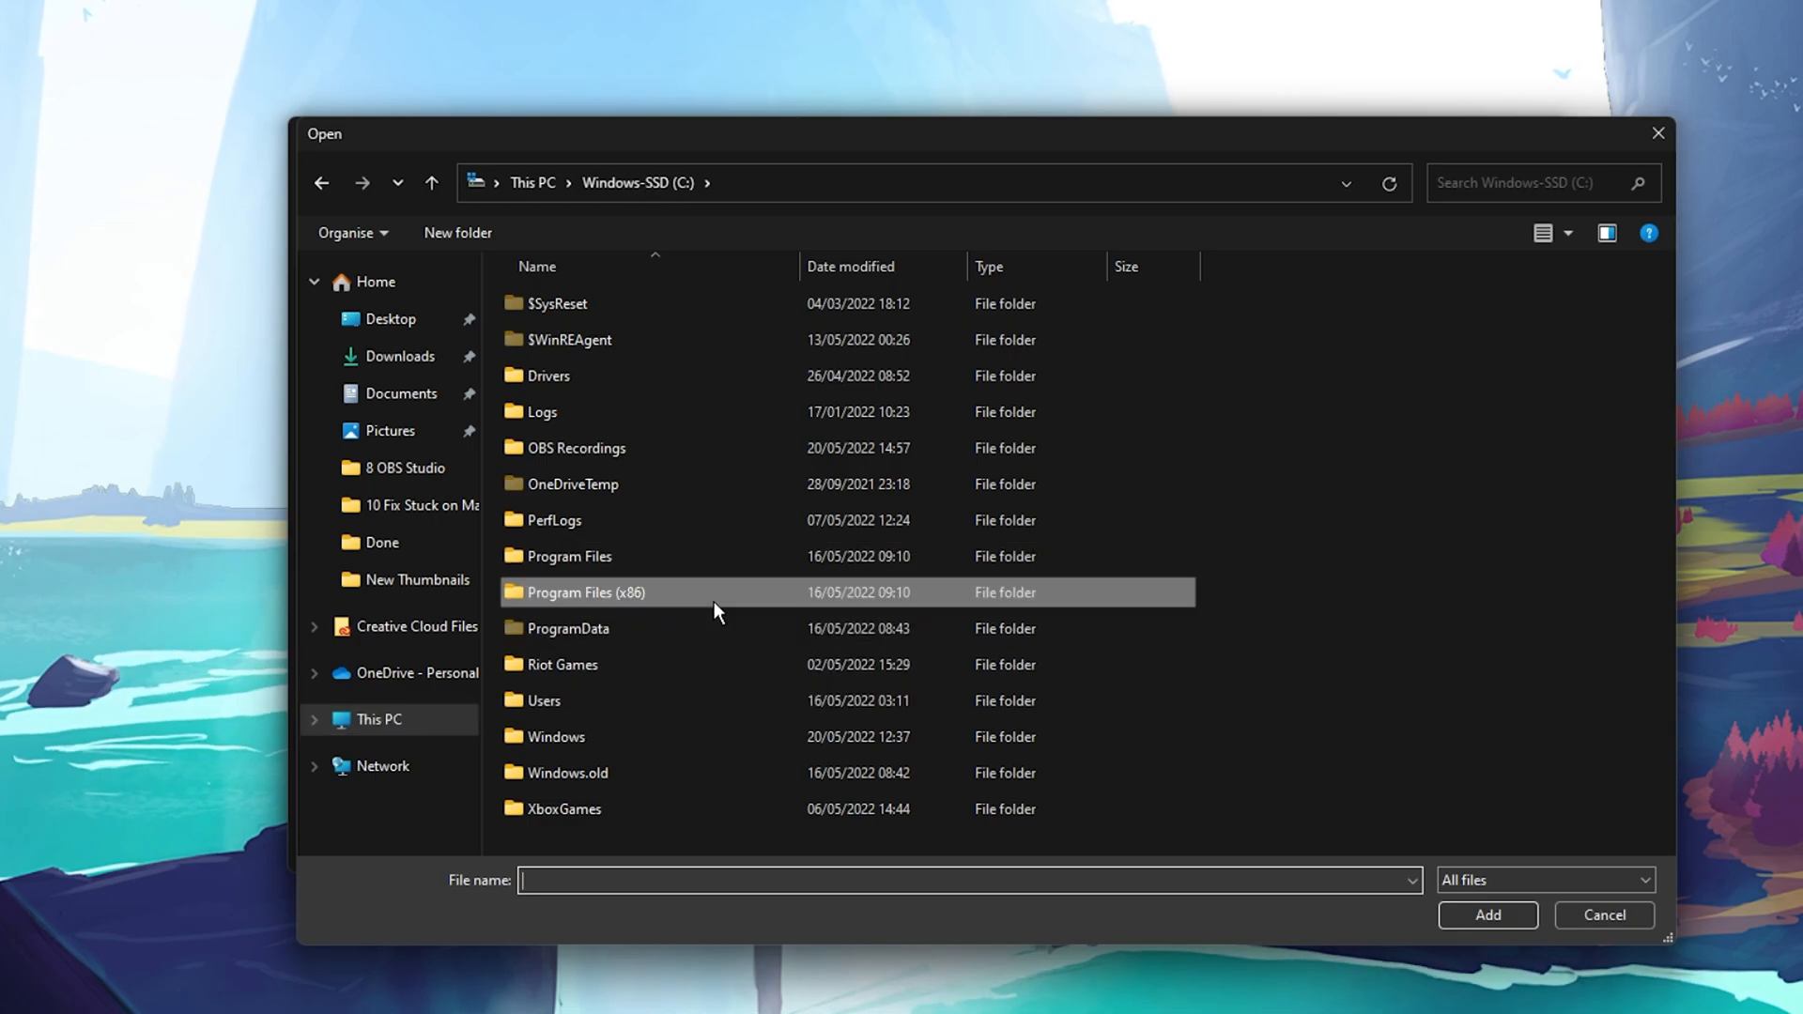
pyautogui.doubleClick(585, 593)
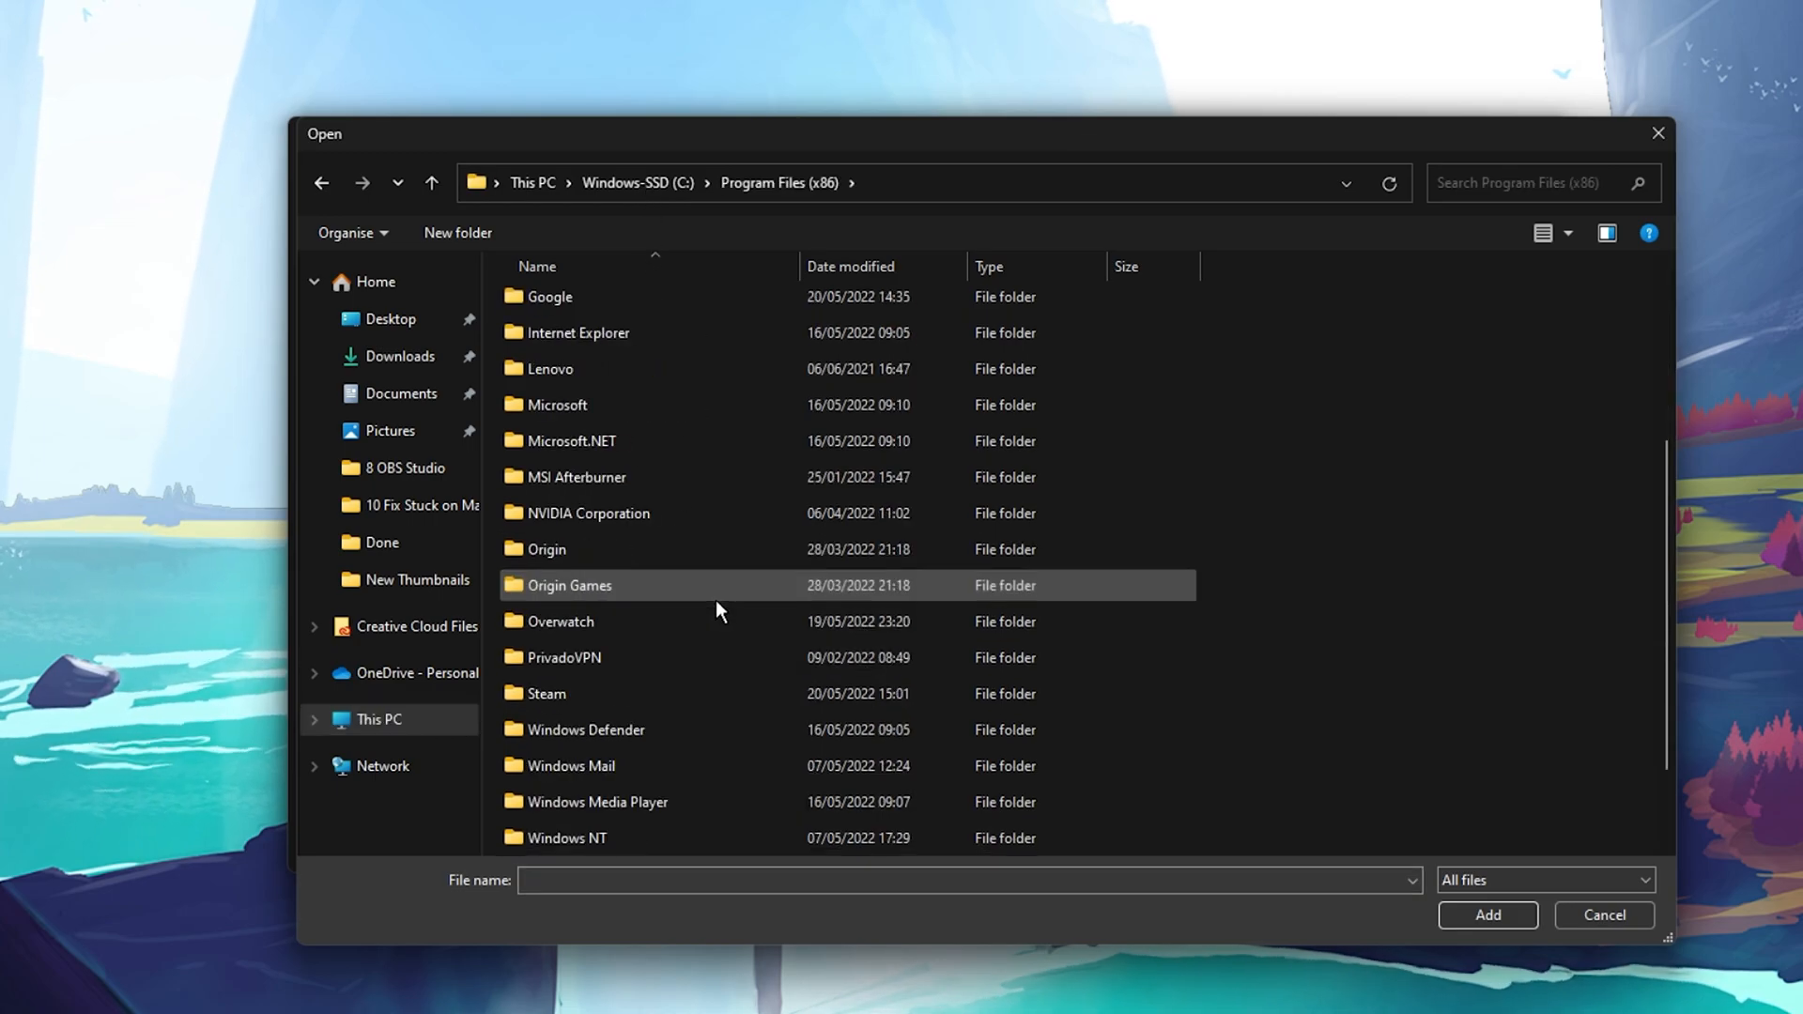
pyautogui.doubleClick(545, 693)
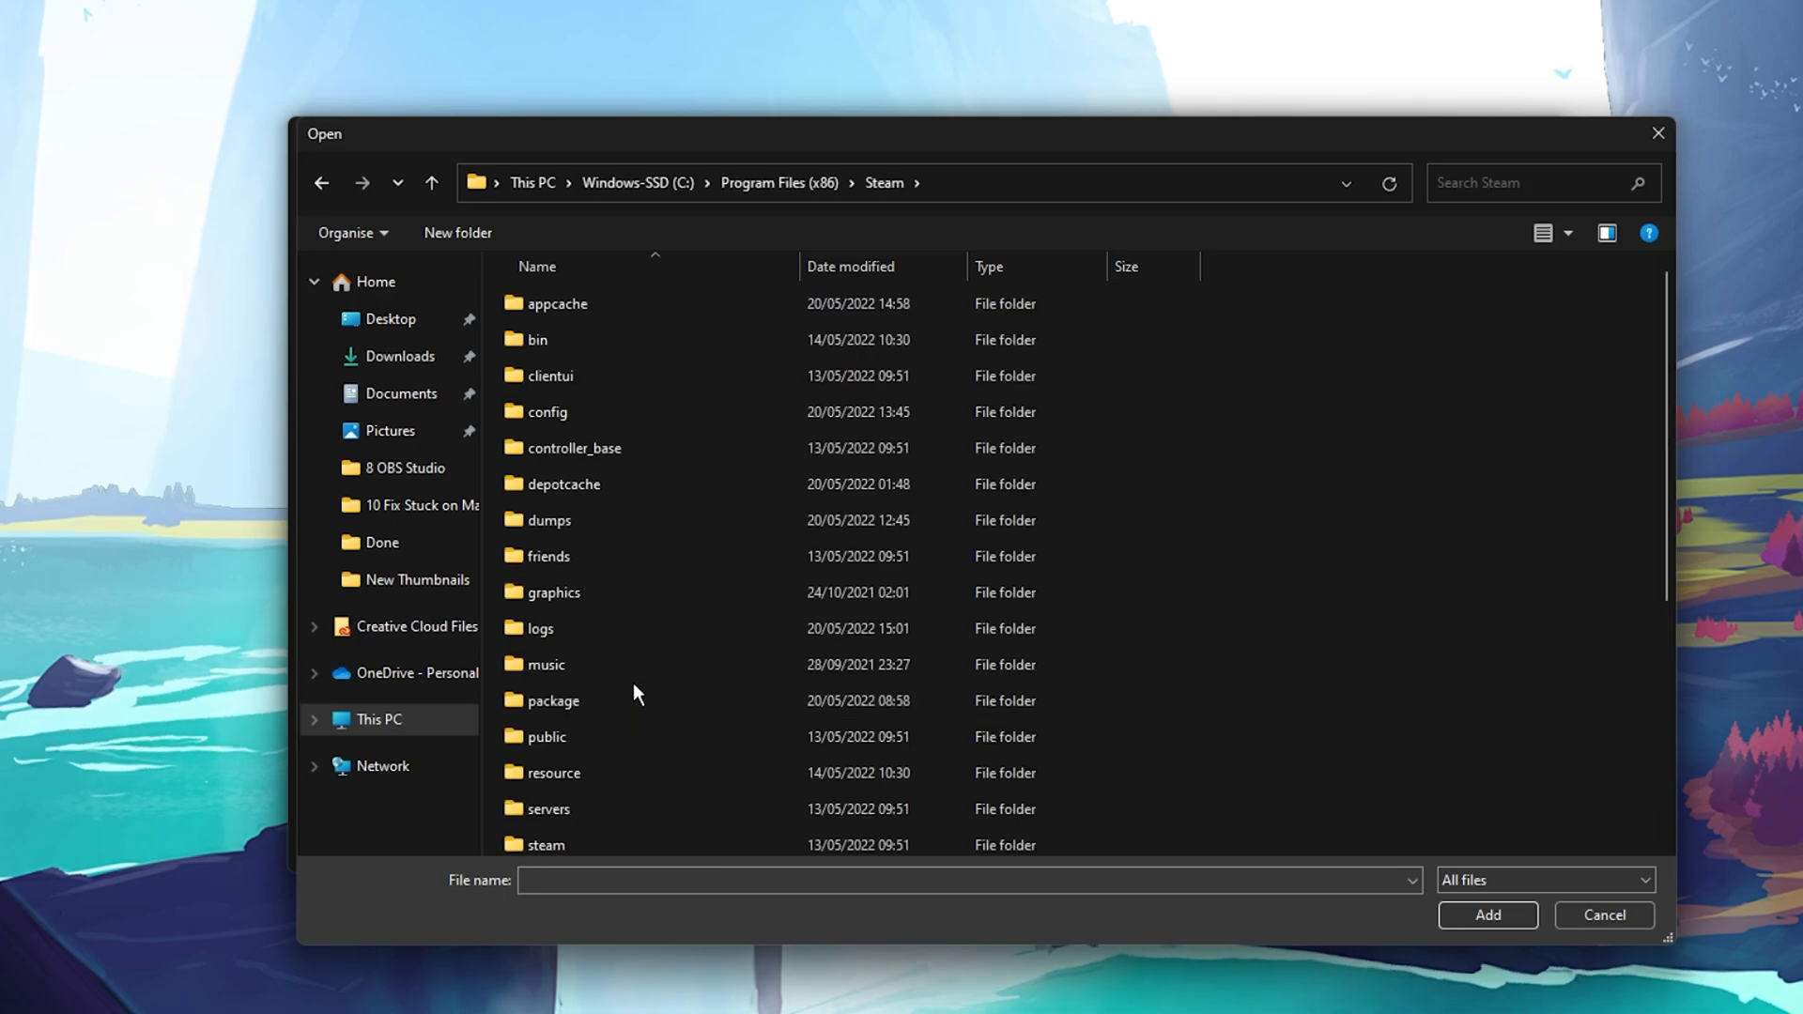
pyautogui.doubleClick(556, 874)
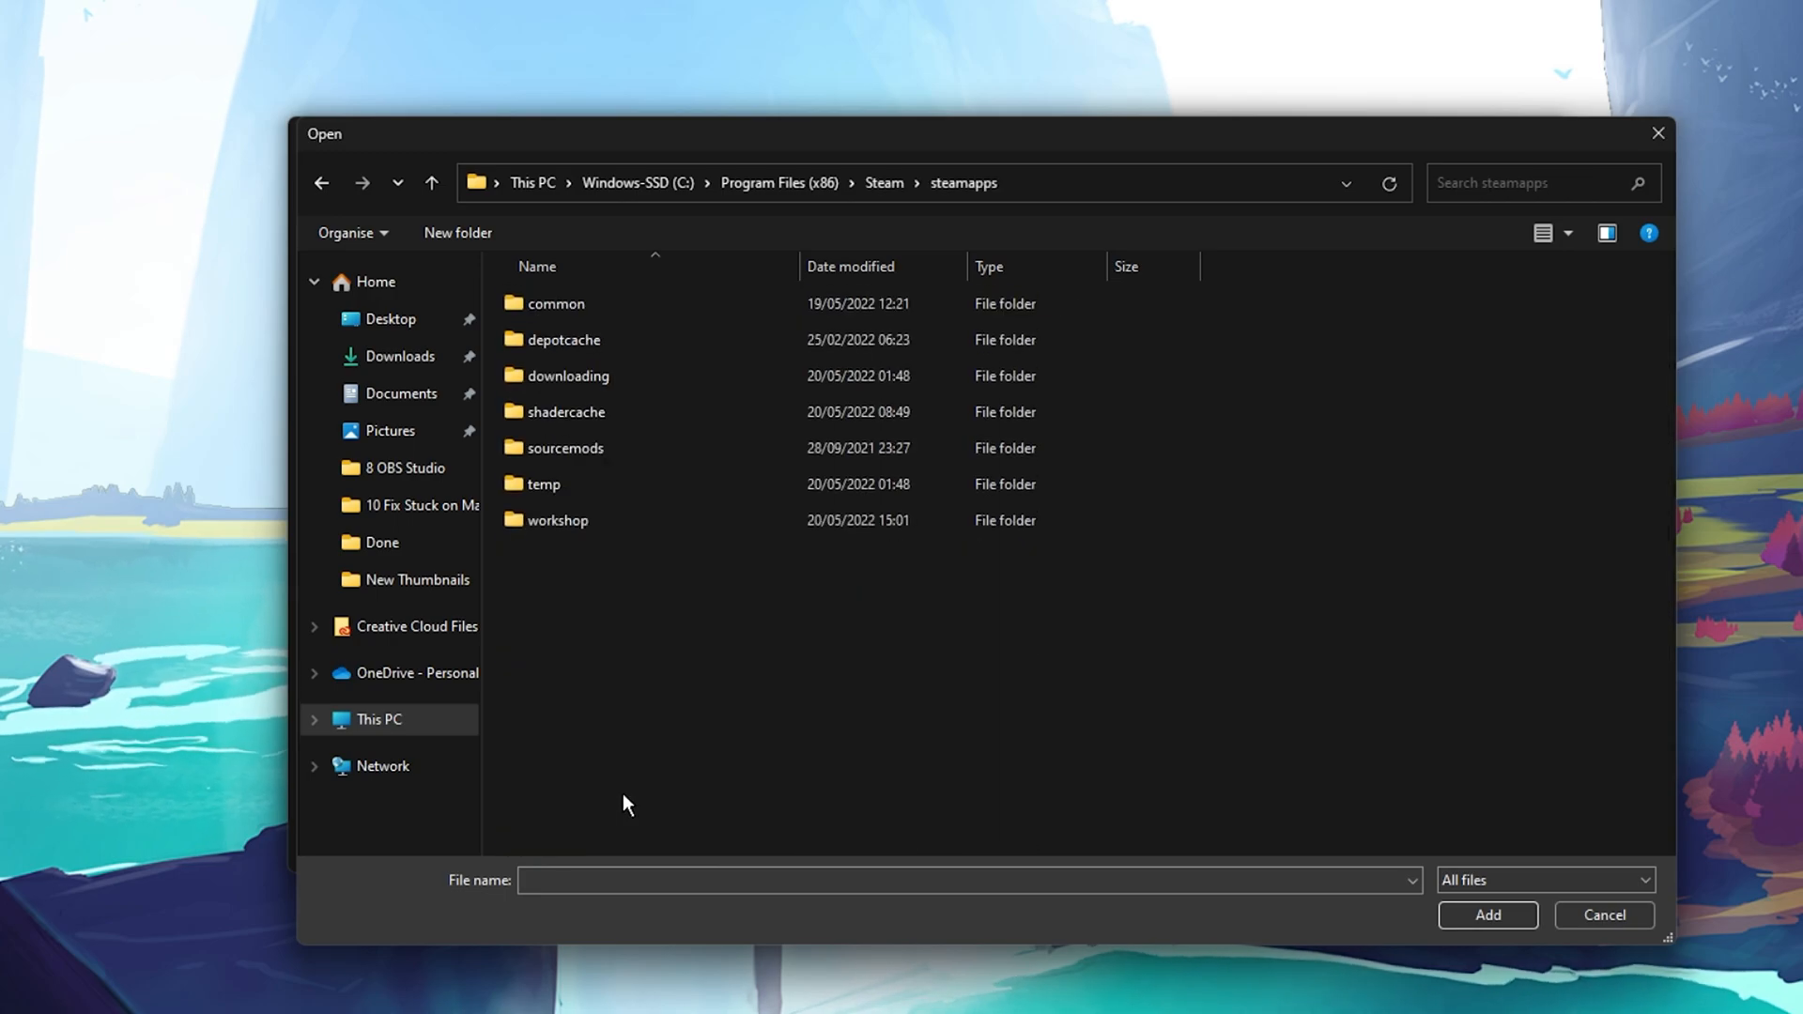
pyautogui.doubleClick(555, 303)
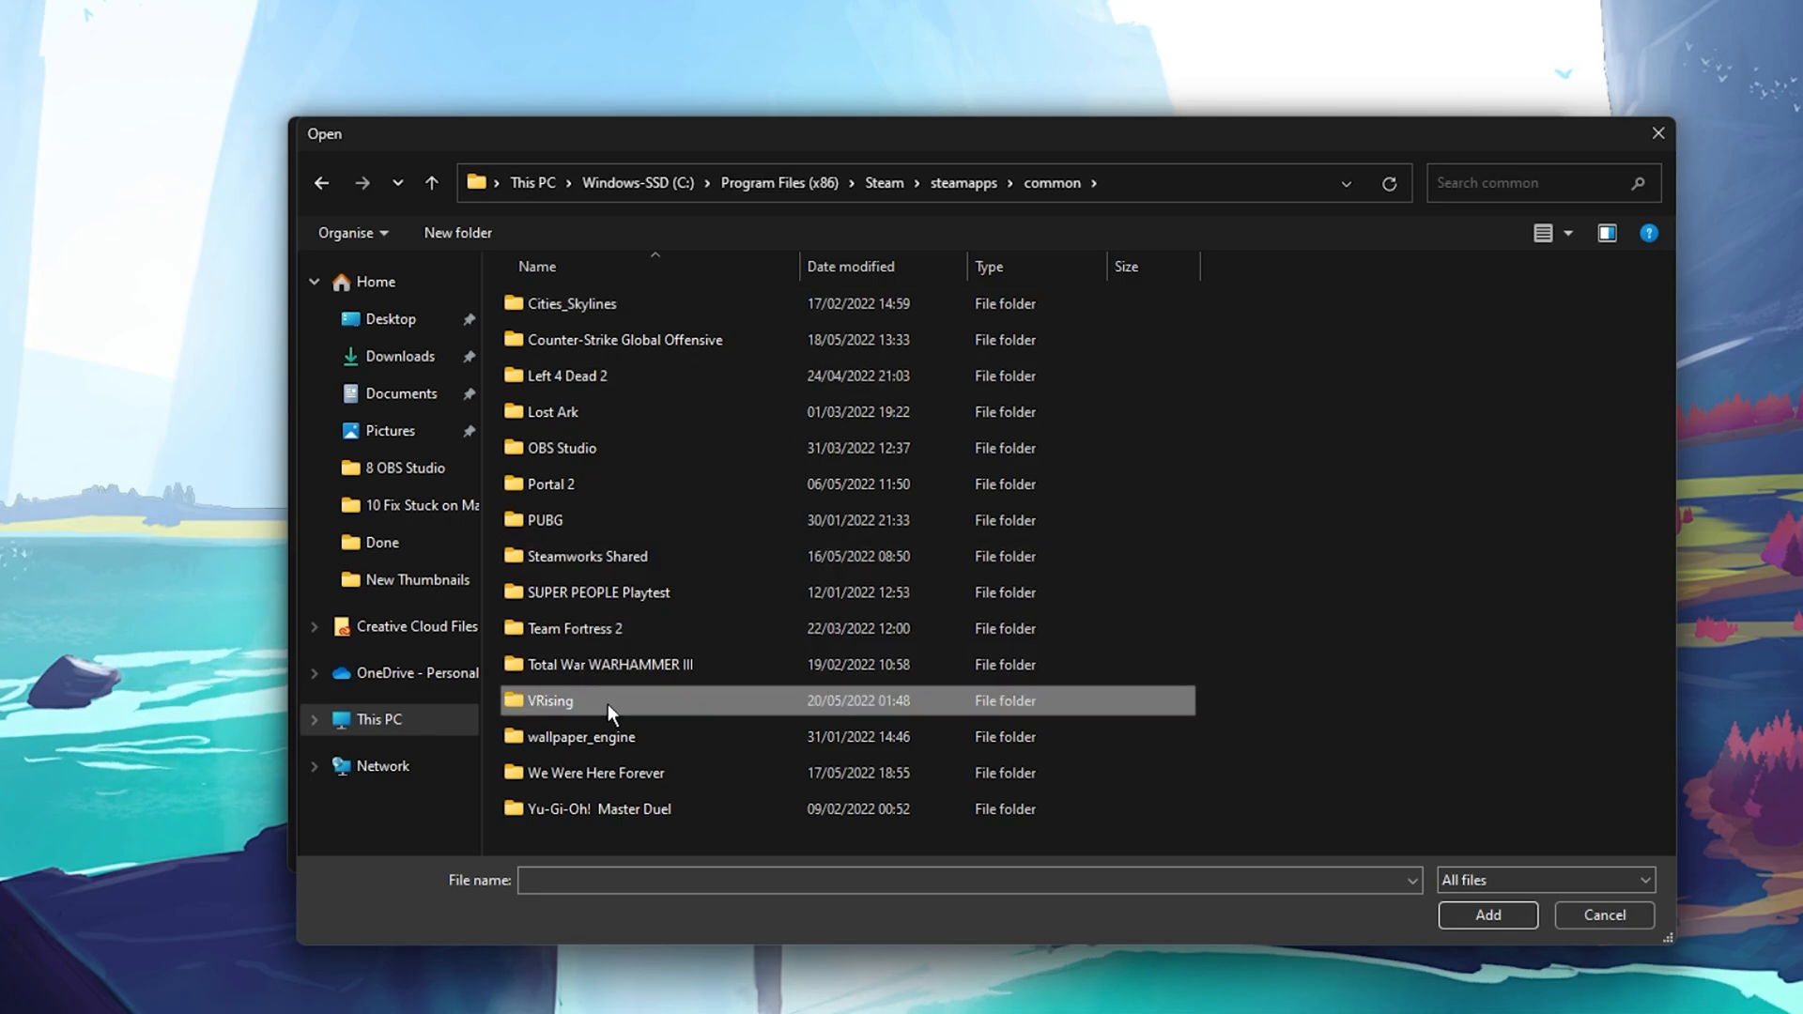
pyautogui.doubleClick(550, 701)
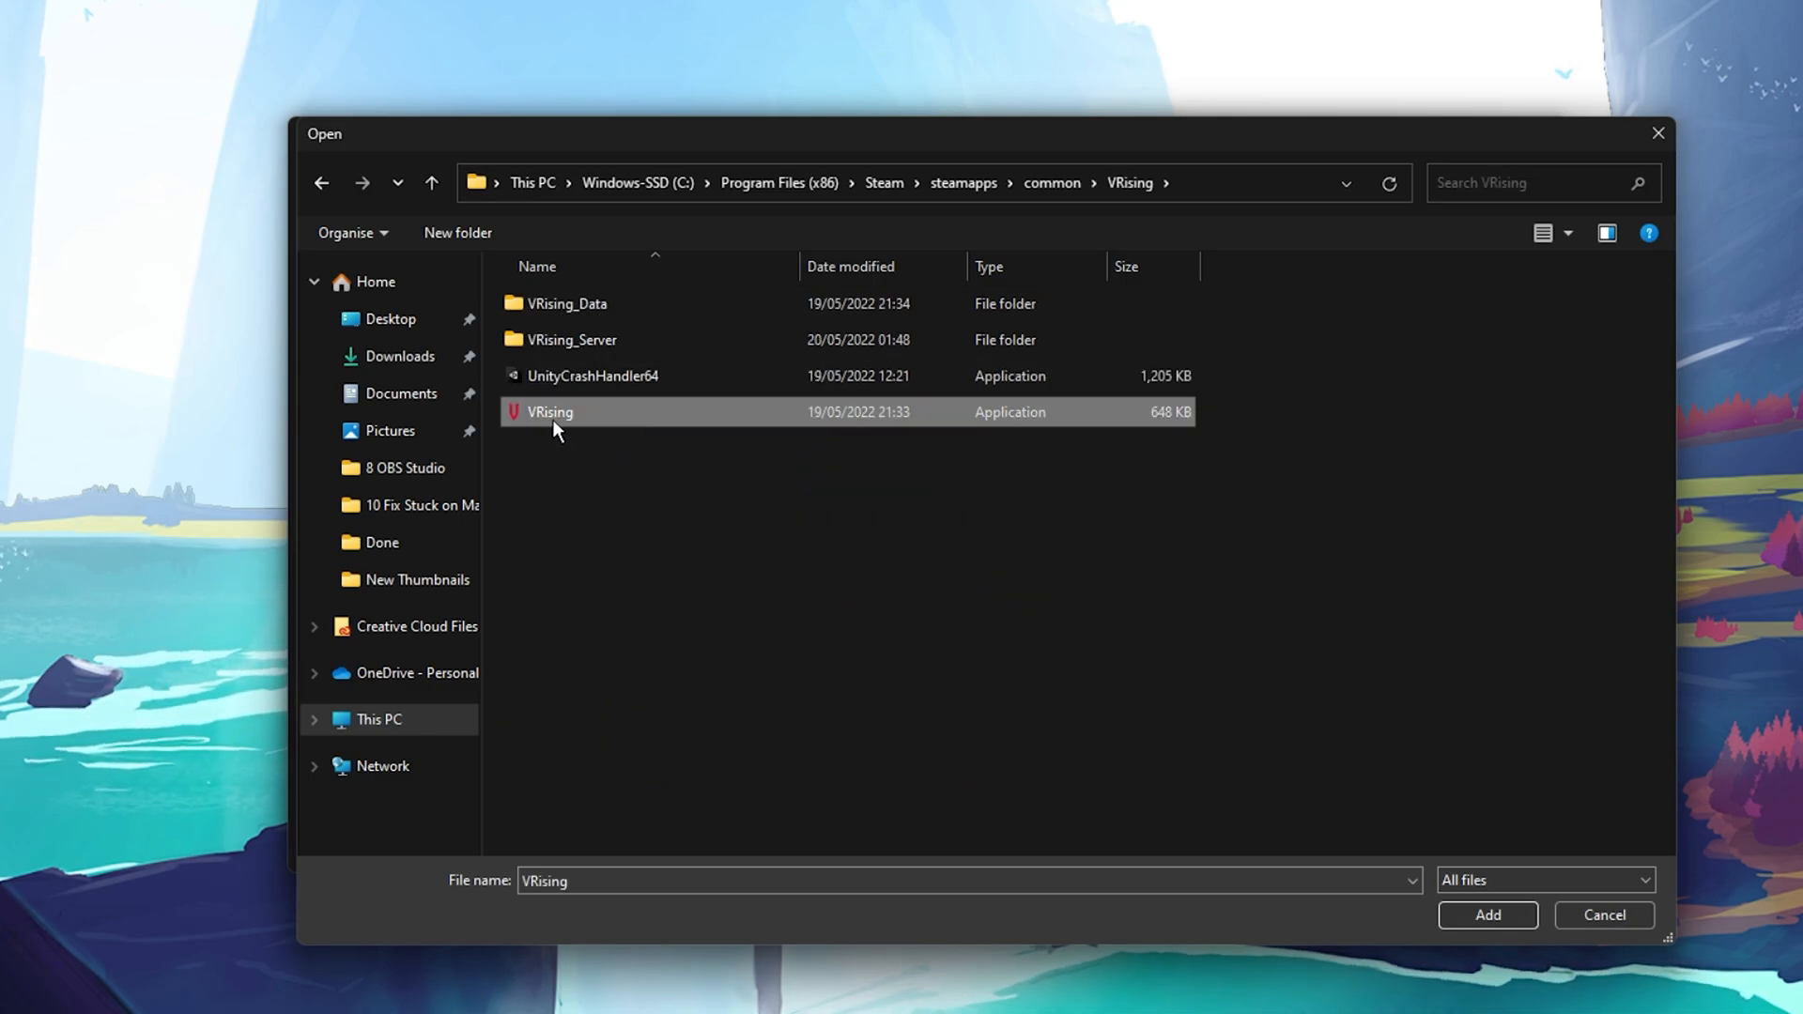
pyautogui.click(1486, 915)
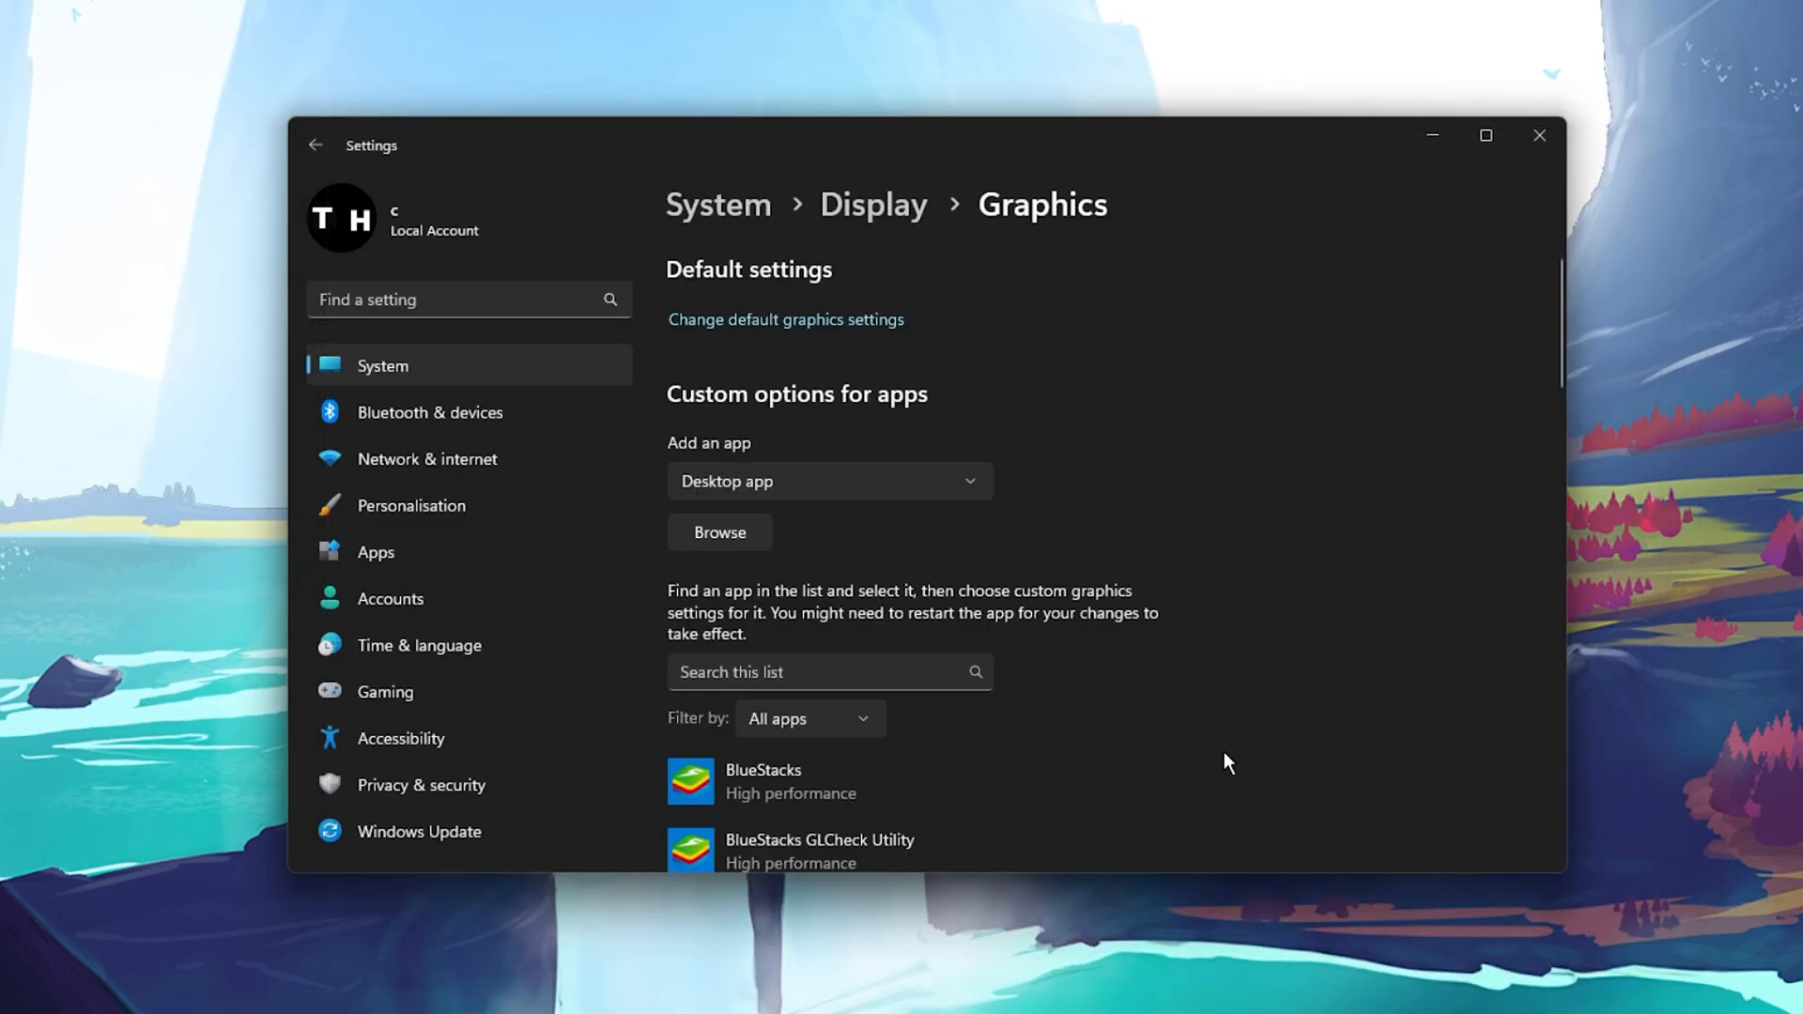
# Set VRising's graphics preference to High performance on the RTX 3060 Laptop GPU
pyautogui.scroll(-3)
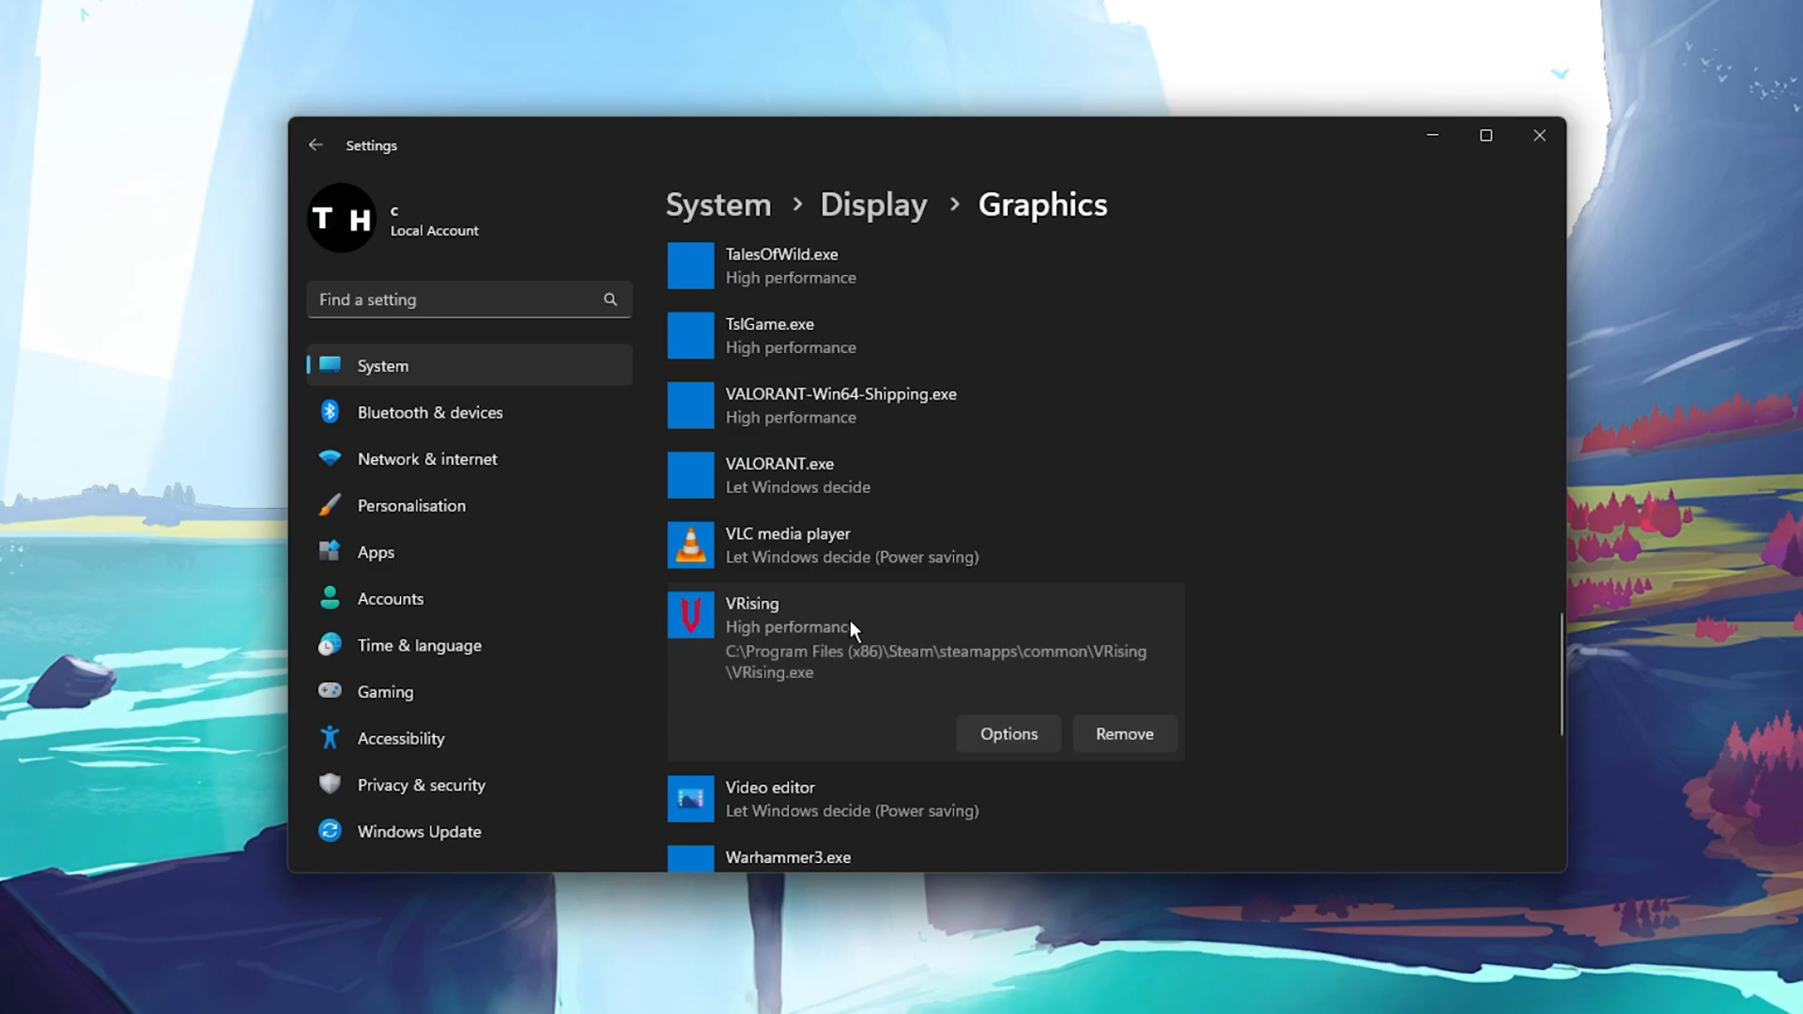
pyautogui.click(1005, 733)
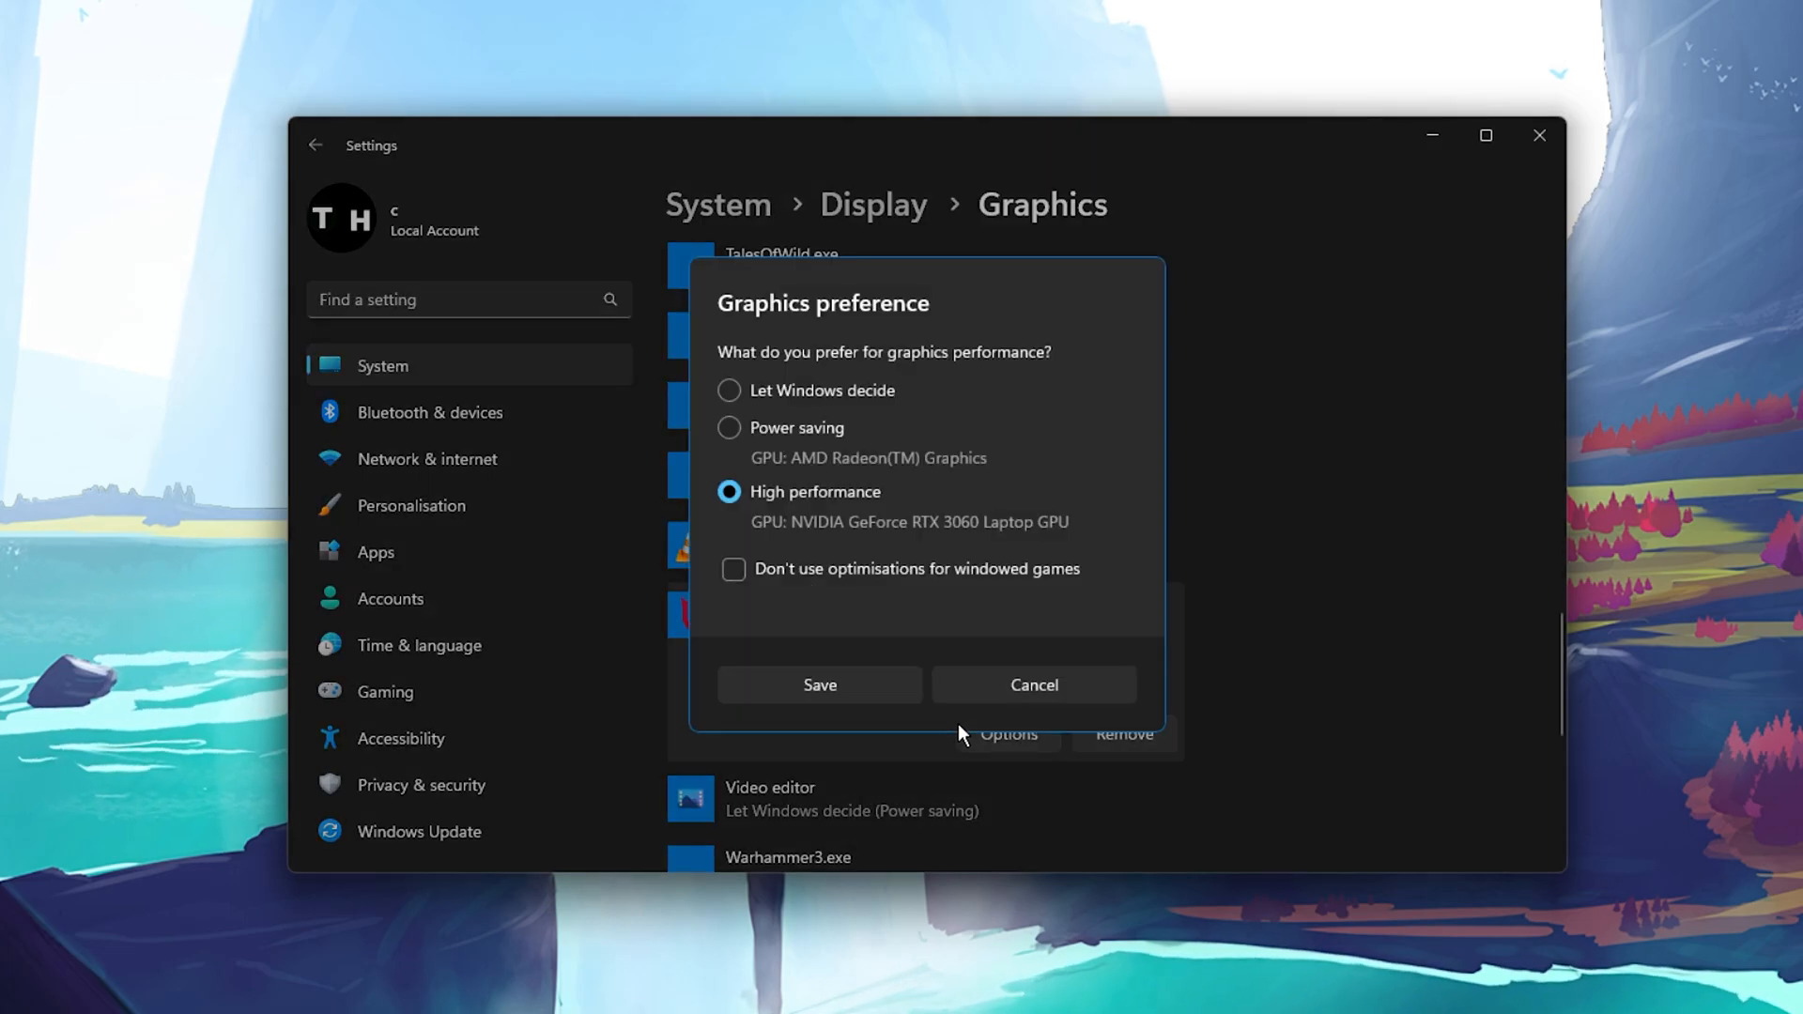
pyautogui.moveTo(729, 491)
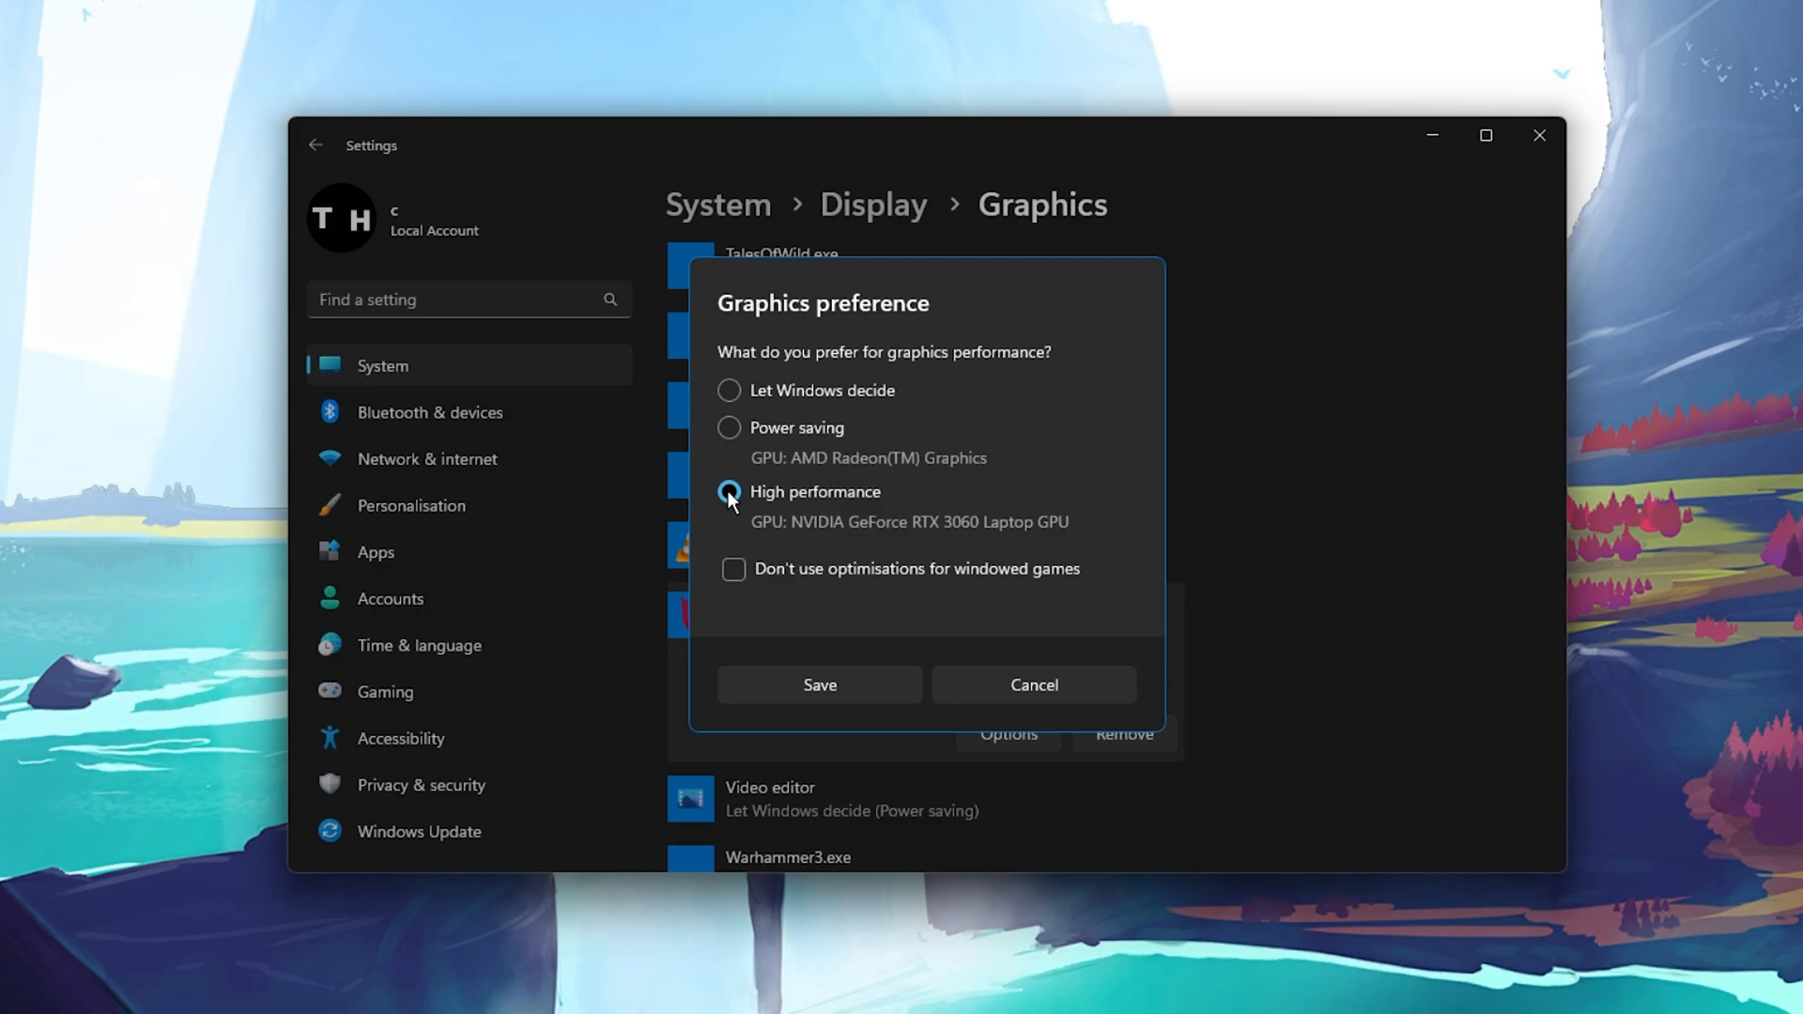
pyautogui.click(819, 684)
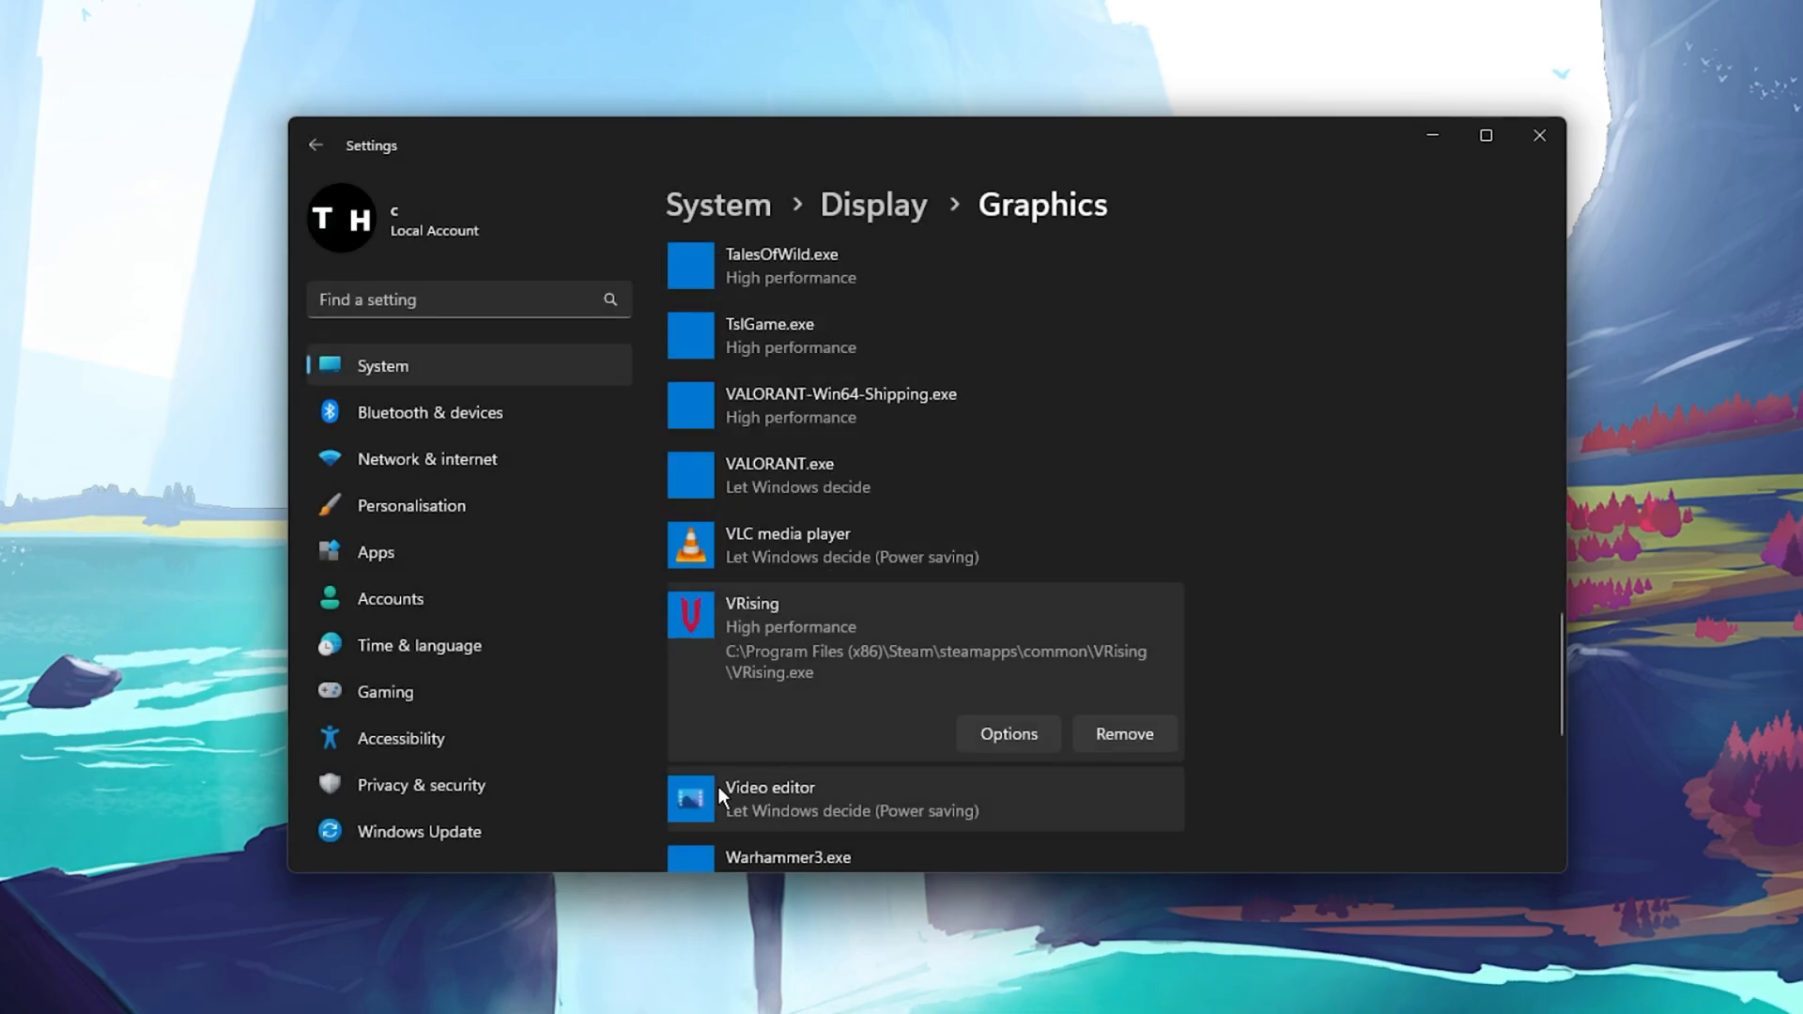
# Search Settings for 'update' and open the Windows Update settings page
pyautogui.click(420, 831)
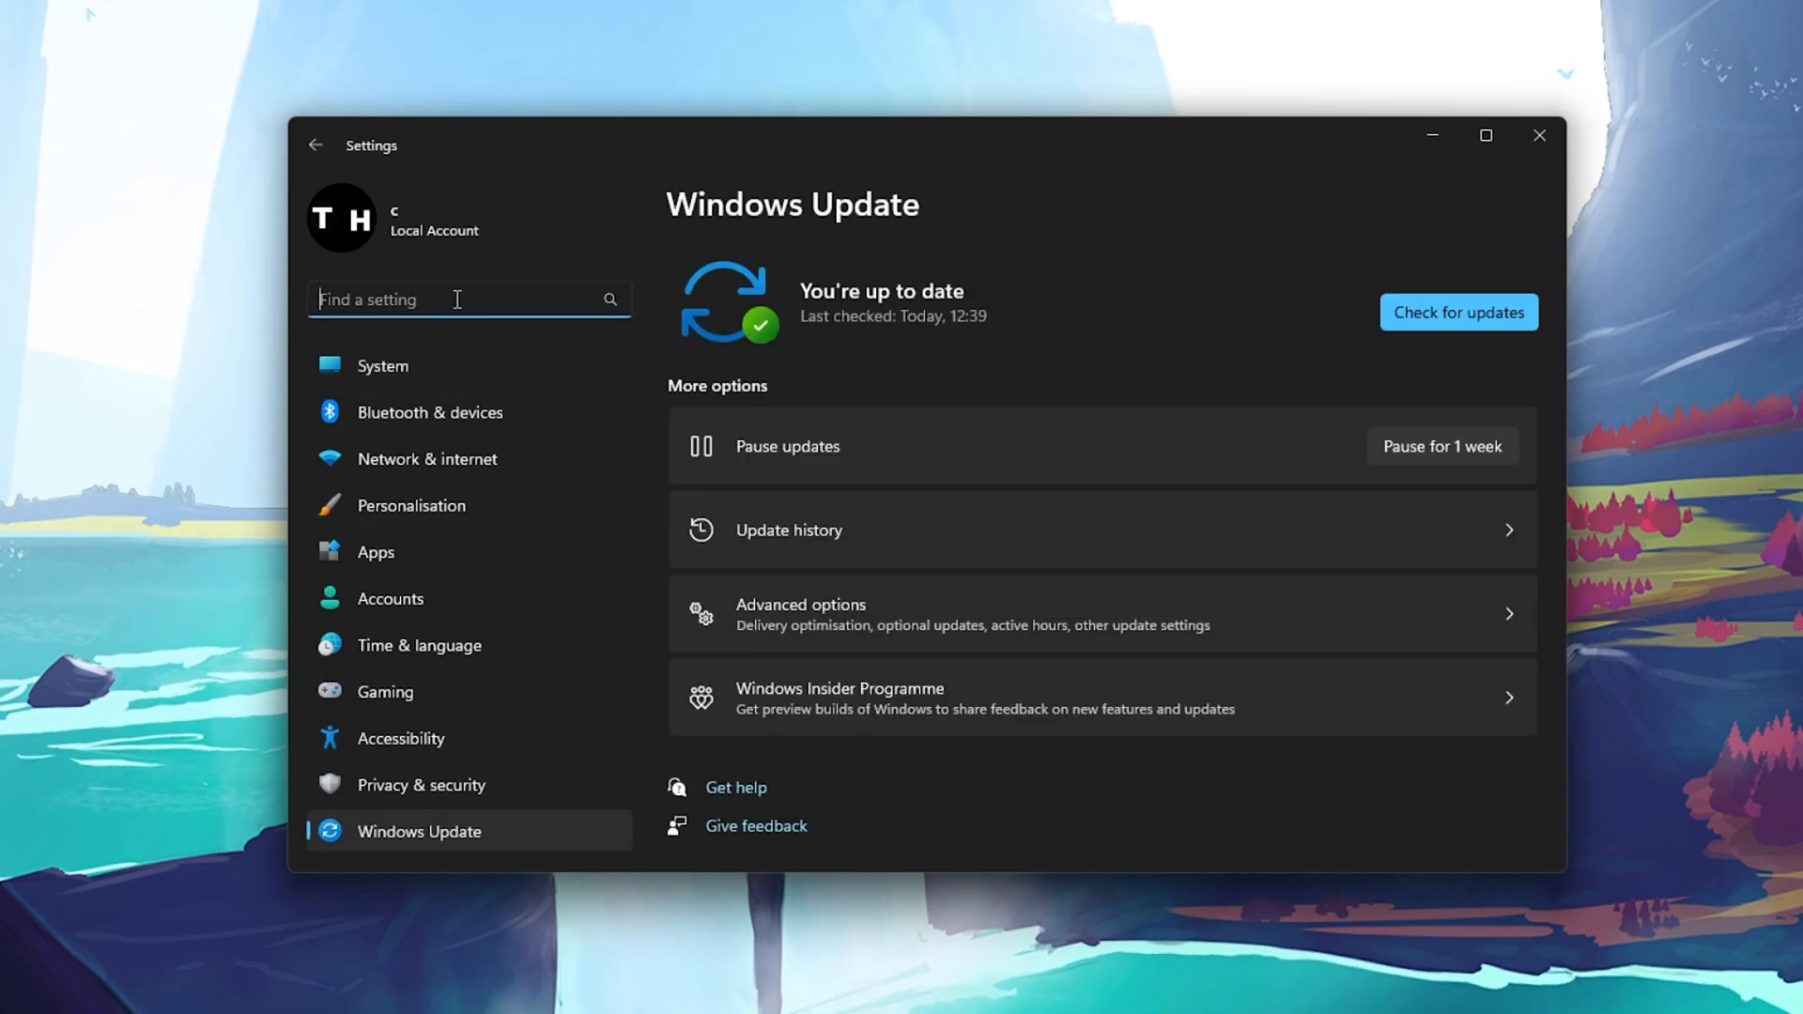
pyautogui.write('update')
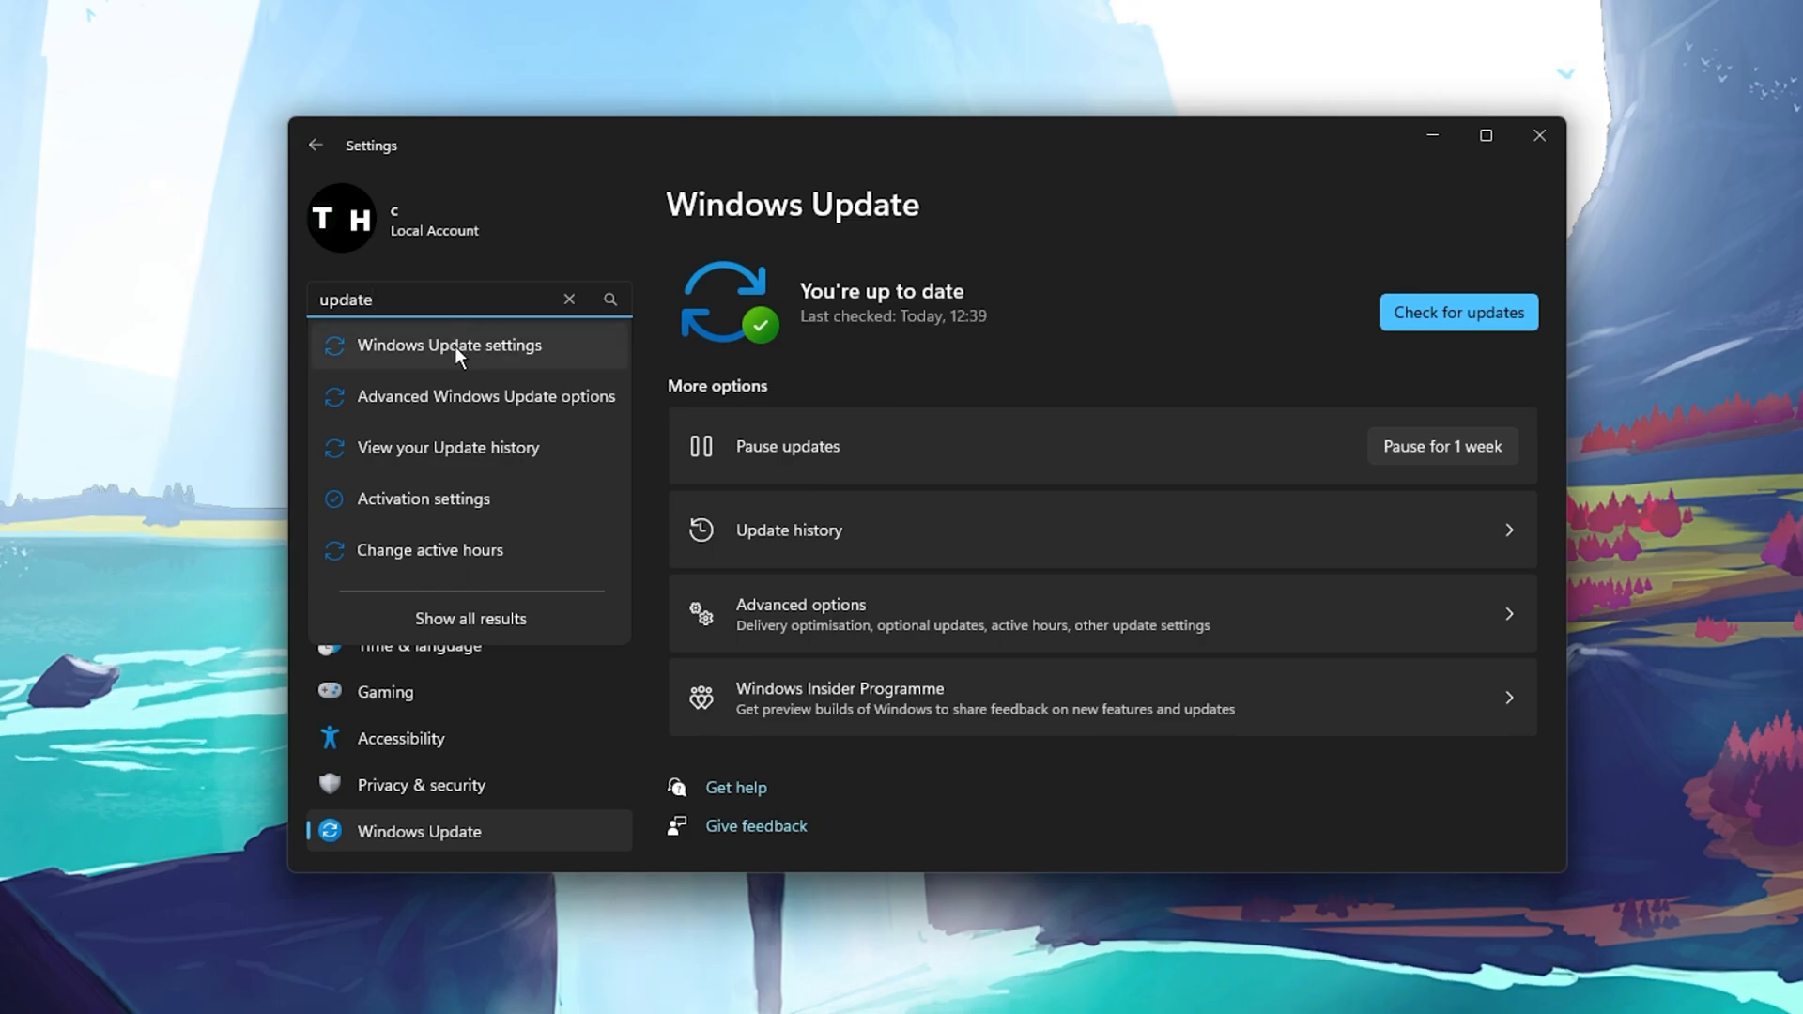
pyautogui.click(1459, 311)
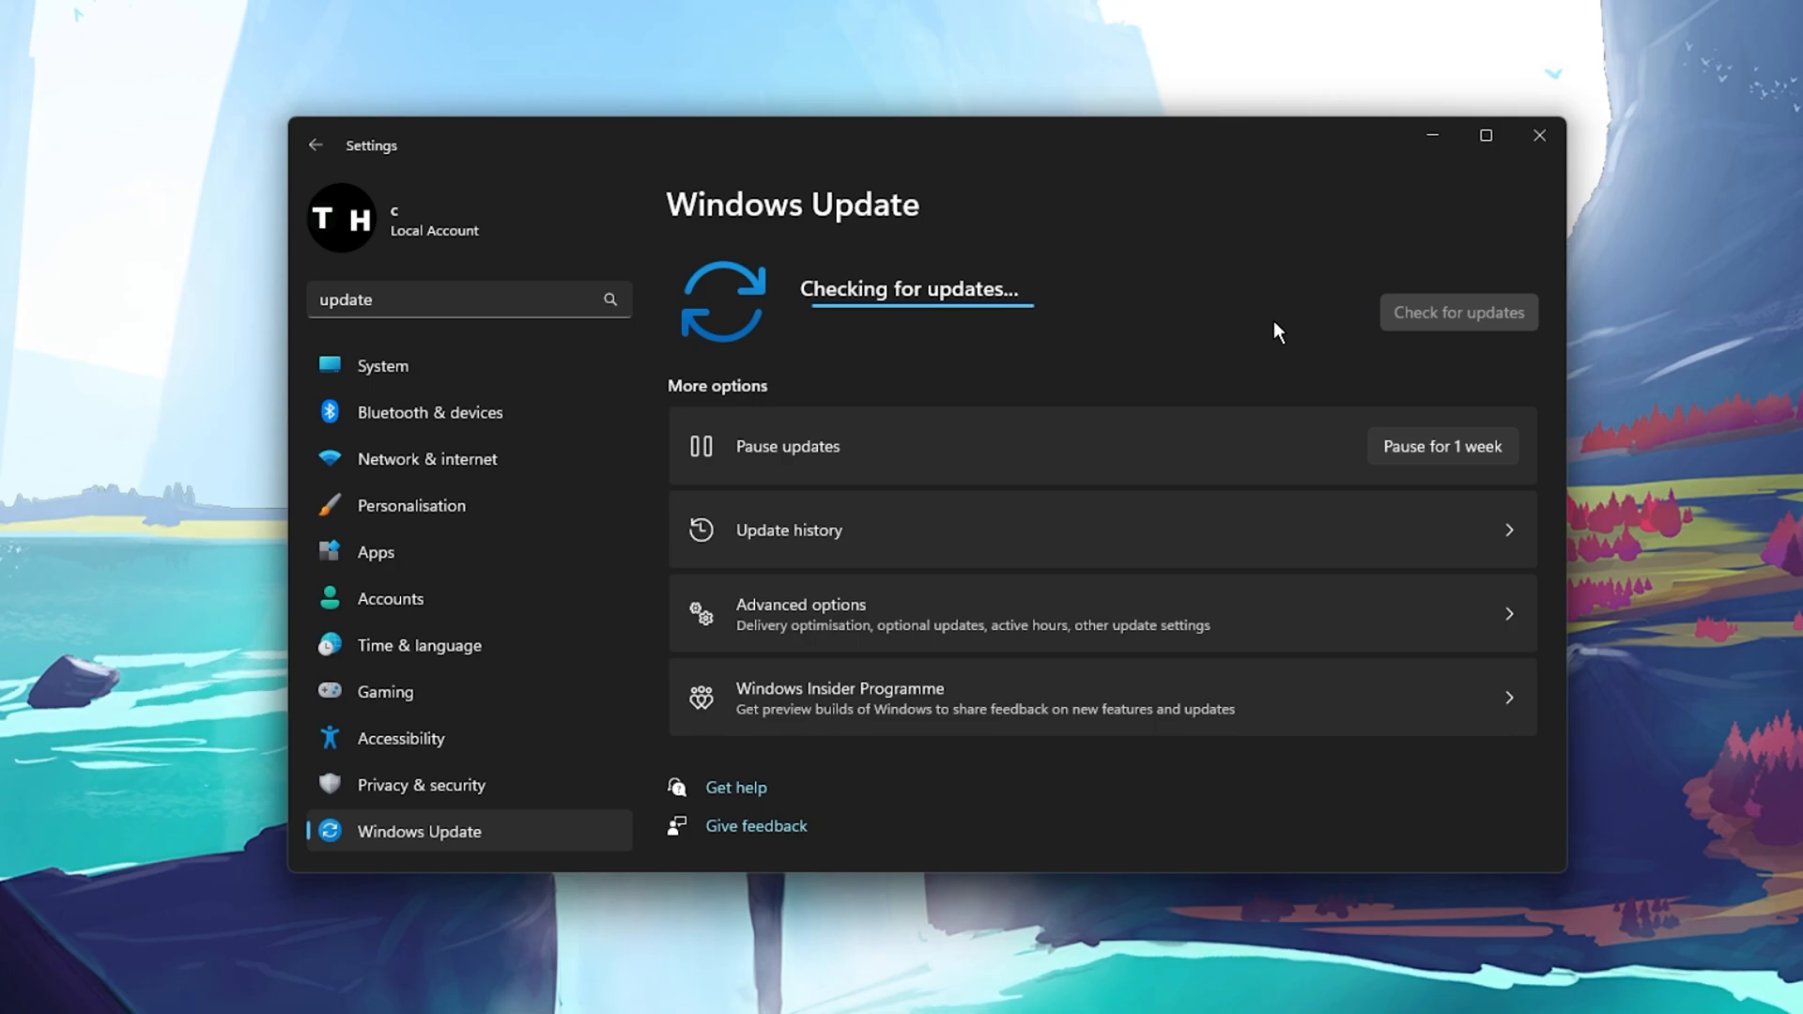
pyautogui.moveTo(1402, 239)
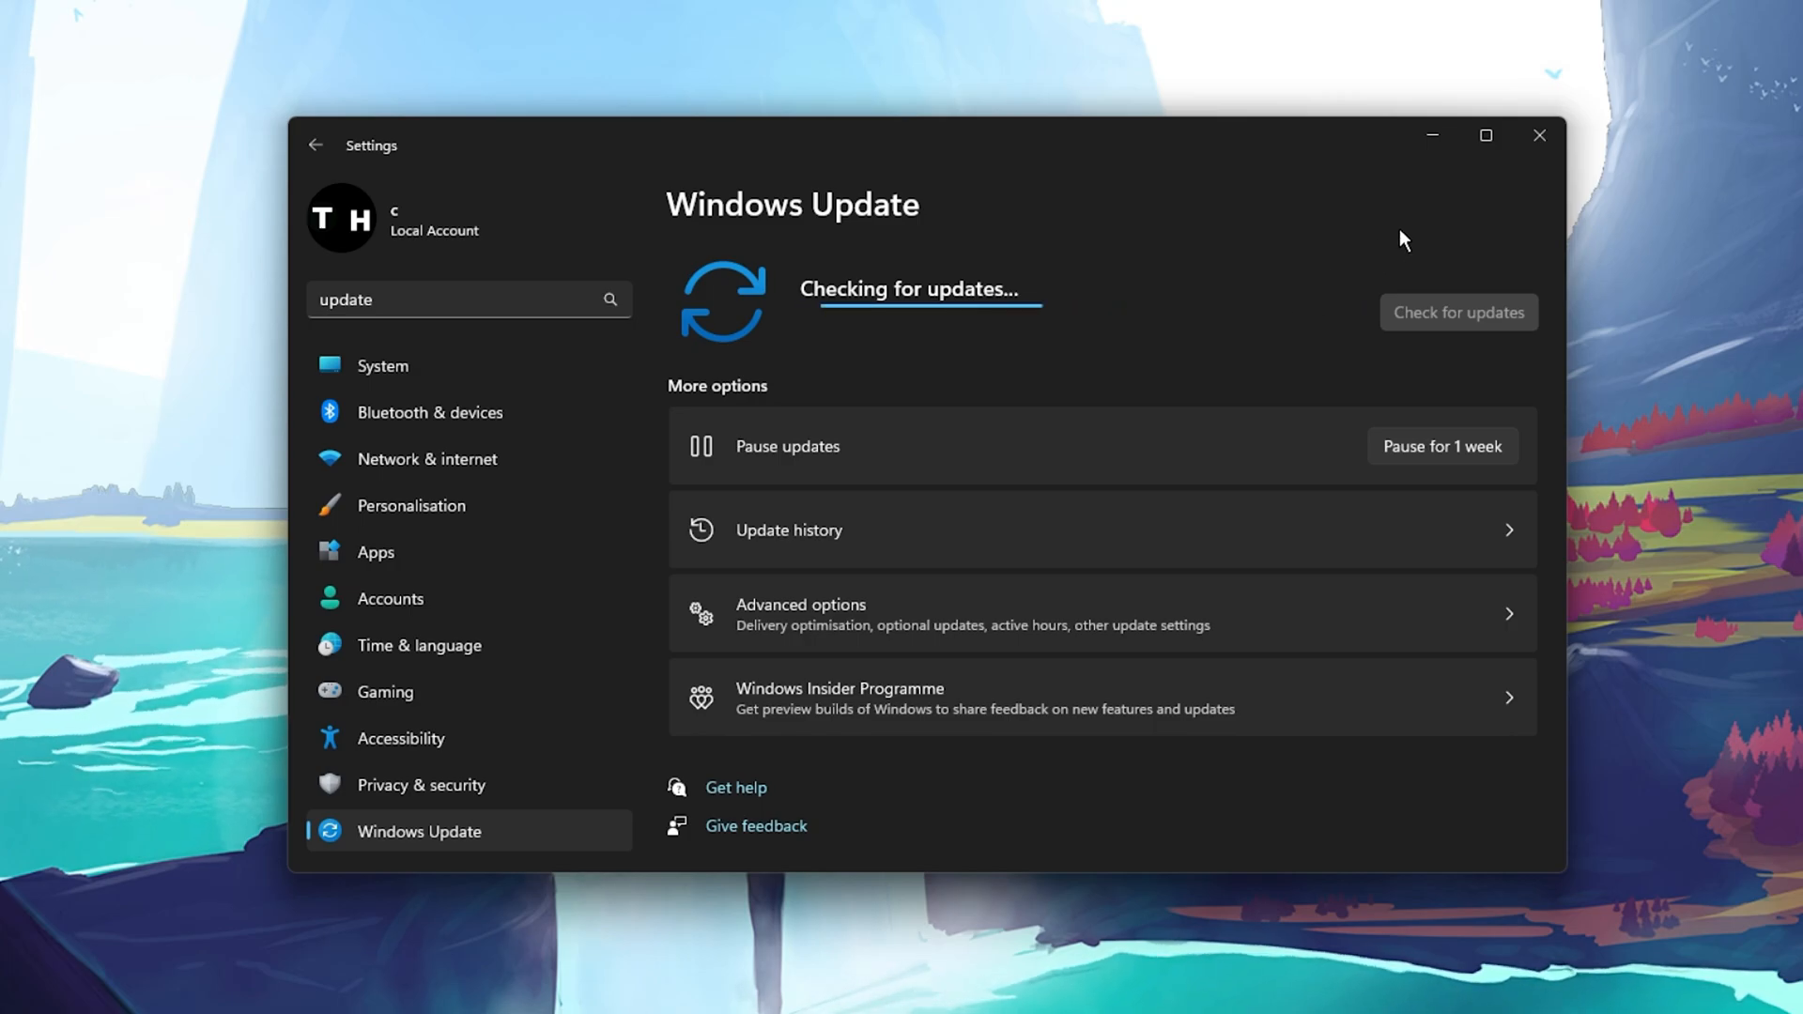